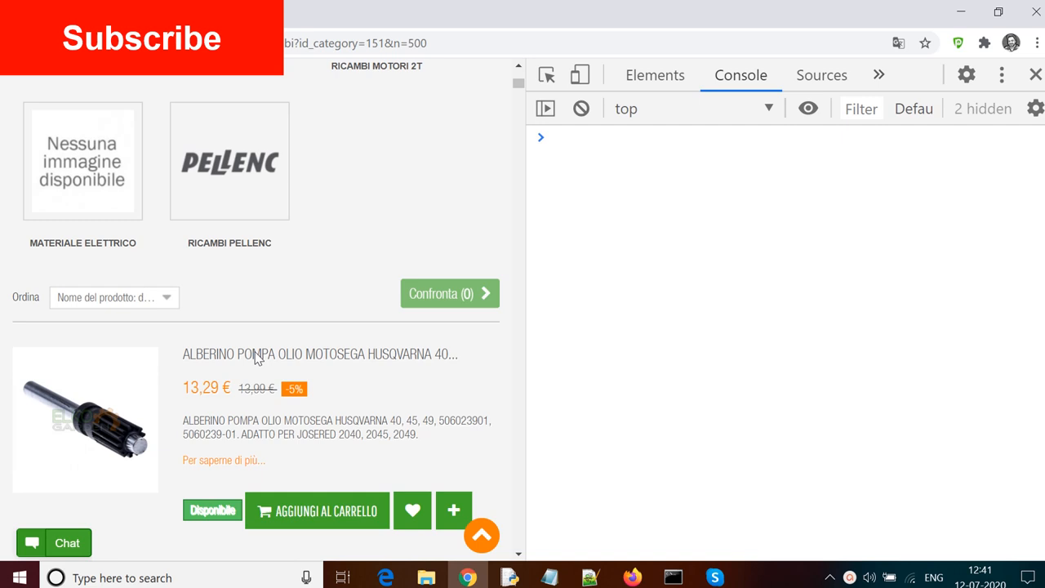
- Inspect the first product title and browse the ul.product_list markup in Elements
{"action": "left_click", "coordinate": [653, 75]}
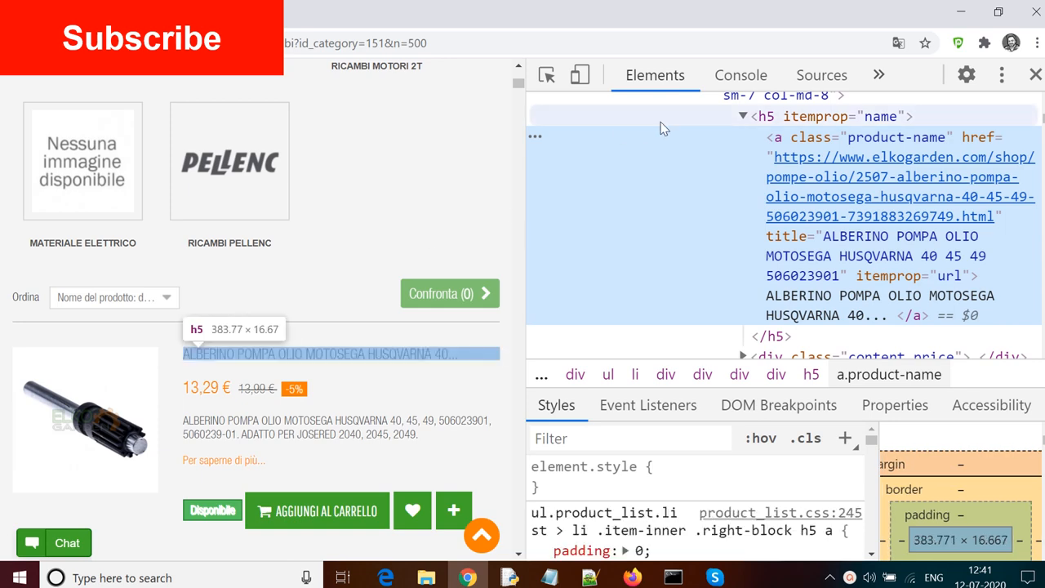
{"action": "mouse_move", "coordinate": [836, 127]}
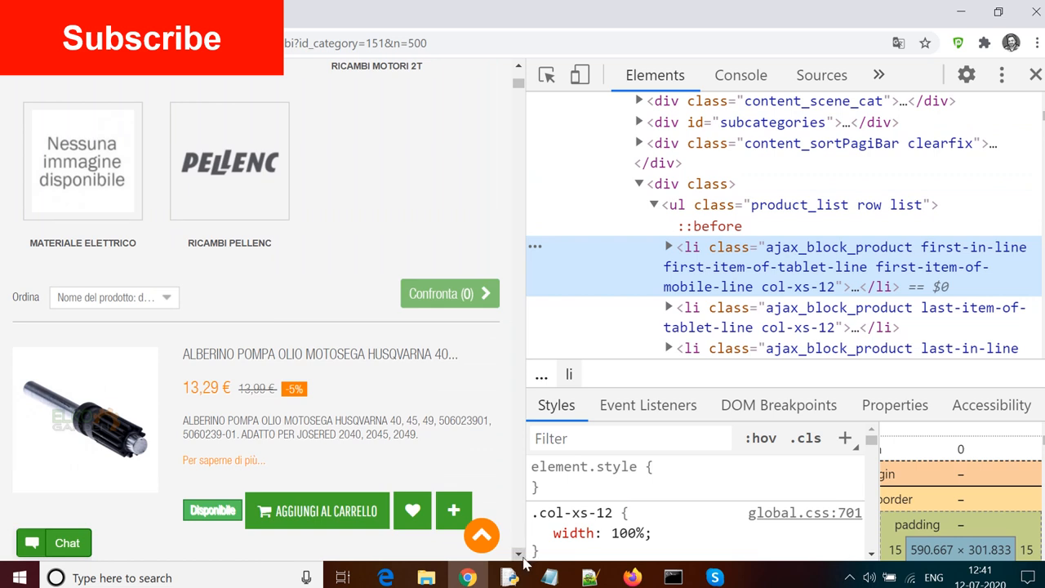
{"action": "scroll", "scroll_direction": "down", "scroll_amount": 3}
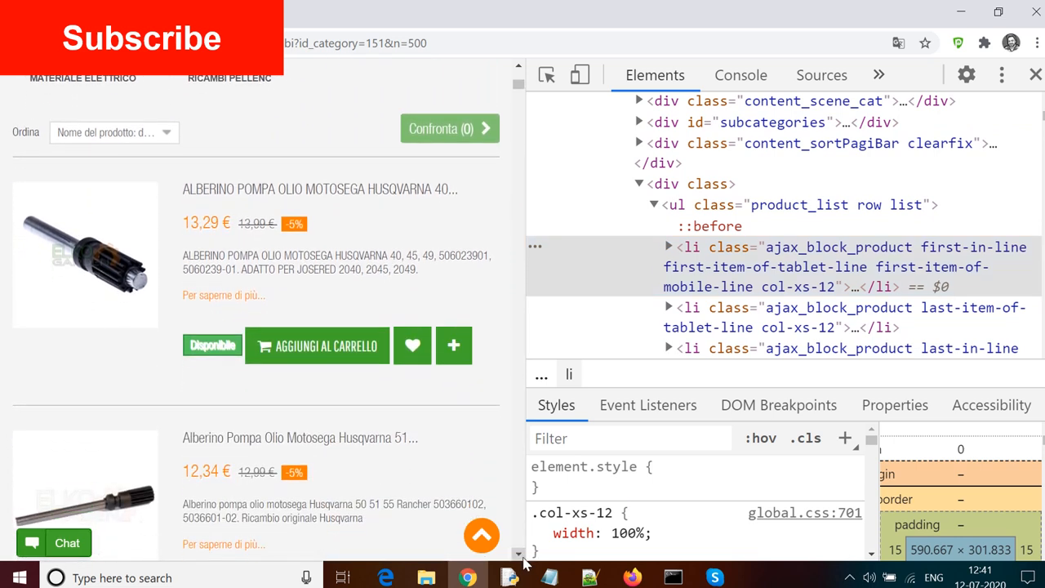
{"action": "scroll", "scroll_direction": "down", "scroll_amount": 3}
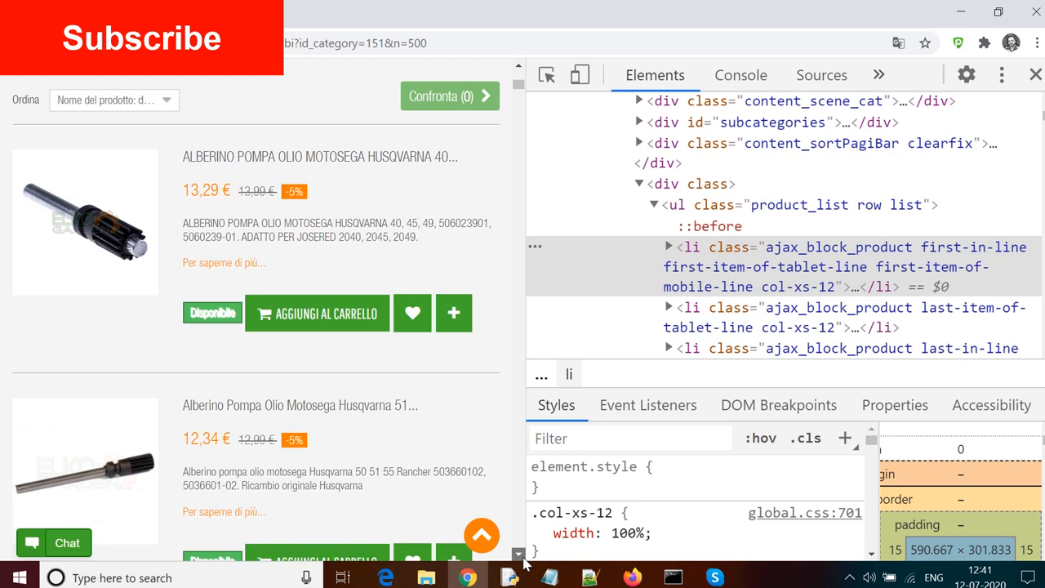
{"action": "mouse_move", "coordinate": [724, 266]}
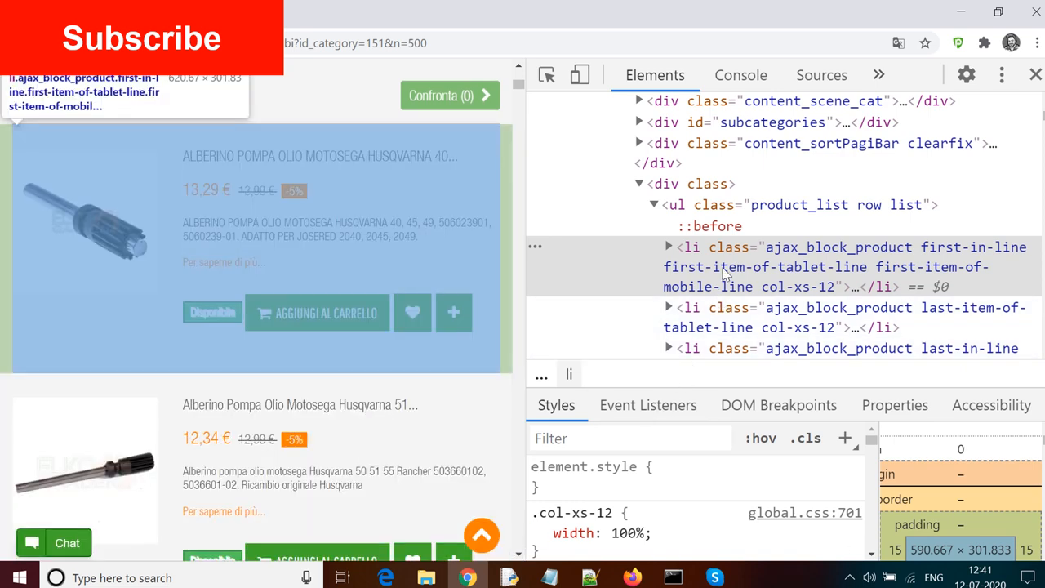
{"action": "mouse_move", "coordinate": [752, 268]}
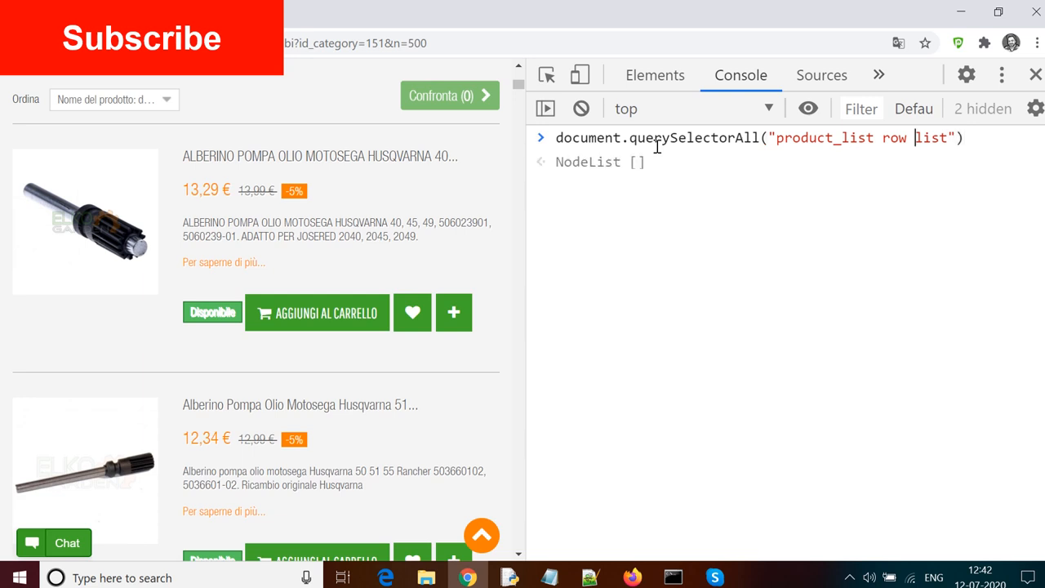
- Fix the selector to ".product_list.row.list" and take element [0] of the result
{"action": "type", "text": "."}
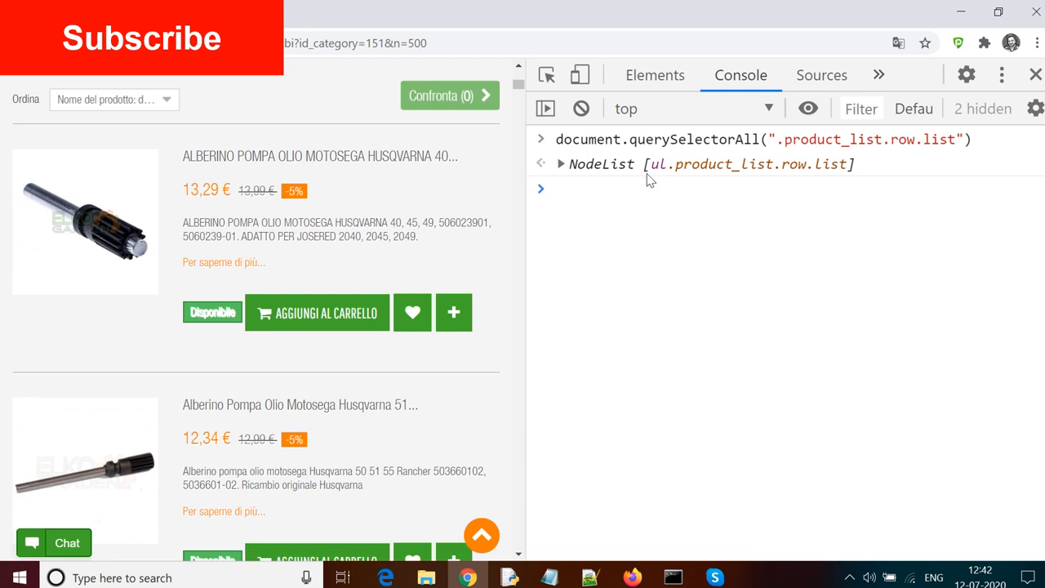
{"action": "left_click", "coordinate": [561, 163]}
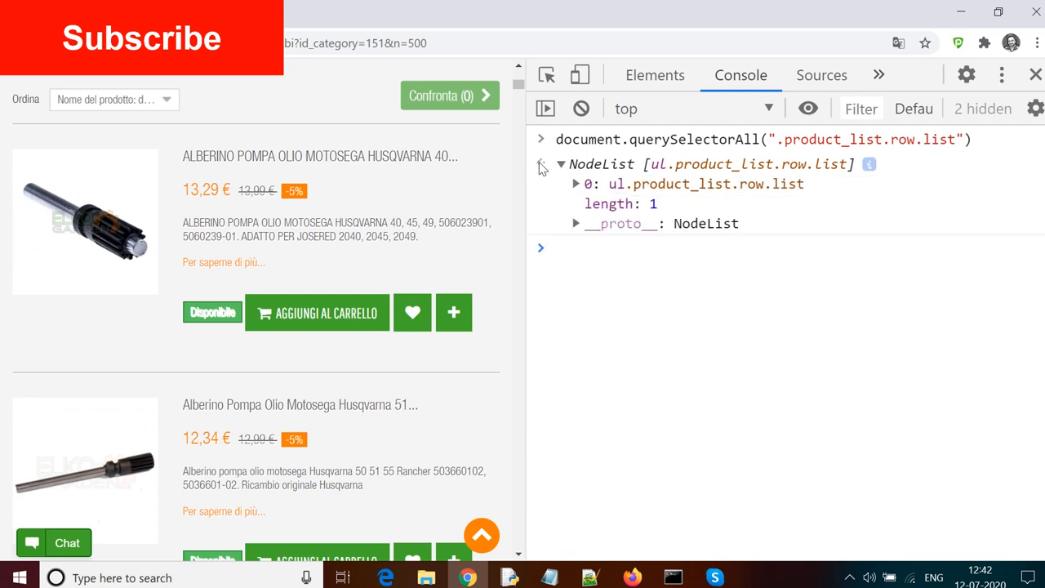
{"action": "left_click", "coordinate": [562, 163]}
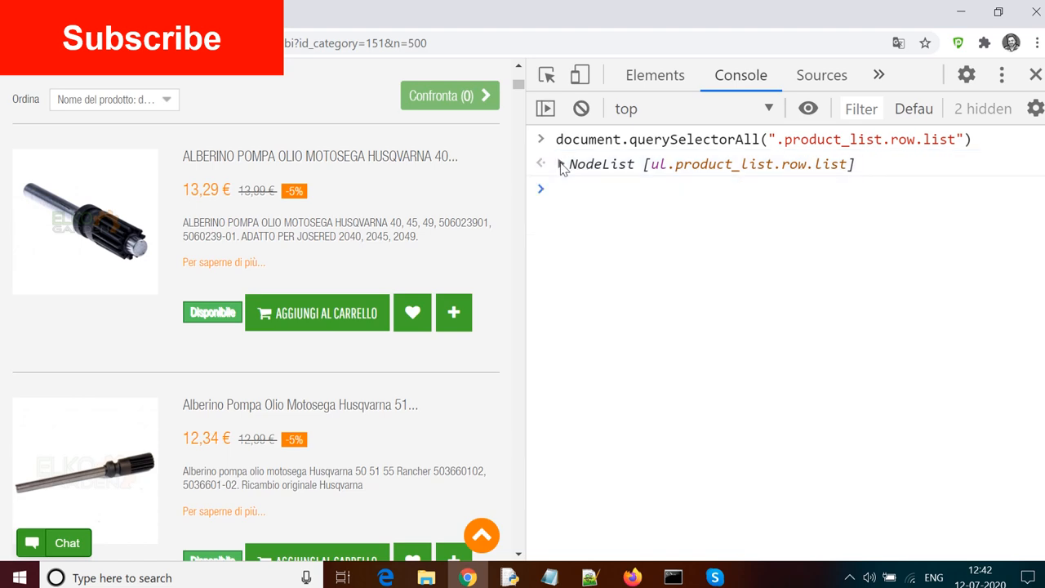
{"action": "key", "text": "Enter"}
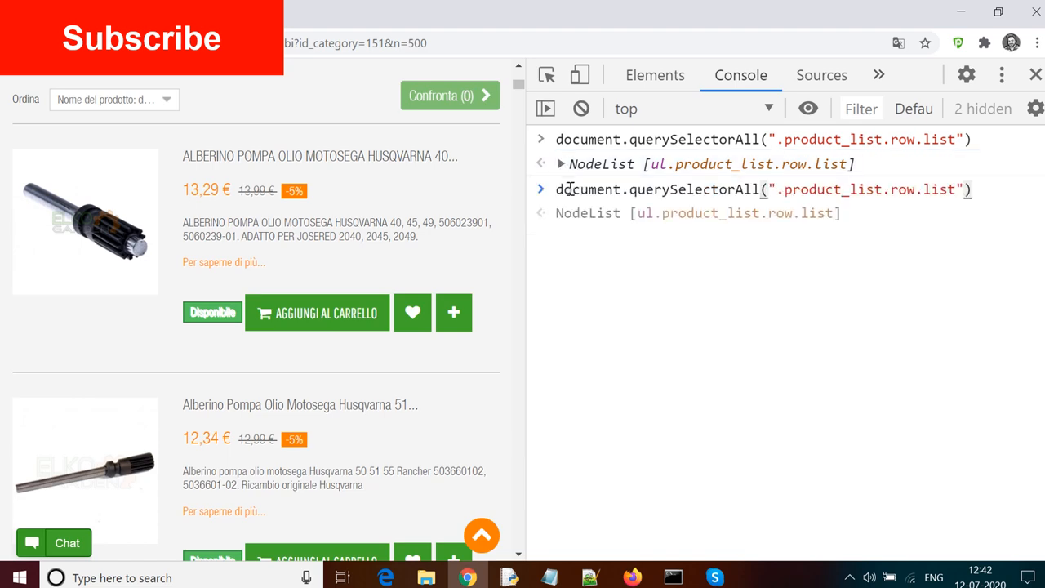
{"action": "type", "text": "[]"}
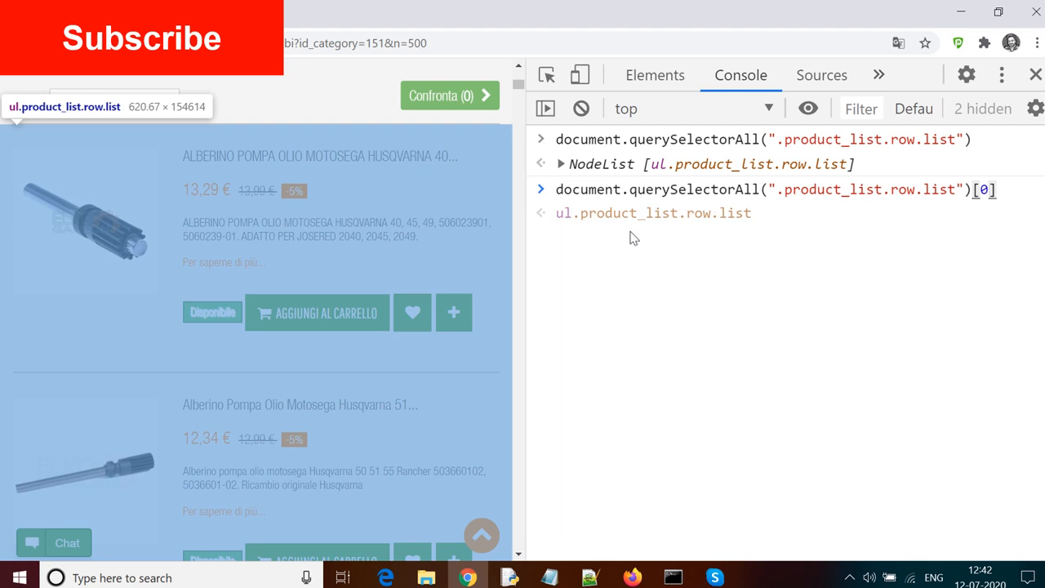
{"action": "mouse_move", "coordinate": [859, 242]}
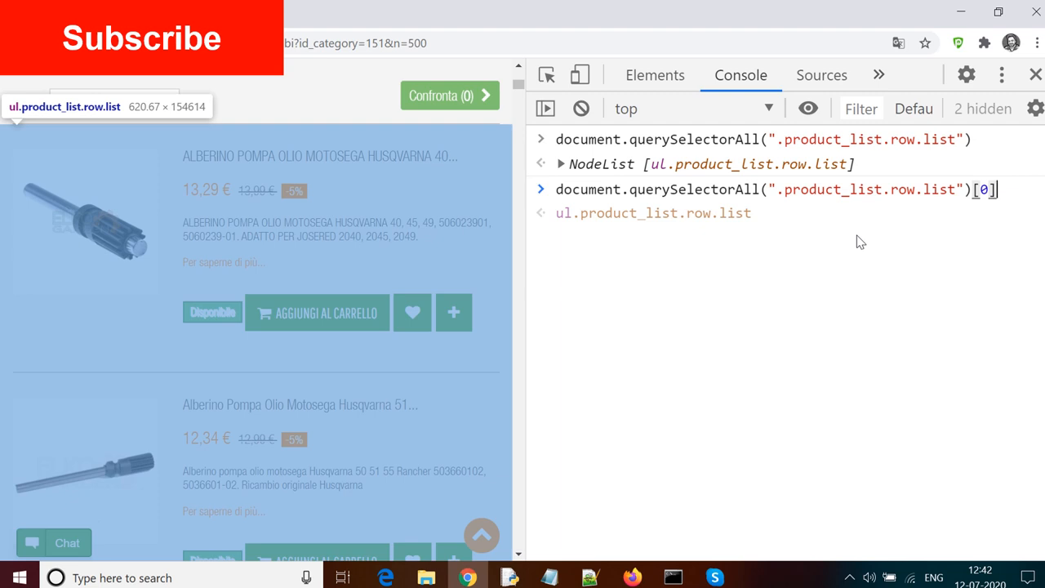
- Chain .querySelectorAll("li") onto the container to get a NodeList of 500 products
{"action": "type", "text": ".compact"}
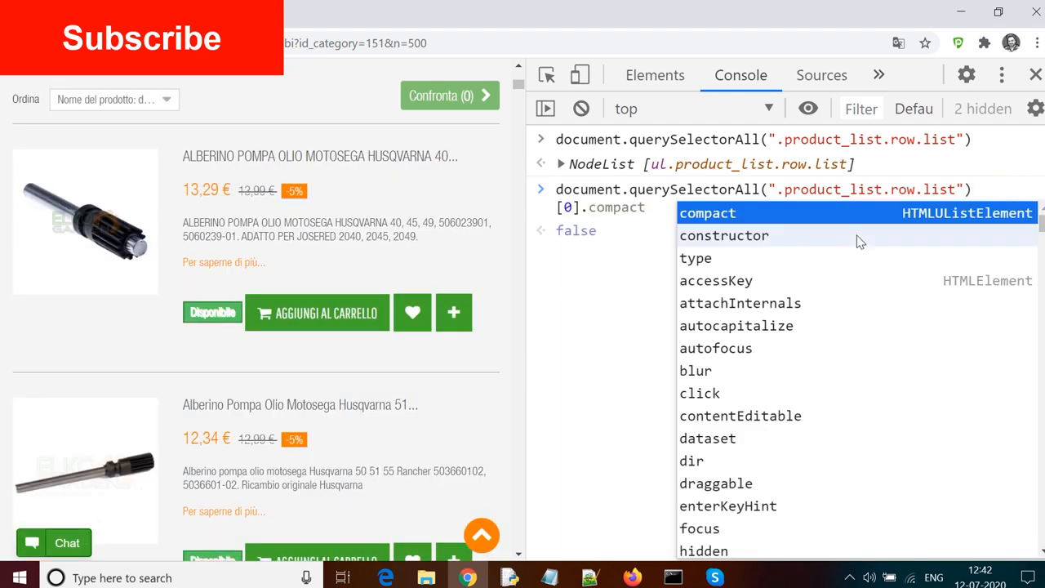
{"action": "type", "text": "querySelectorAll("}
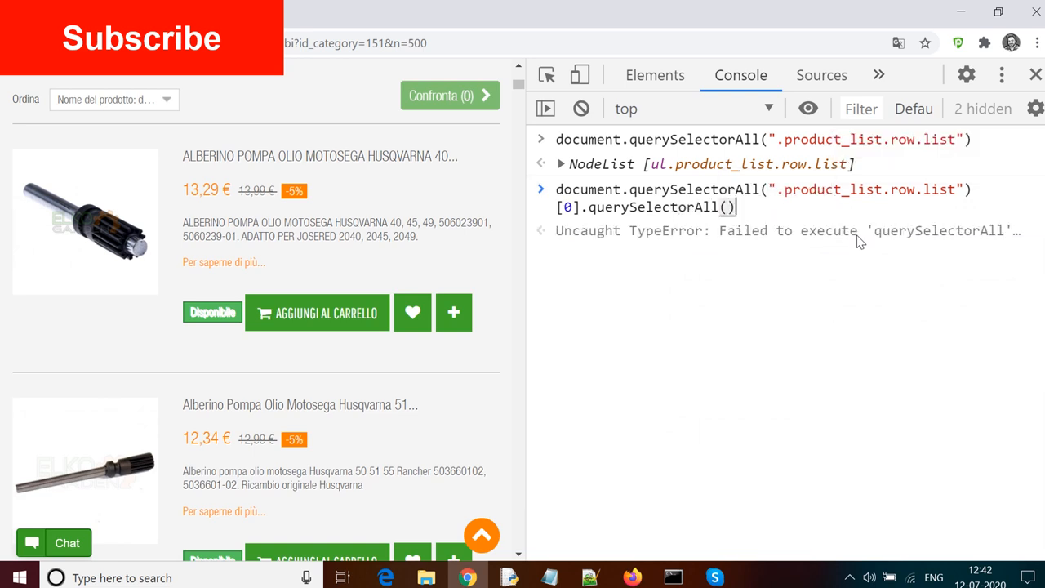
{"action": "type", "text": "\"\""}
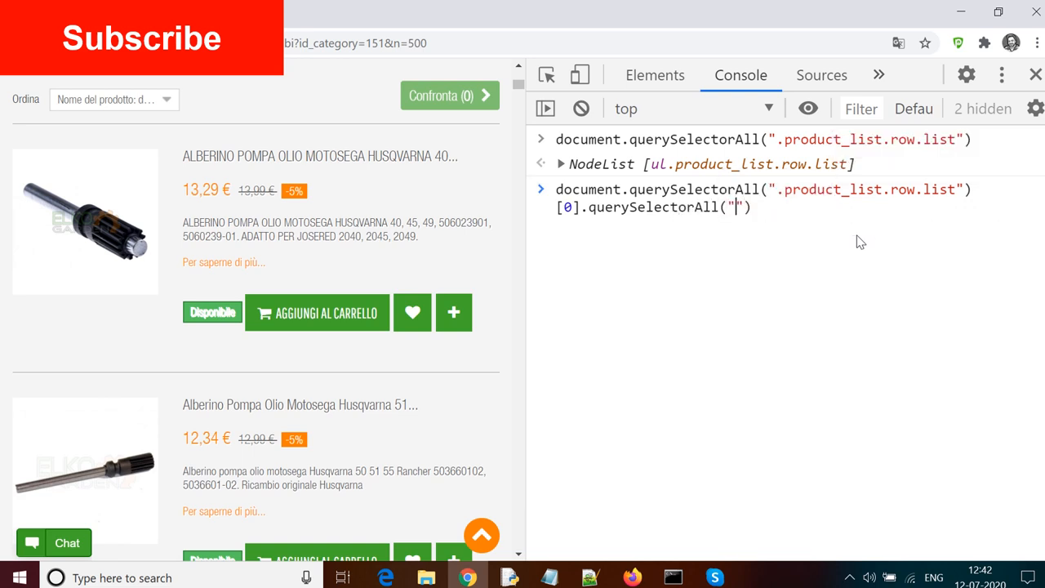
{"action": "type", "text": "li"}
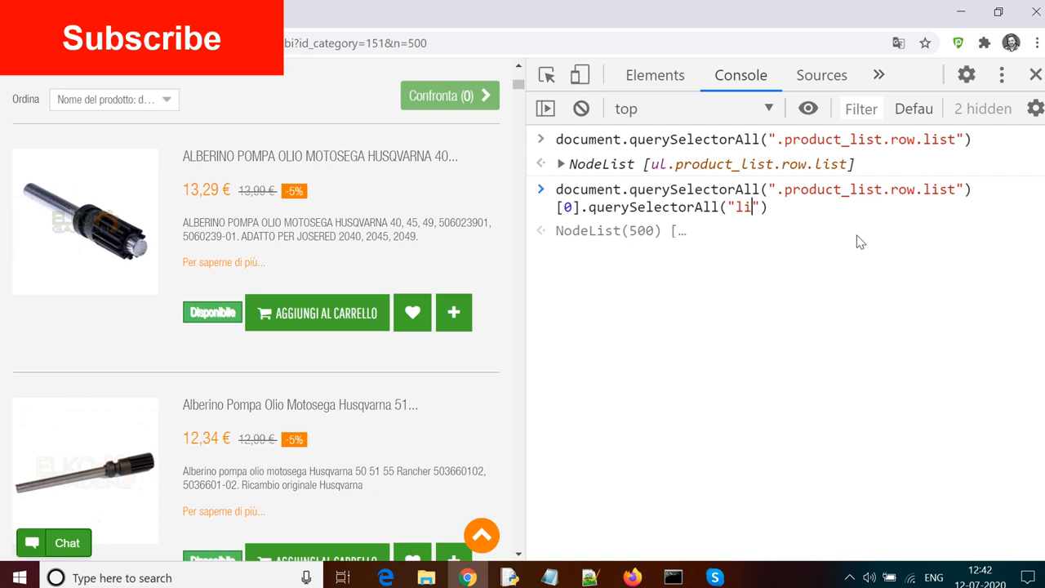
{"action": "key", "text": "Enter"}
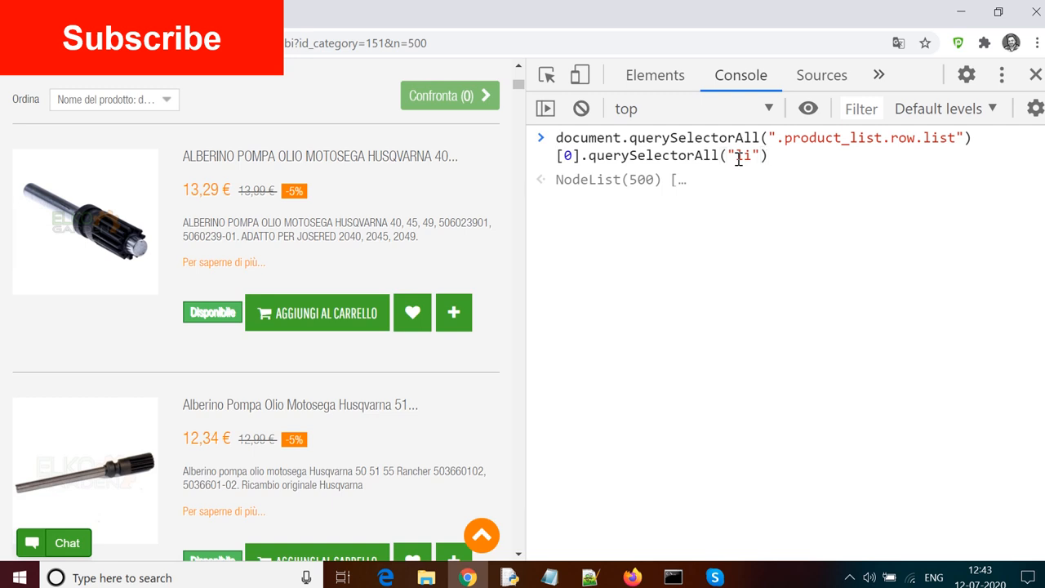
- Store the 500 list items in var elems and evaluate elems[2] to get a single product item
{"action": "type", "text": "var"}
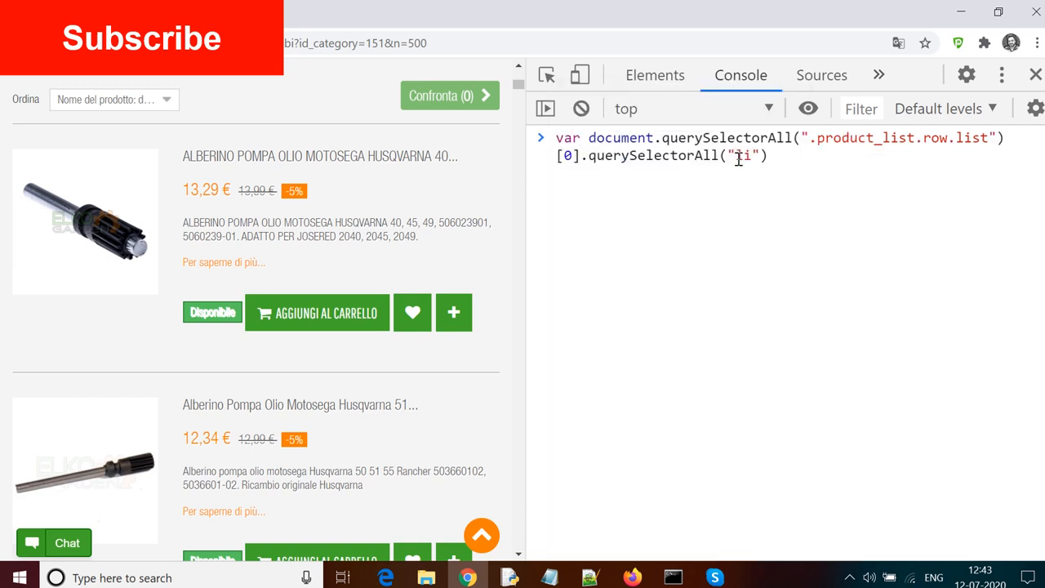
{"action": "type", "text": "elemes"}
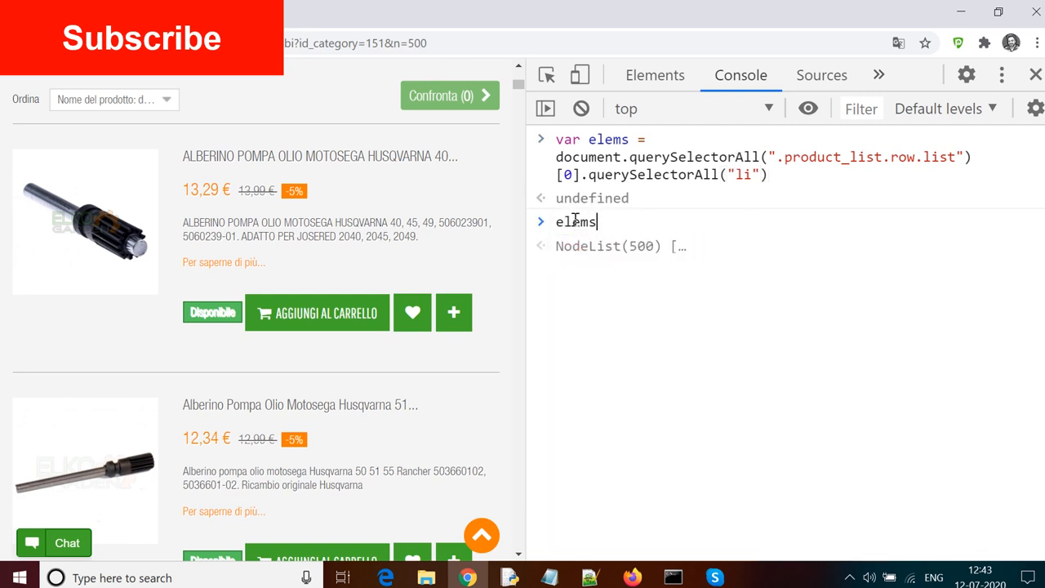
{"action": "mouse_move", "coordinate": [637, 246]}
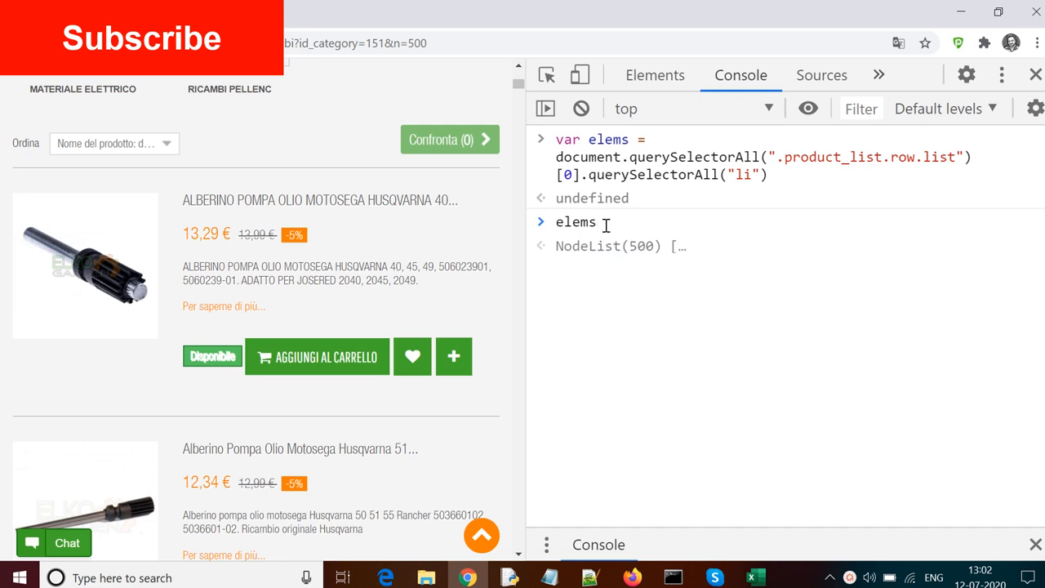
{"action": "type", "text": "a"}
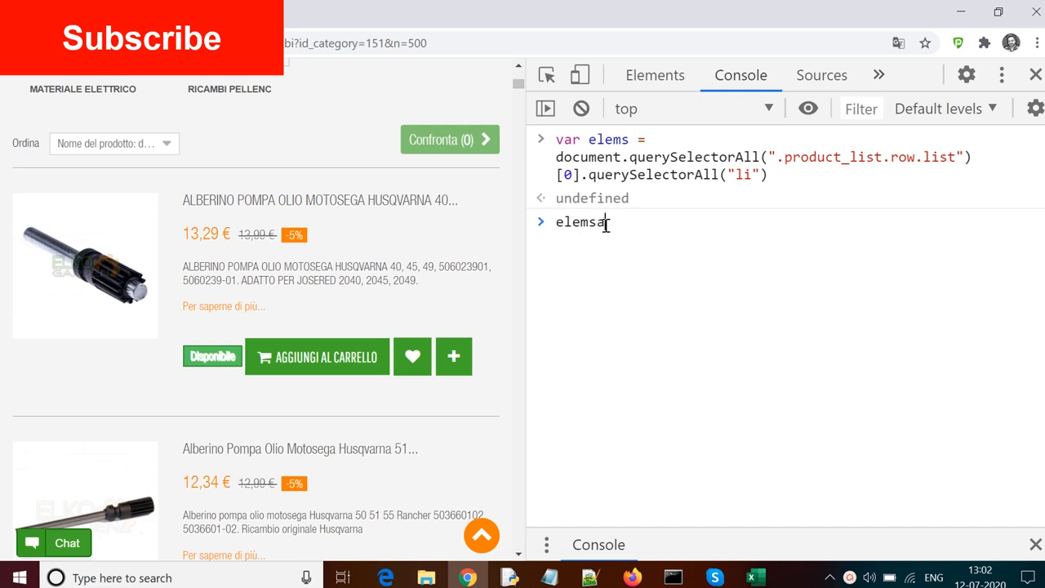
{"action": "type", "text": "[0]"}
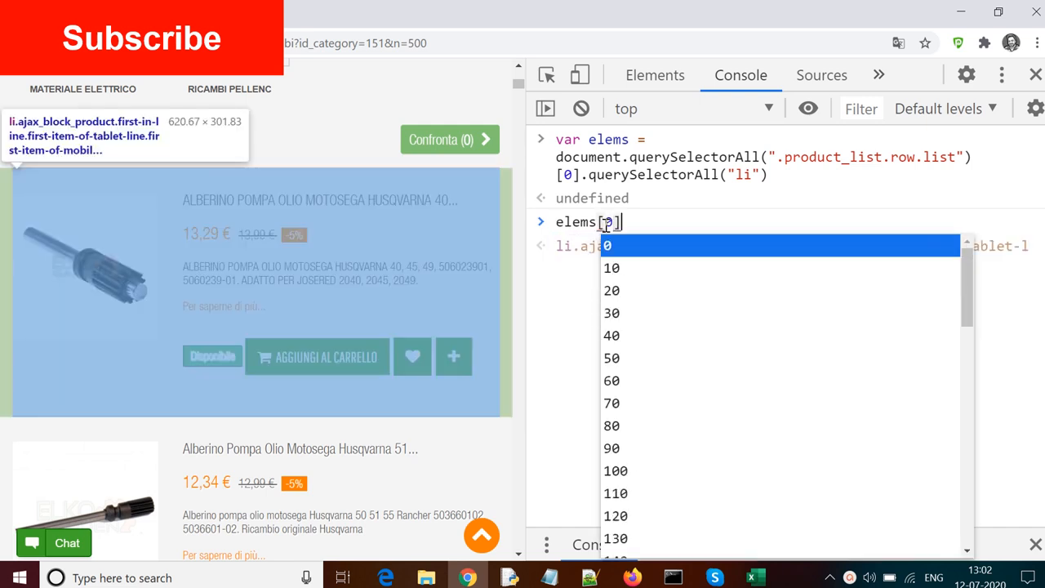
{"action": "type", "text": "0"}
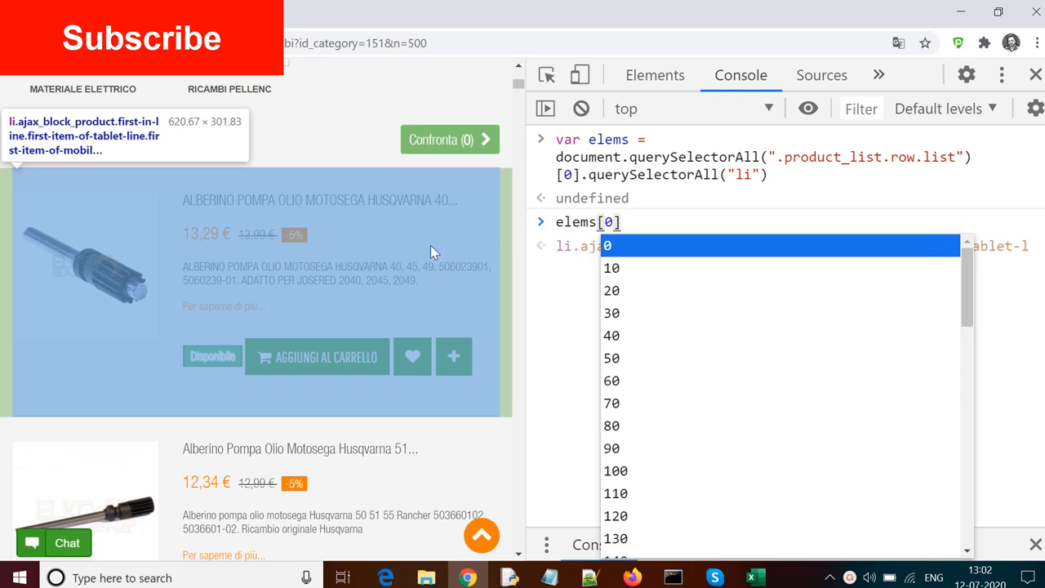
{"action": "type", "text": "2"}
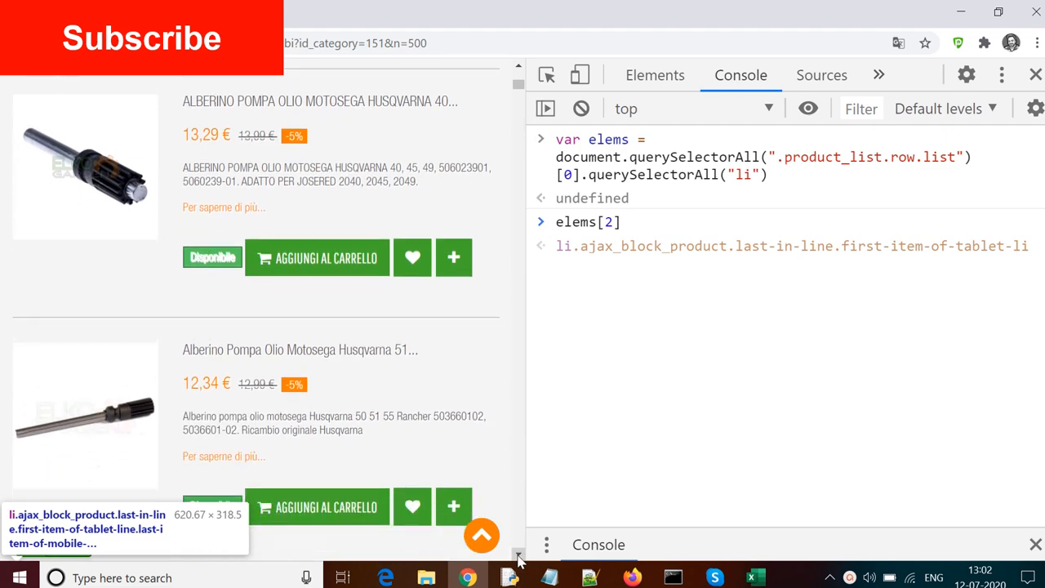
{"action": "scroll", "scroll_direction": "down", "scroll_amount": 3}
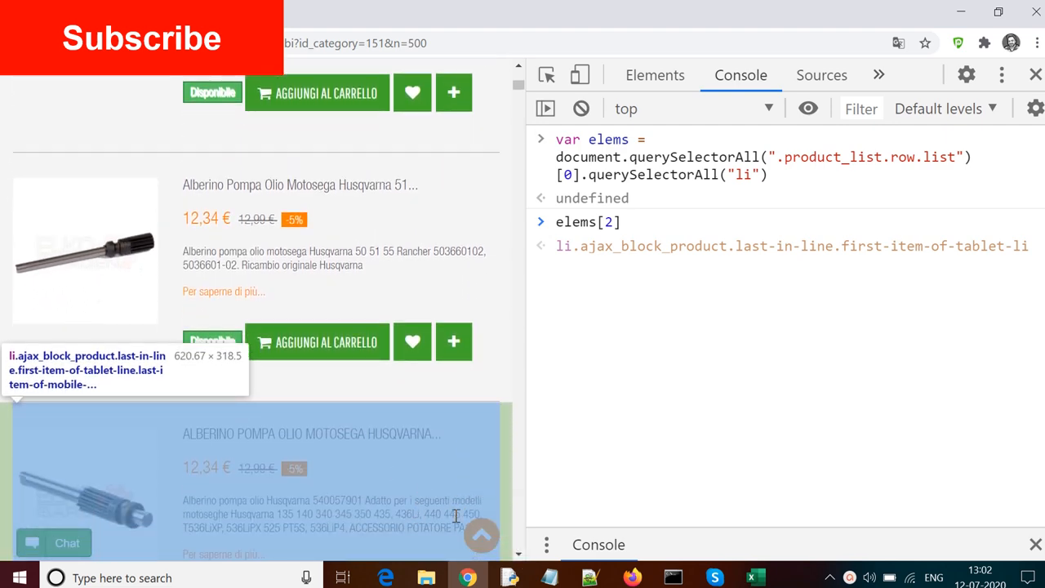
{"action": "scroll", "scroll_direction": "down", "scroll_amount": 3}
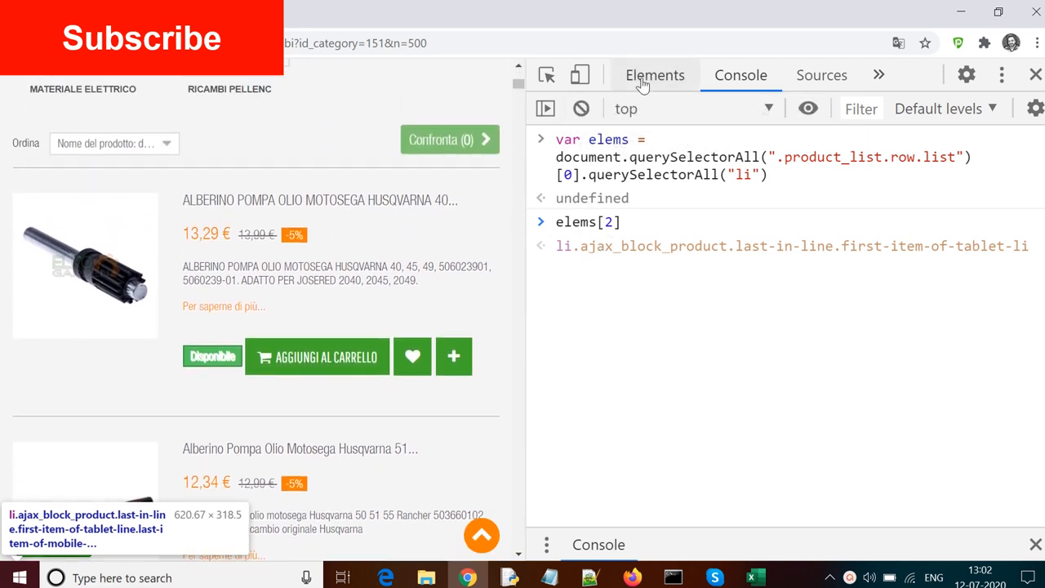
- Inspect the first product title's link markup in Elements, then return to the Console
{"action": "left_click", "coordinate": [655, 75]}
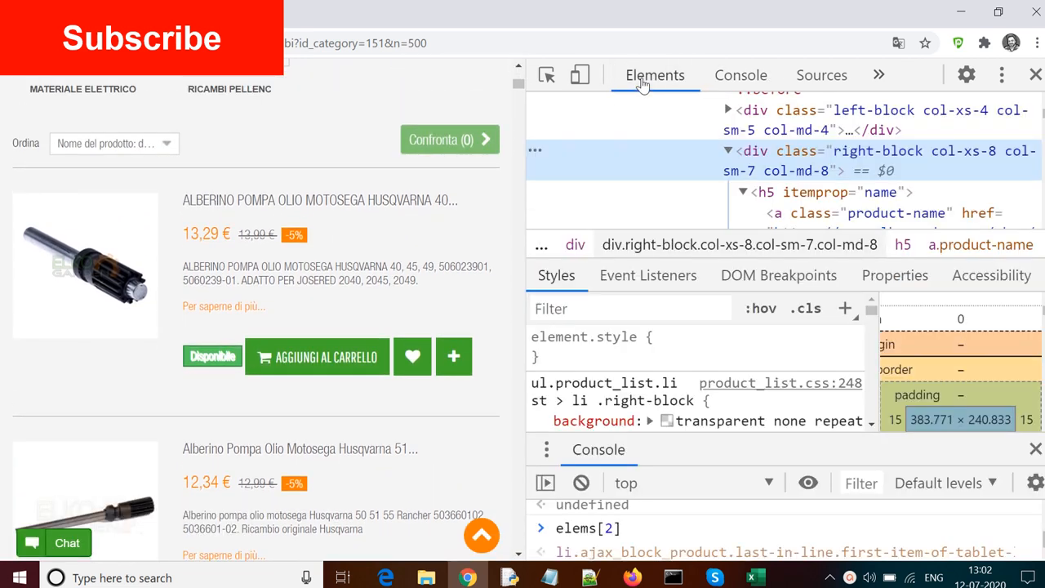
{"action": "left_click", "coordinate": [739, 75]}
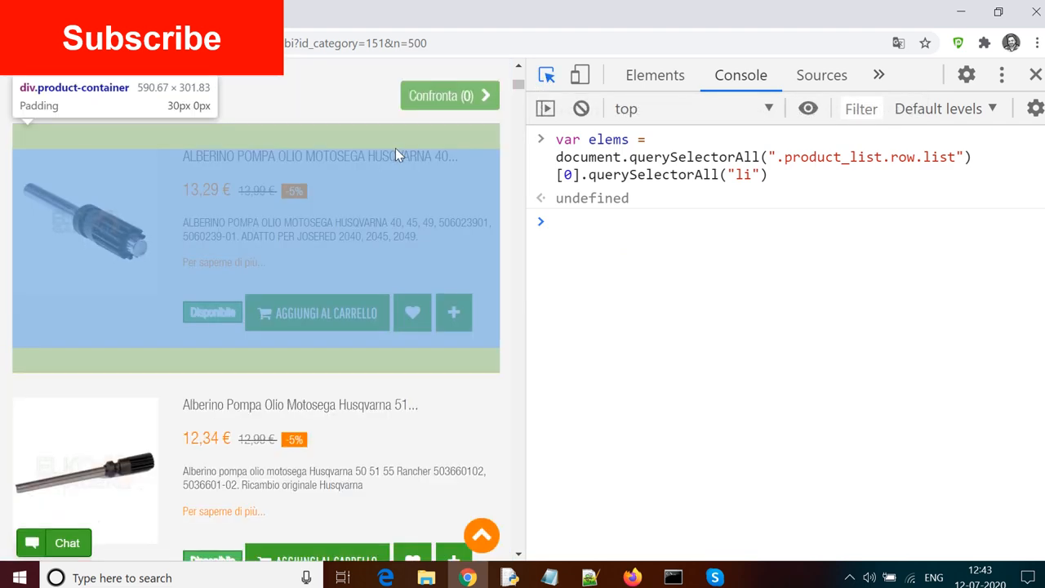
{"action": "left_click", "coordinate": [653, 75]}
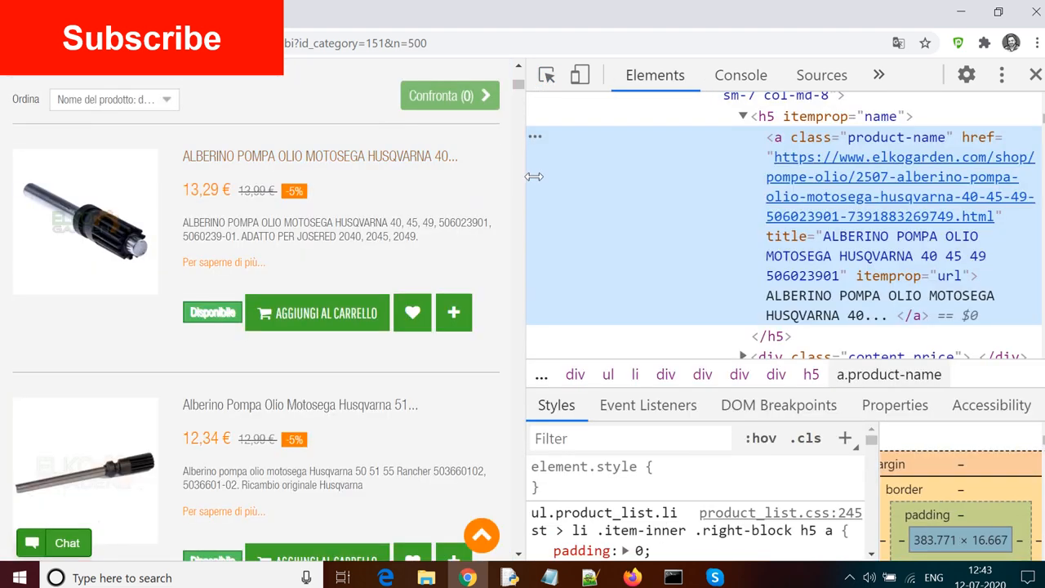
{"action": "mouse_move", "coordinate": [792, 141]}
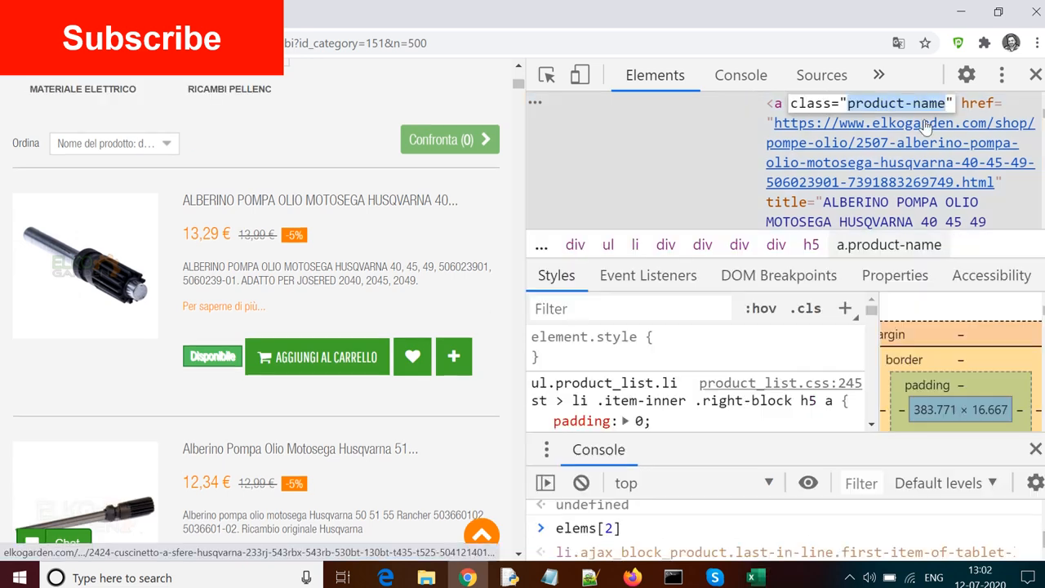
{"action": "left_click", "coordinate": [740, 75]}
{"action": "type", "text": "0"}
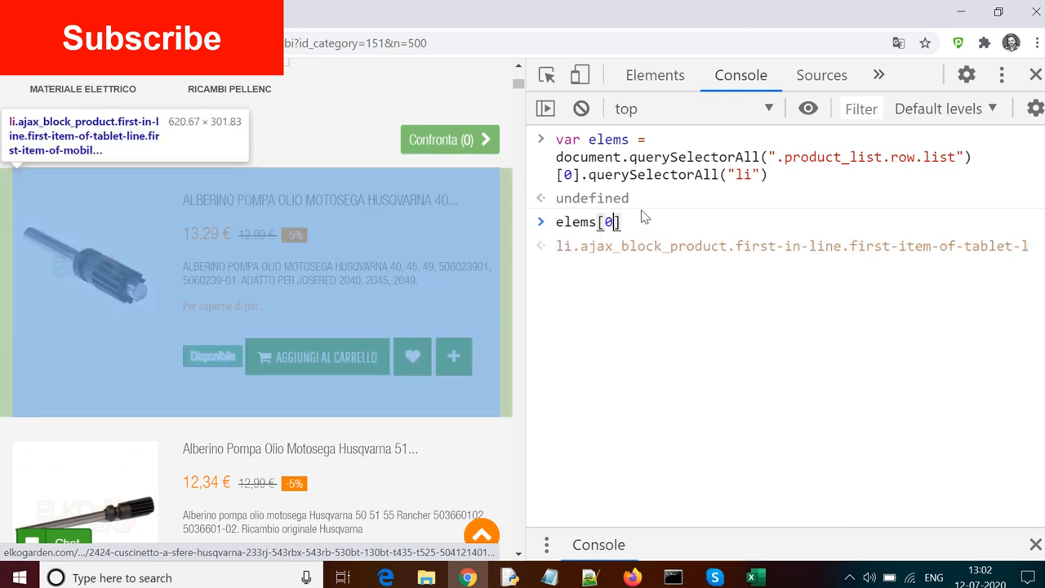
- Read the full title via elems[0].querySelector("a.product-name").title and the same for elems[499]
{"action": "type", "text": ".constructor"}
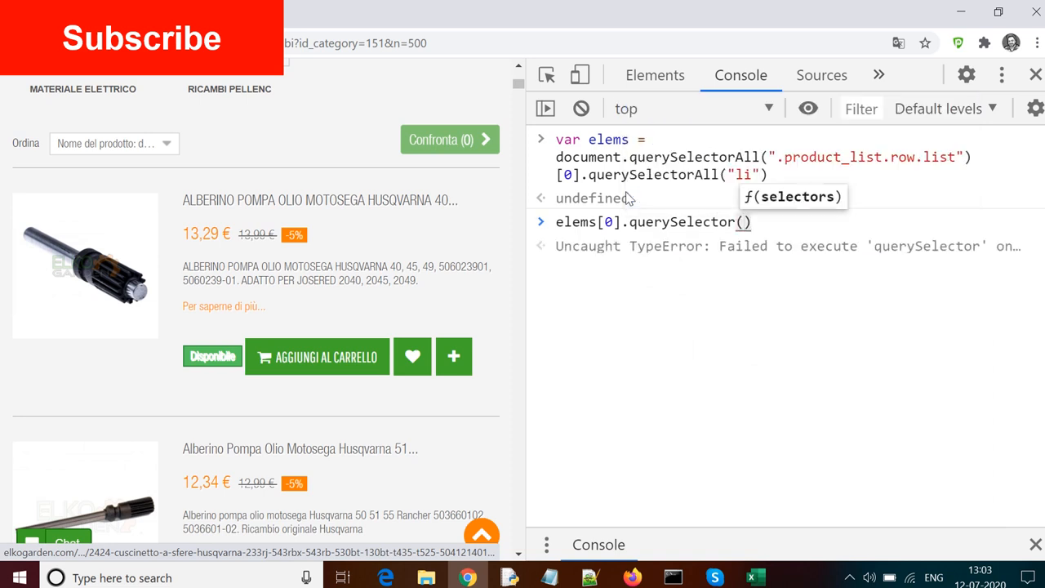
{"action": "type", "text": "a.product-name\""}
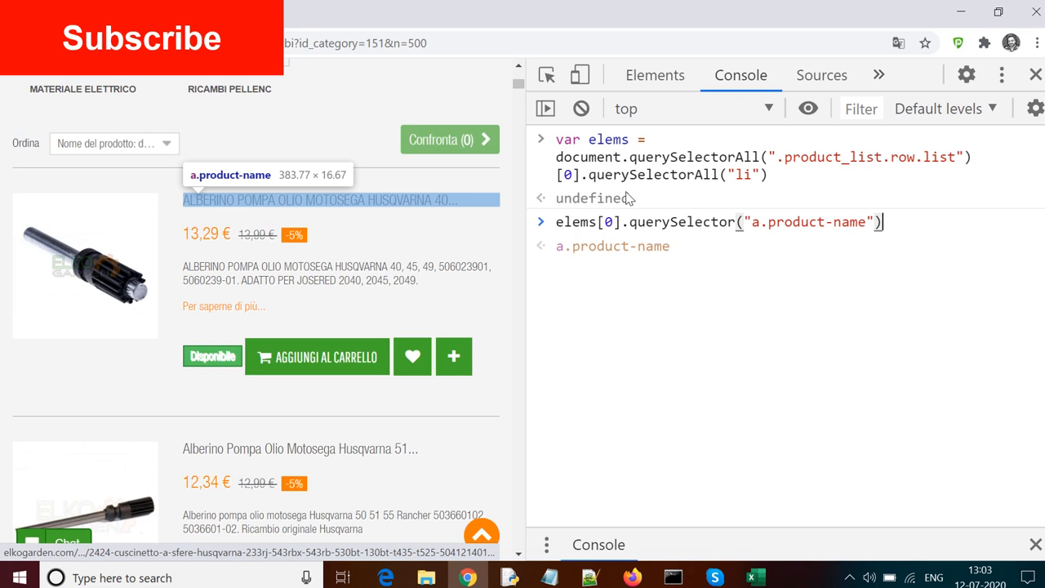
{"action": "type", "text": ".innerText"}
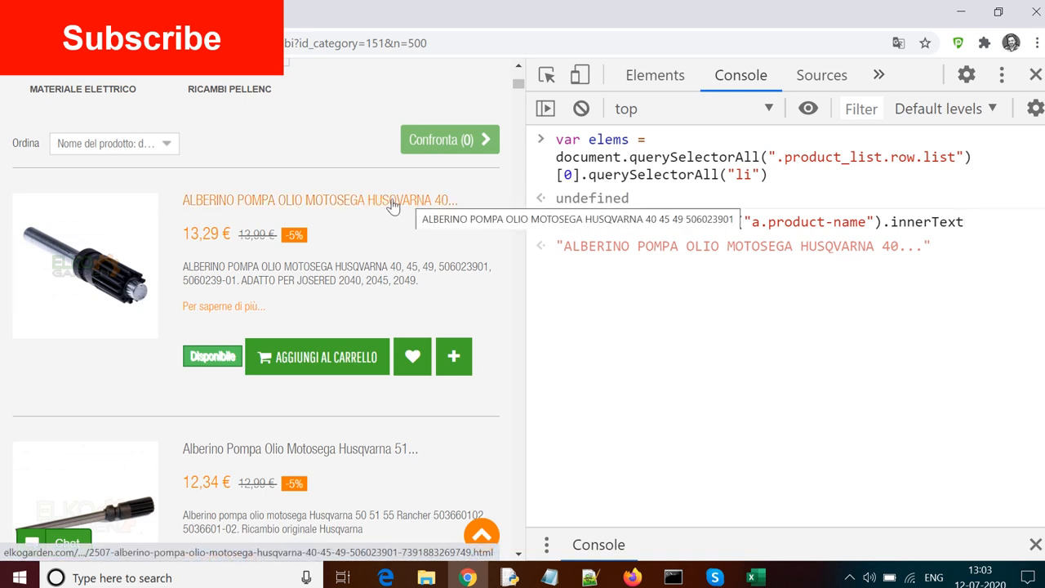
{"action": "mouse_move", "coordinate": [415, 202]}
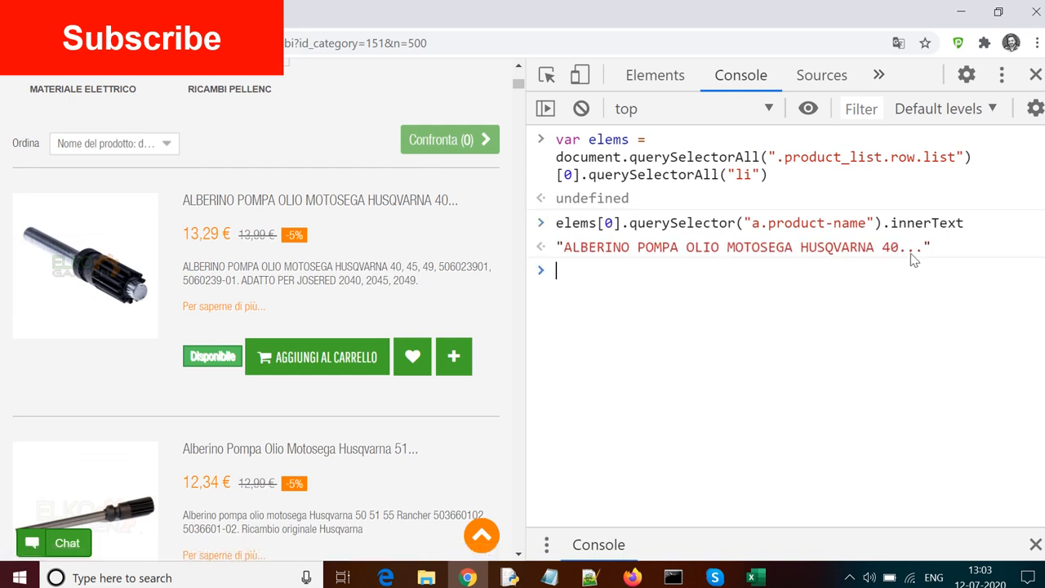
{"action": "mouse_move", "coordinate": [454, 202]}
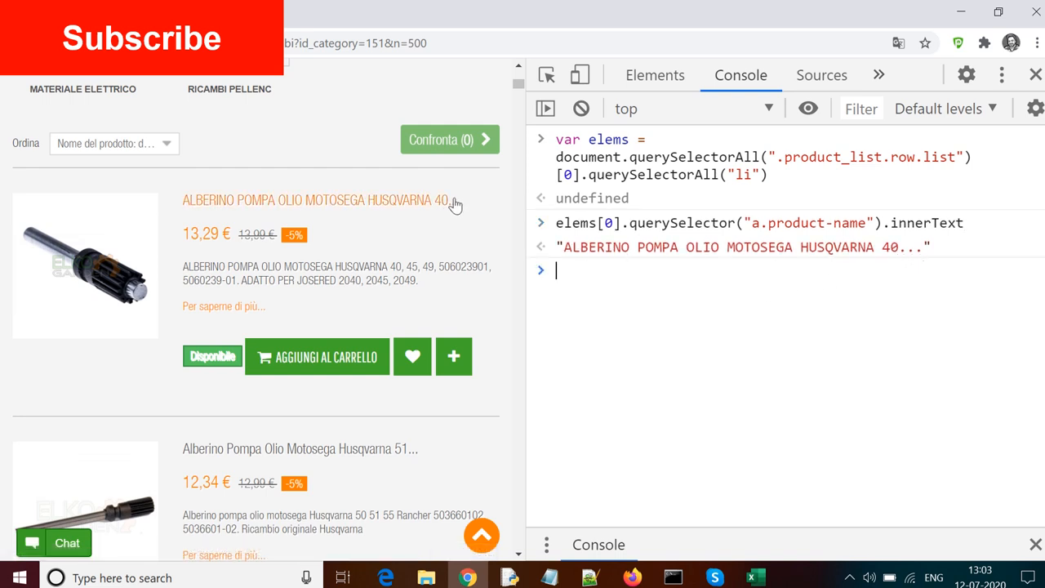
{"action": "mouse_move", "coordinate": [441, 205]}
{"action": "type", "text": "elems[0].querySelector(\"a.product-name\").innerTex"}
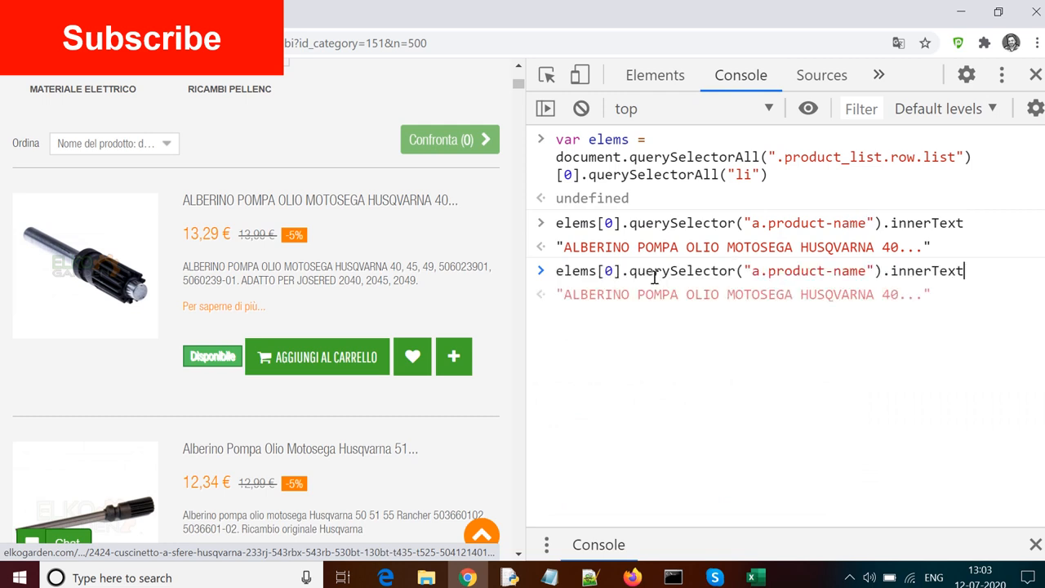
{"action": "type", "text": "title"}
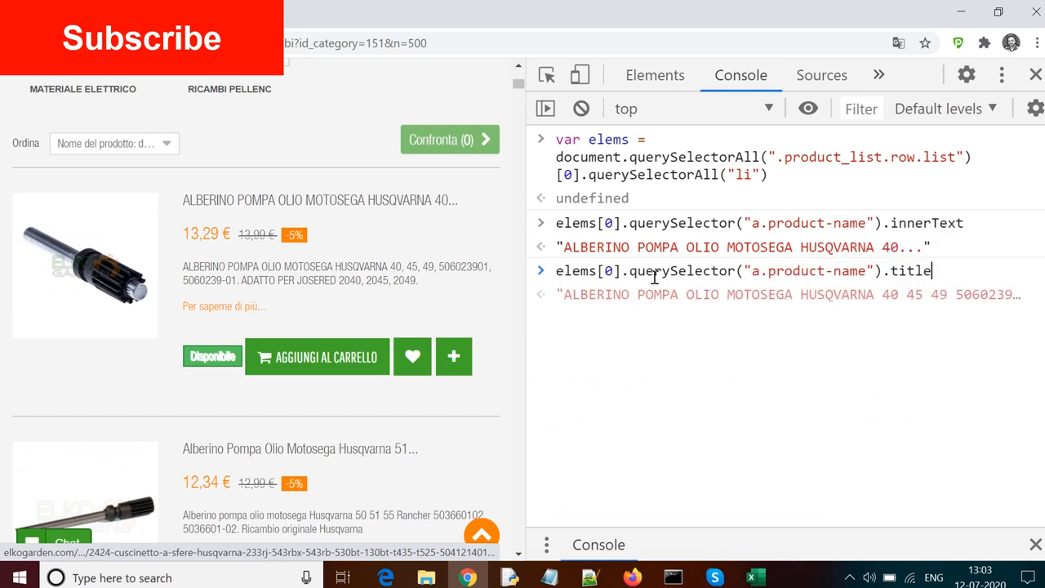
{"action": "key", "text": "Enter"}
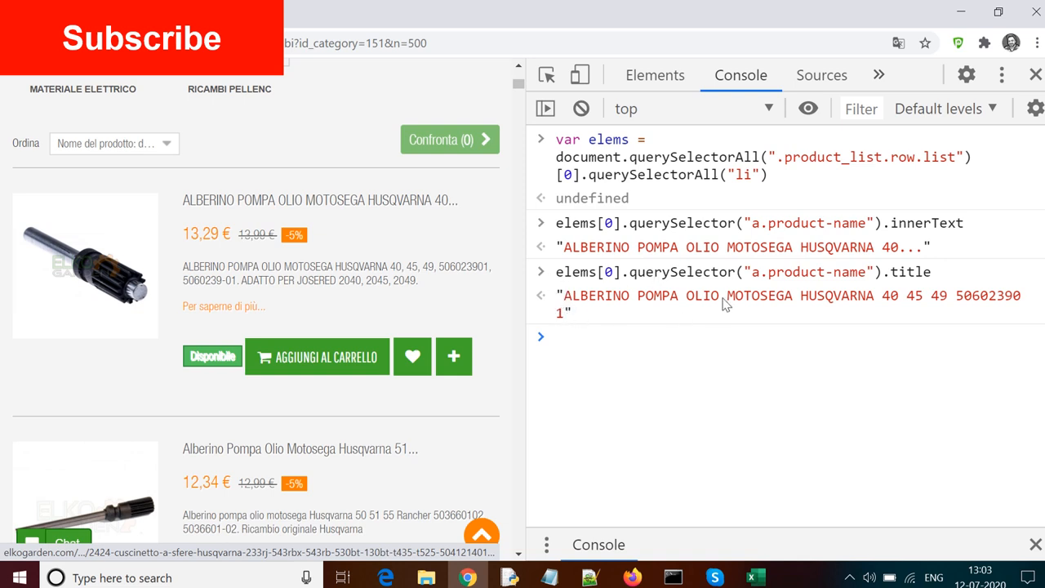
{"action": "mouse_move", "coordinate": [766, 297]}
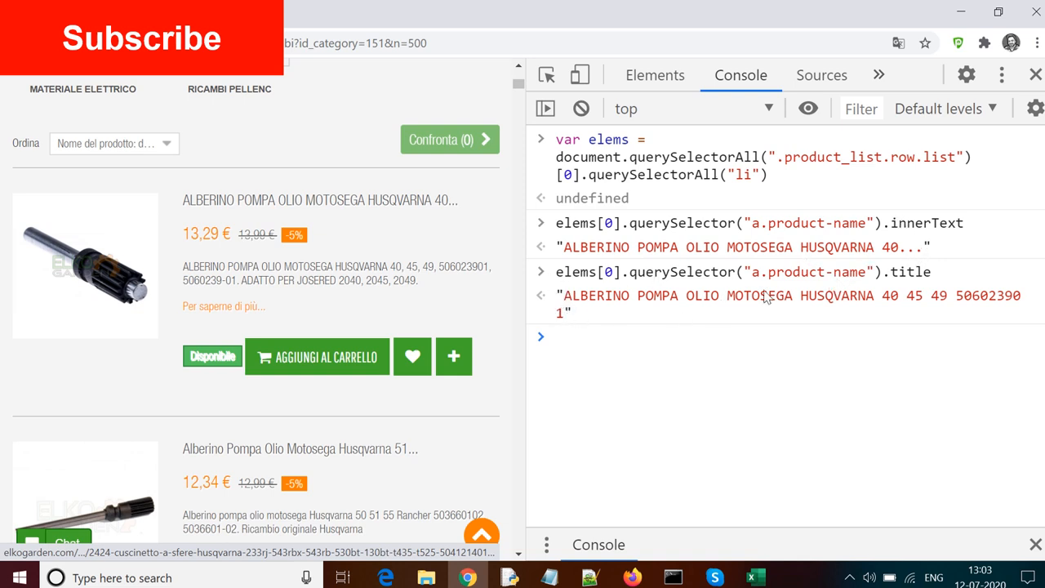
{"action": "mouse_move", "coordinate": [862, 215]}
{"action": "type", "text": "elems[499].querySelector(\"a.product-name\").title"}
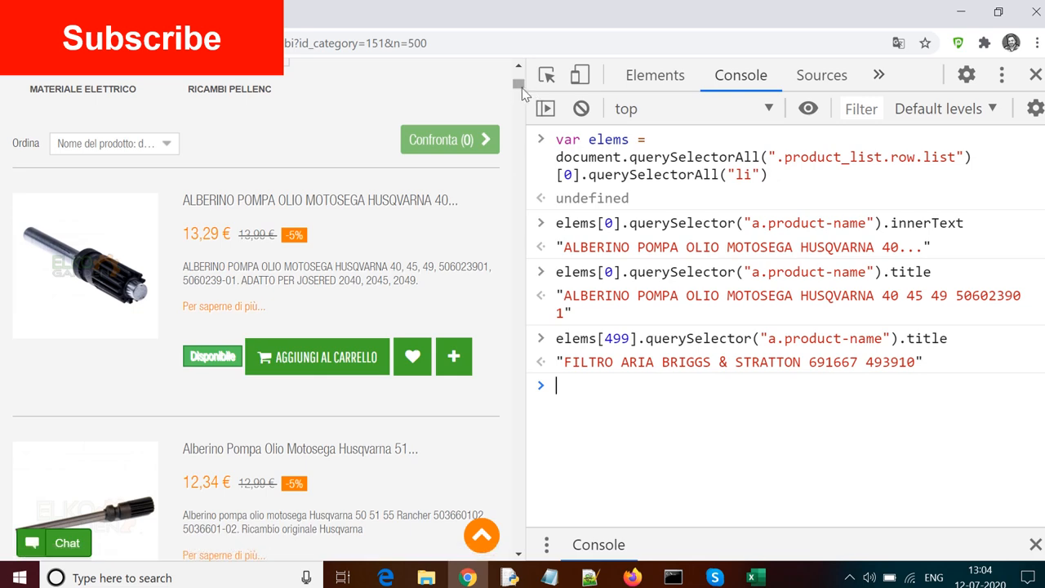
- Scroll the page to the last air-filter product to compare it with the elems[499] title
{"action": "scroll", "scroll_direction": "down", "scroll_amount": 3}
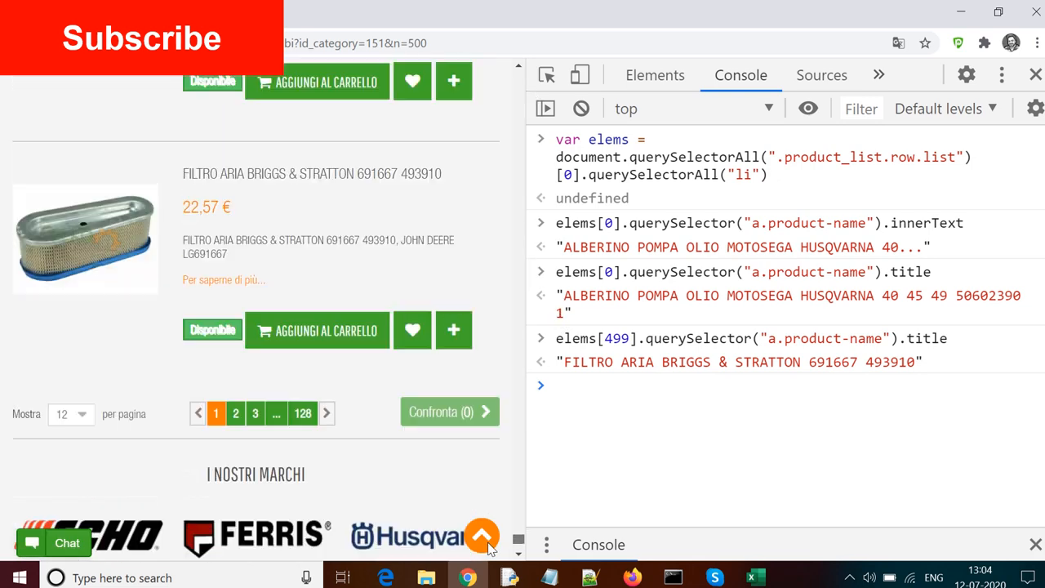
{"action": "scroll", "scroll_direction": "down", "scroll_amount": 3}
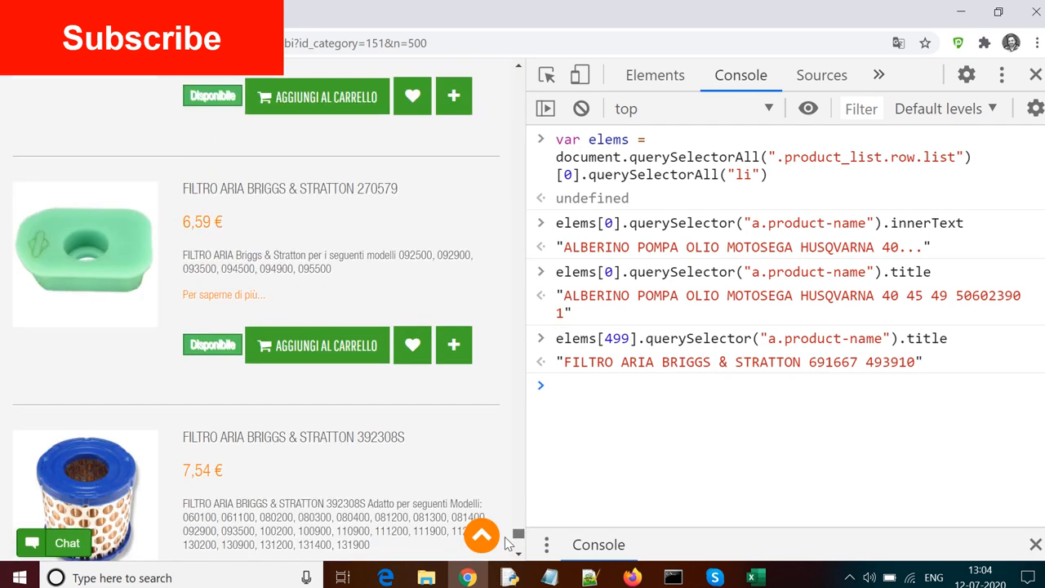
{"action": "scroll", "scroll_direction": "down", "scroll_amount": 3}
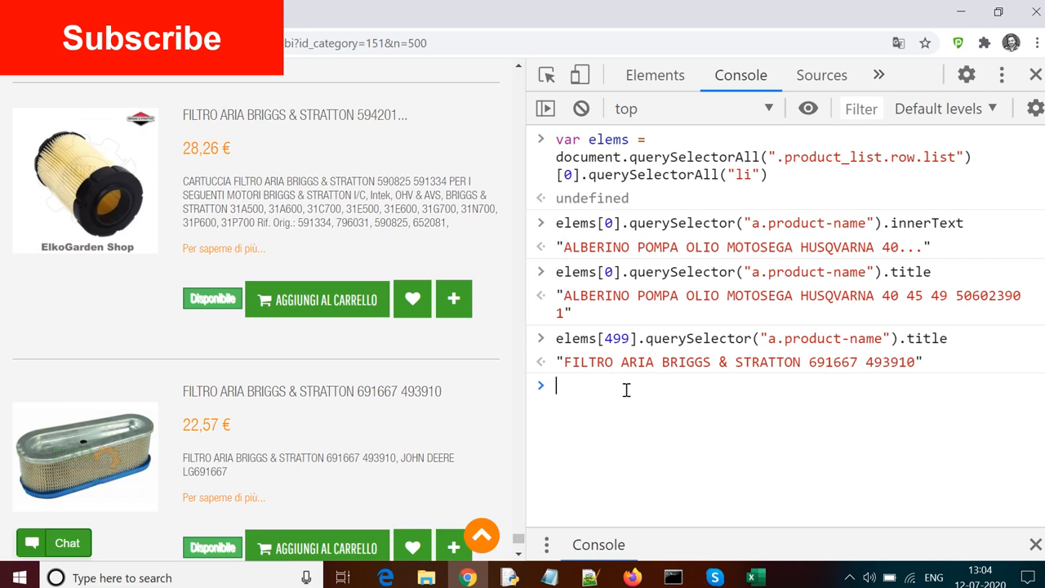
{"action": "mouse_move", "coordinate": [581, 108]}
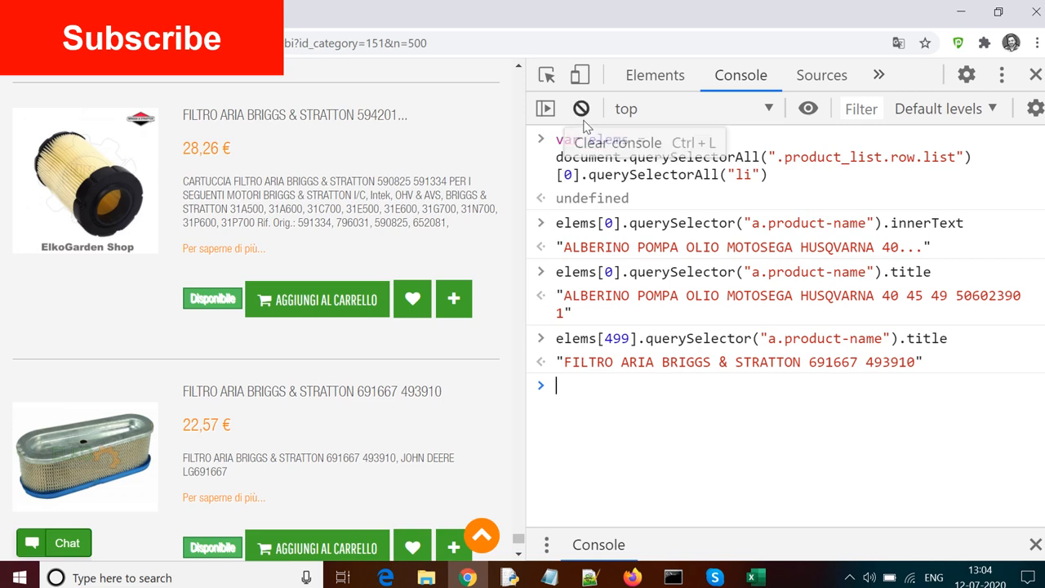
- Clear the console and write the loop header for(i=0;i<elems.length;i++){
{"action": "left_click", "coordinate": [581, 107]}
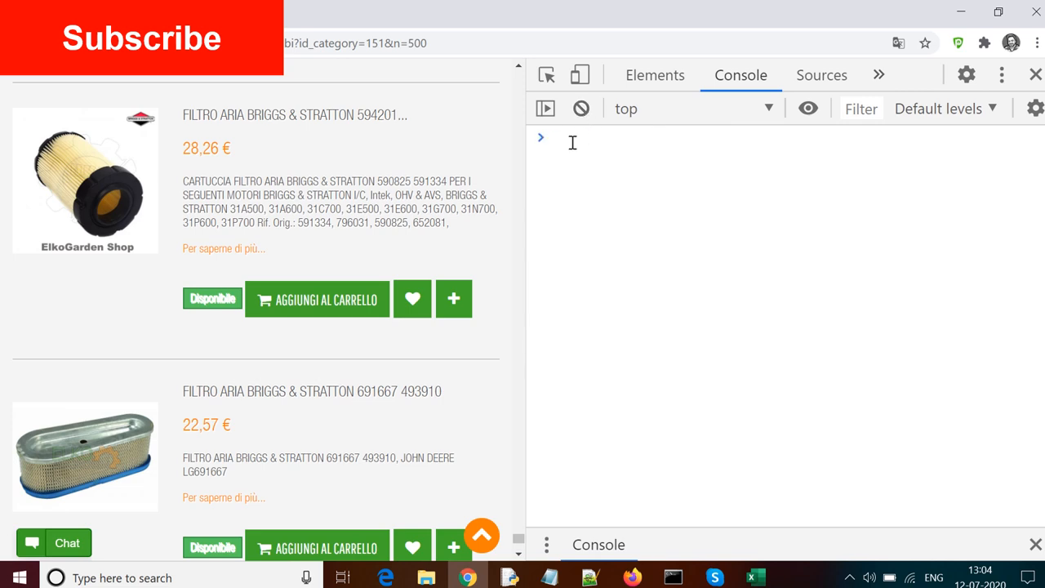
{"action": "type", "text": "for("}
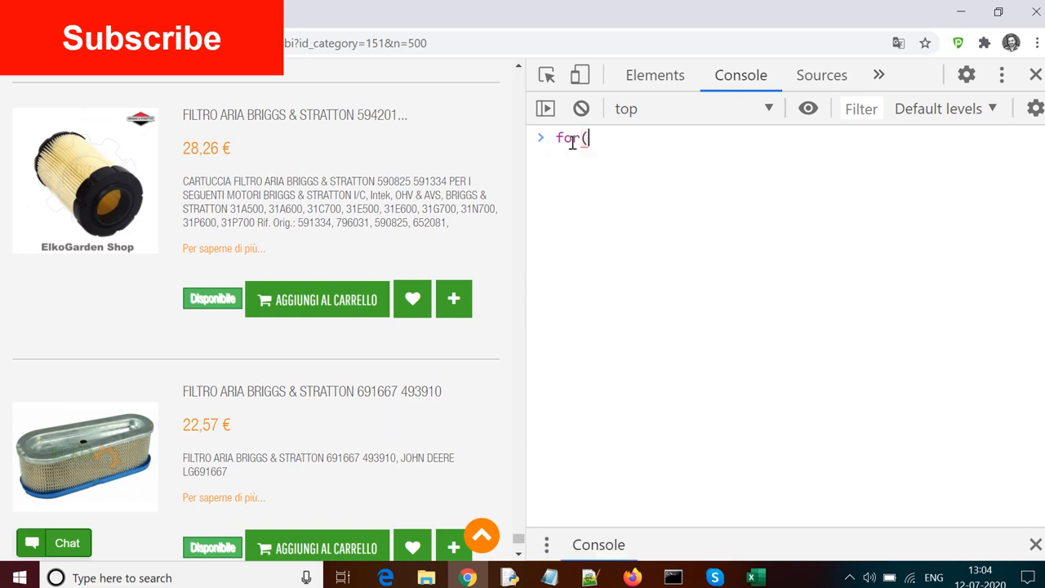
{"action": "type", "text": "i=0;"}
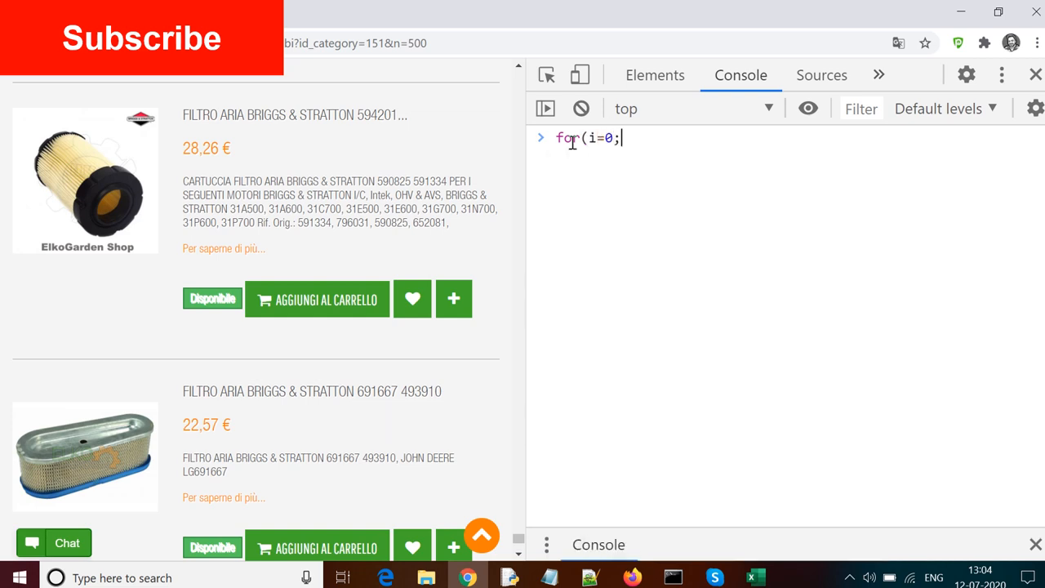
{"action": "type", "text": "i<"}
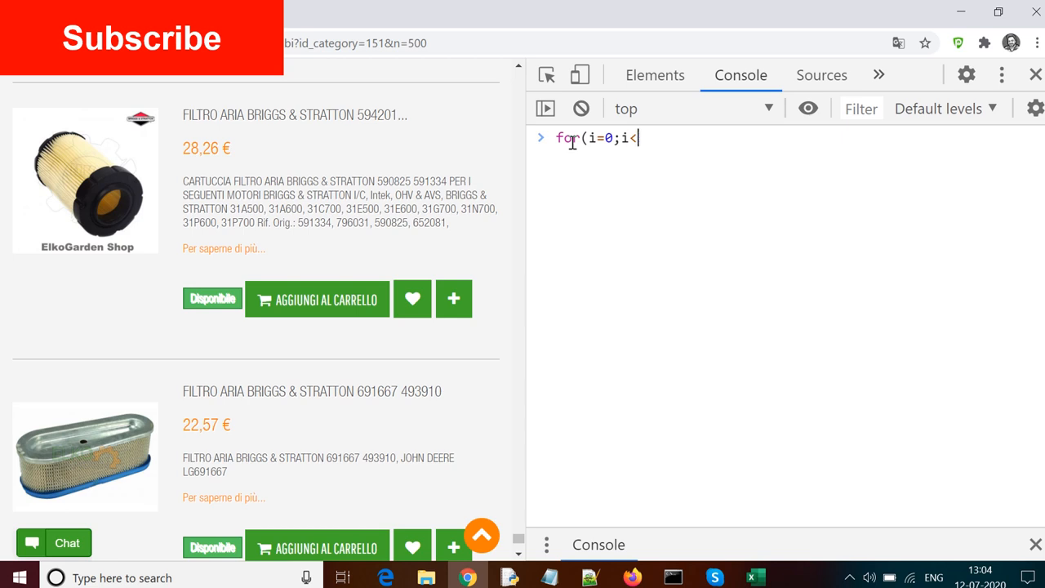
{"action": "type", "text": "elems.lenght;i++"}
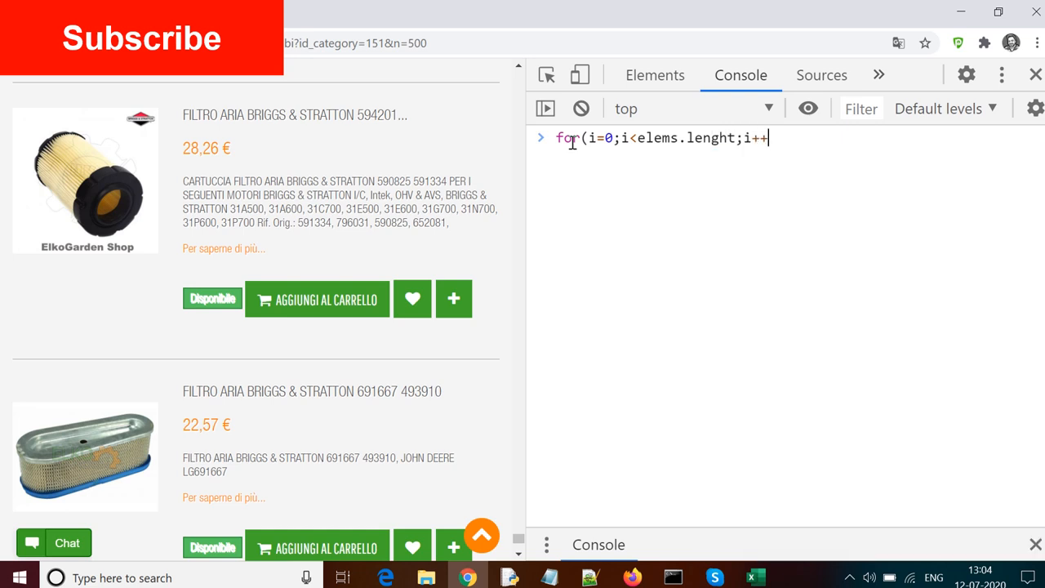
{"action": "type", "text": ")"}
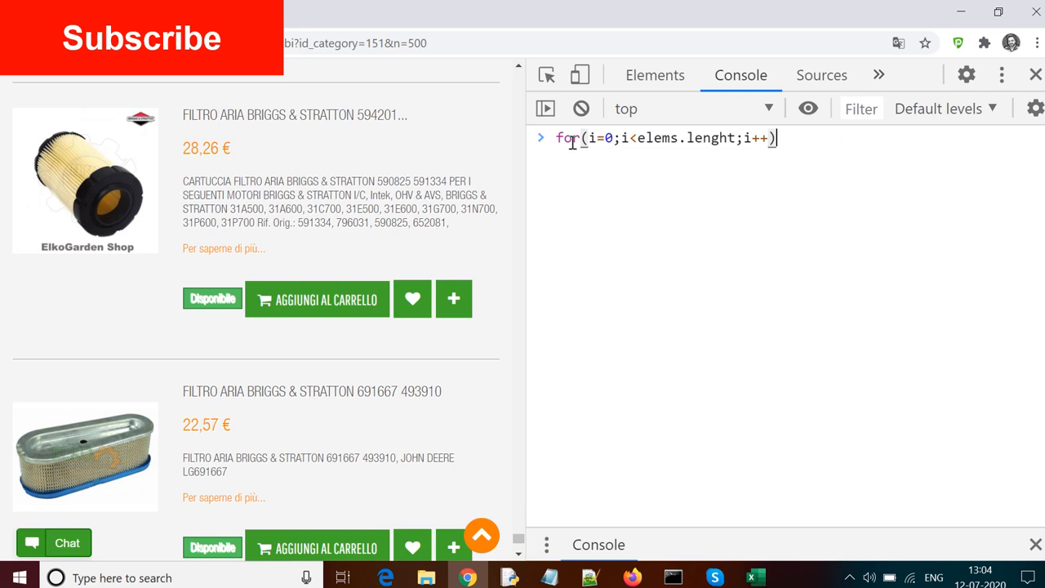
{"action": "type", "text": "{"}
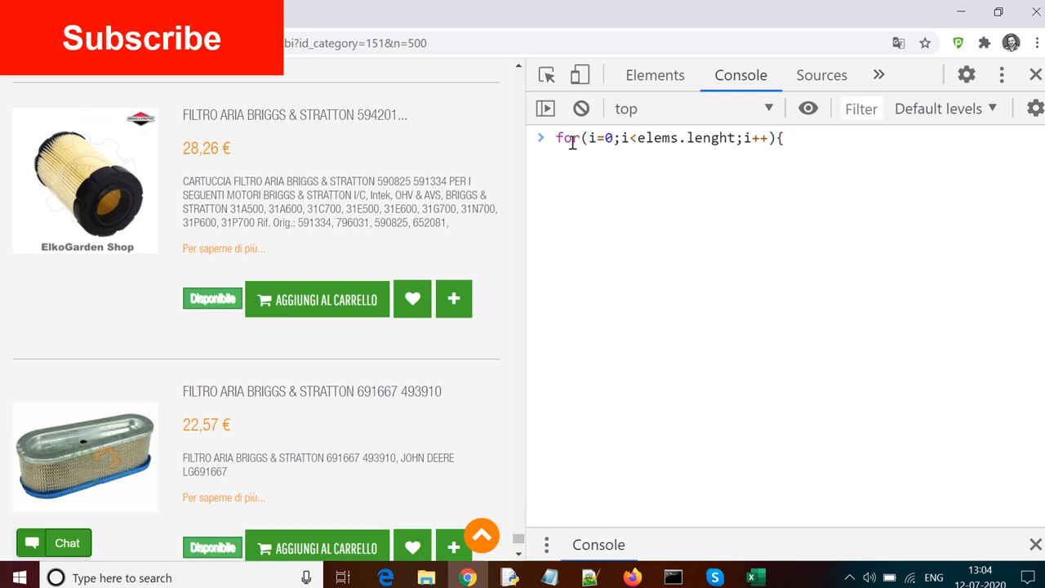
- Add the body console.log(elems[i].querySelector("a.product-name").title) to the loop
{"action": "type", "text": "console.log(elems);"}
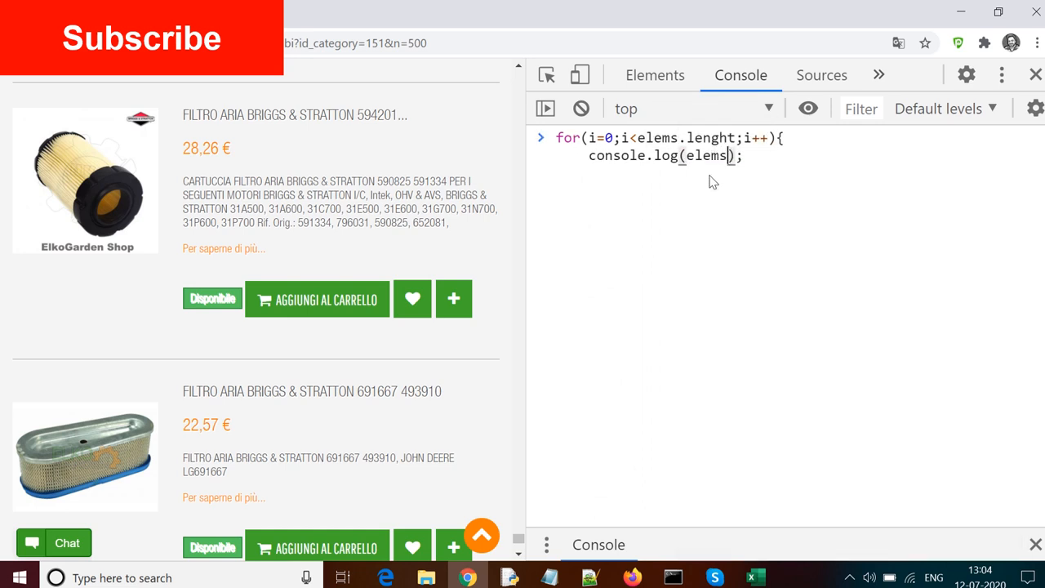
{"action": "type", "text": "[i]"}
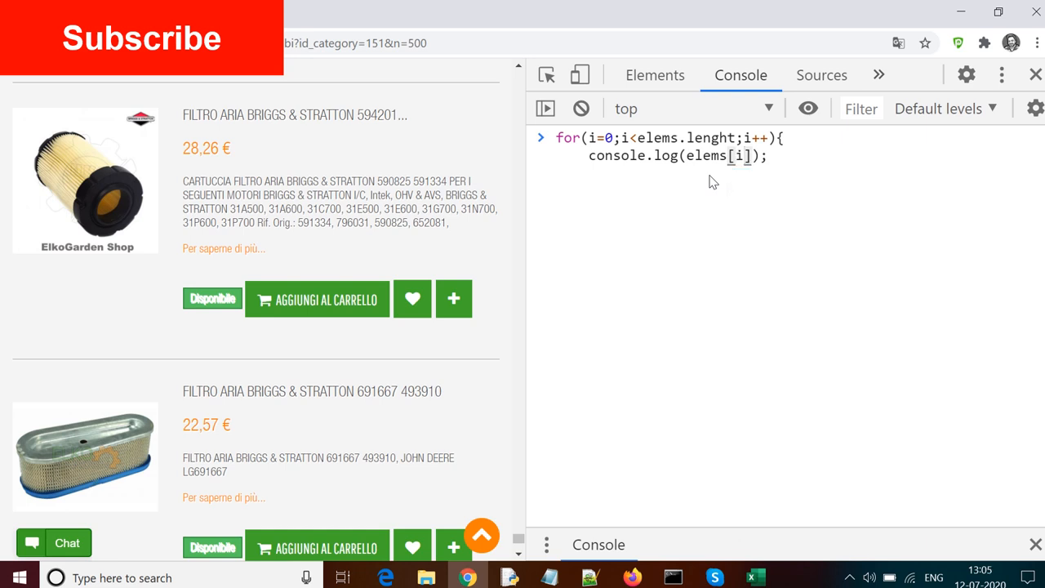
{"action": "type", "text": ".querySelector("}
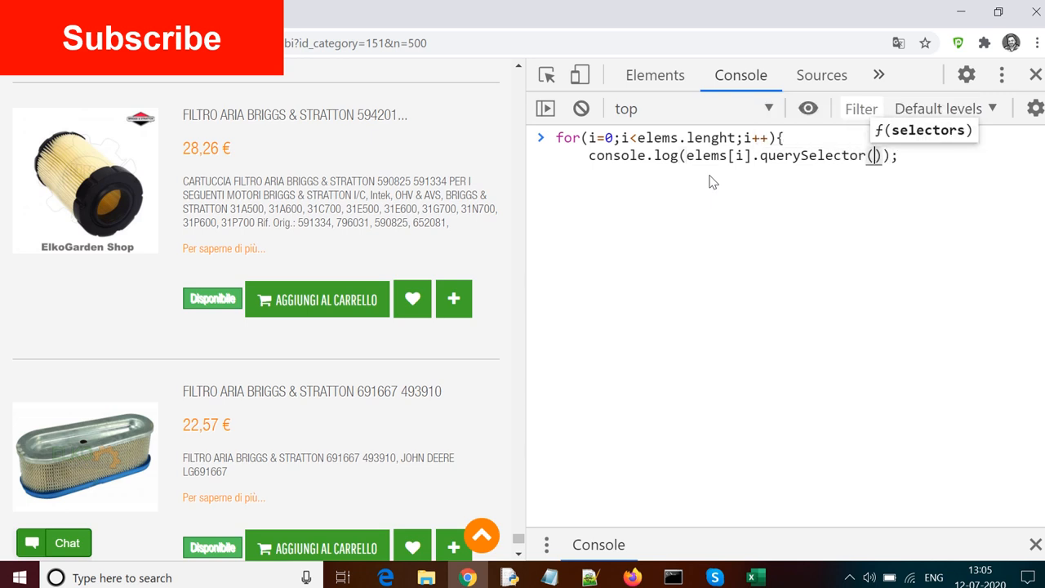
{"action": "type", "text": "a."}
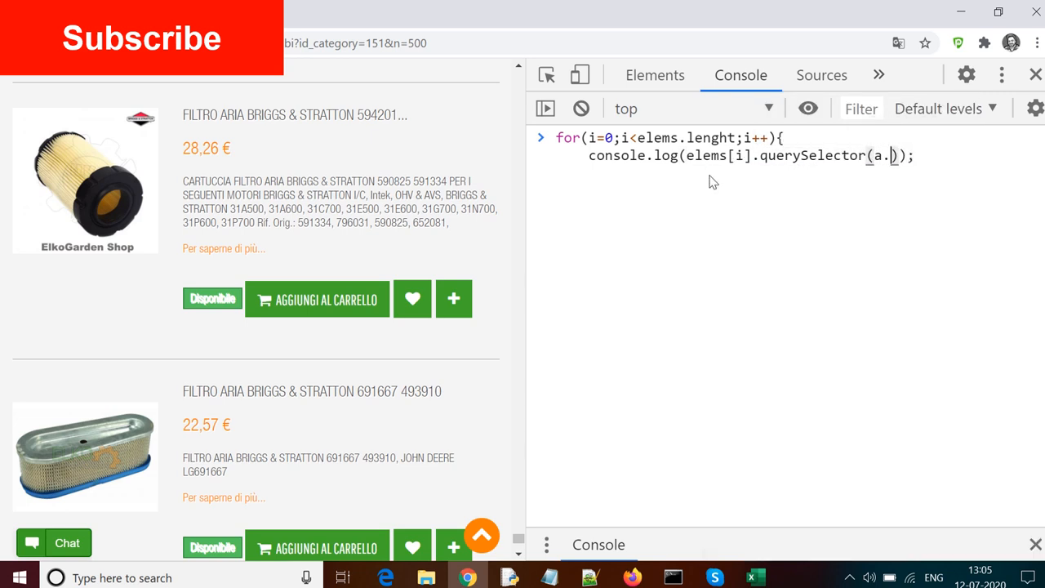
{"action": "type", "text": "product-name\""}
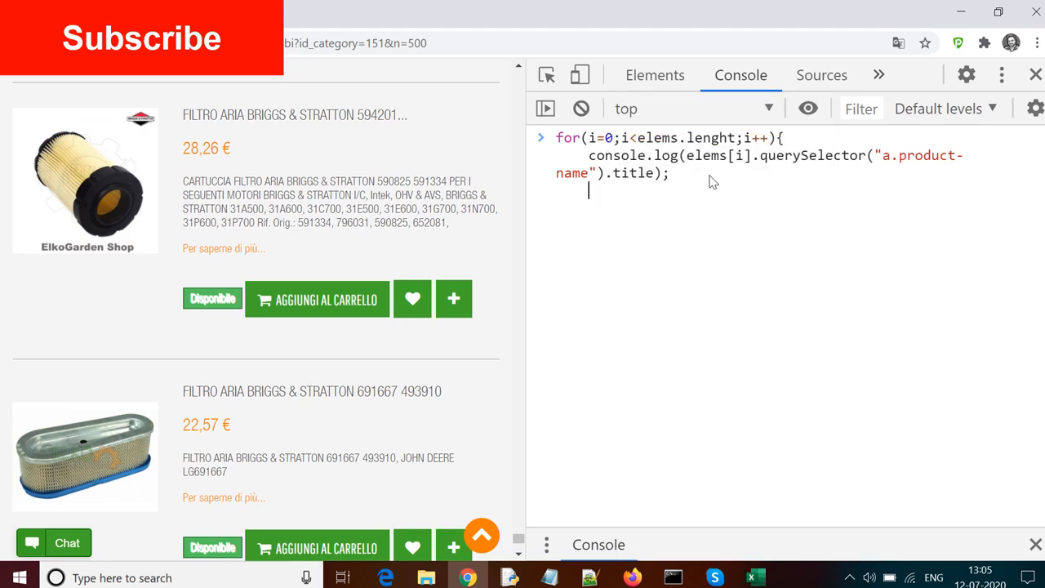
{"action": "key", "text": "Enter"}
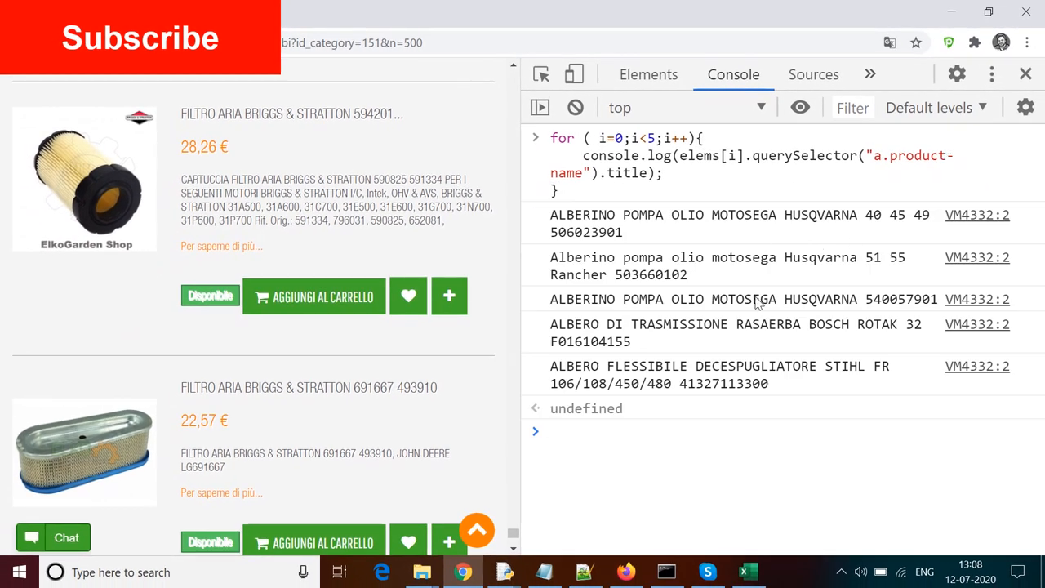
{"action": "mouse_move", "coordinate": [575, 108]}
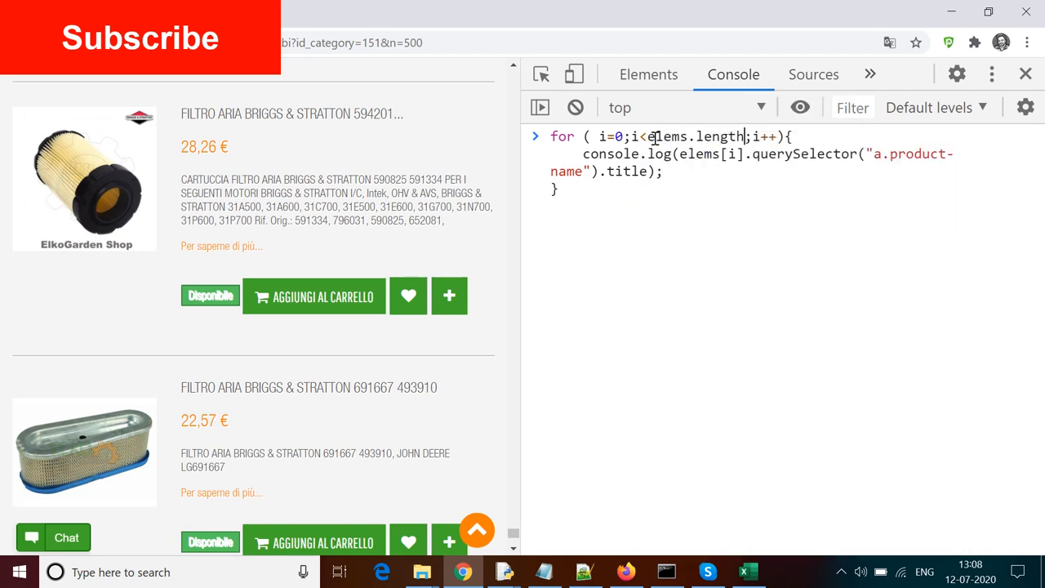
- Run the title-logging loop with i<elems.length over all 500 products
{"action": "key", "text": "Enter"}
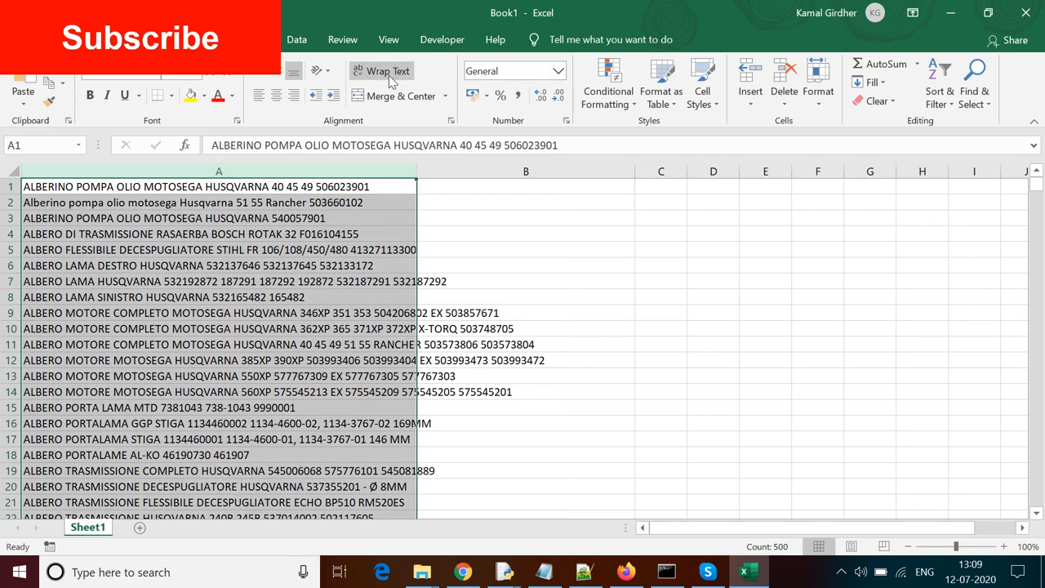
- Apply Wrap Text to column A of pasted titles and deselect the column
{"action": "left_click", "coordinate": [382, 71]}
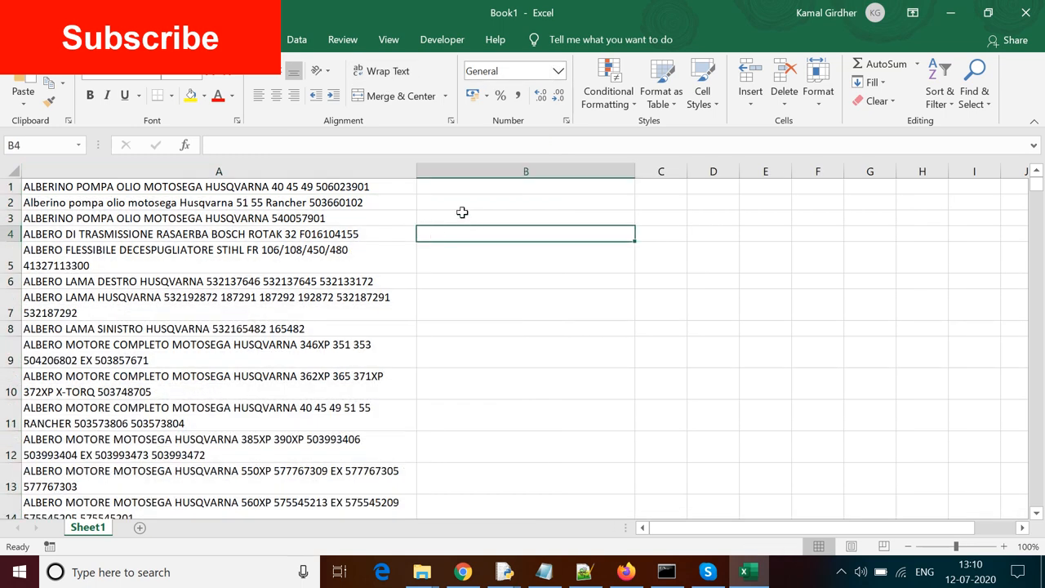
{"action": "left_click", "coordinate": [525, 187]}
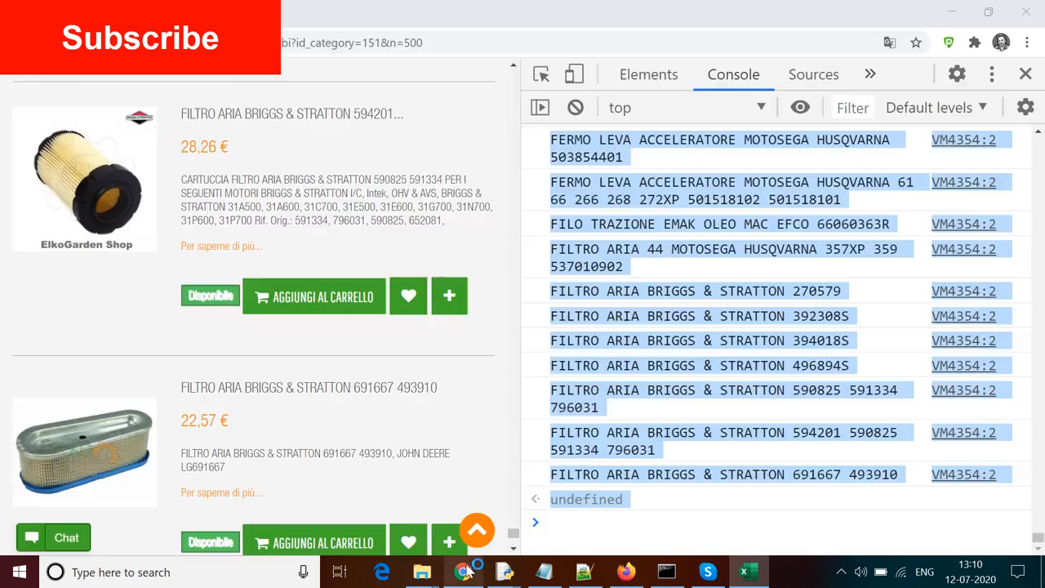
{"action": "mouse_move", "coordinate": [574, 108]}
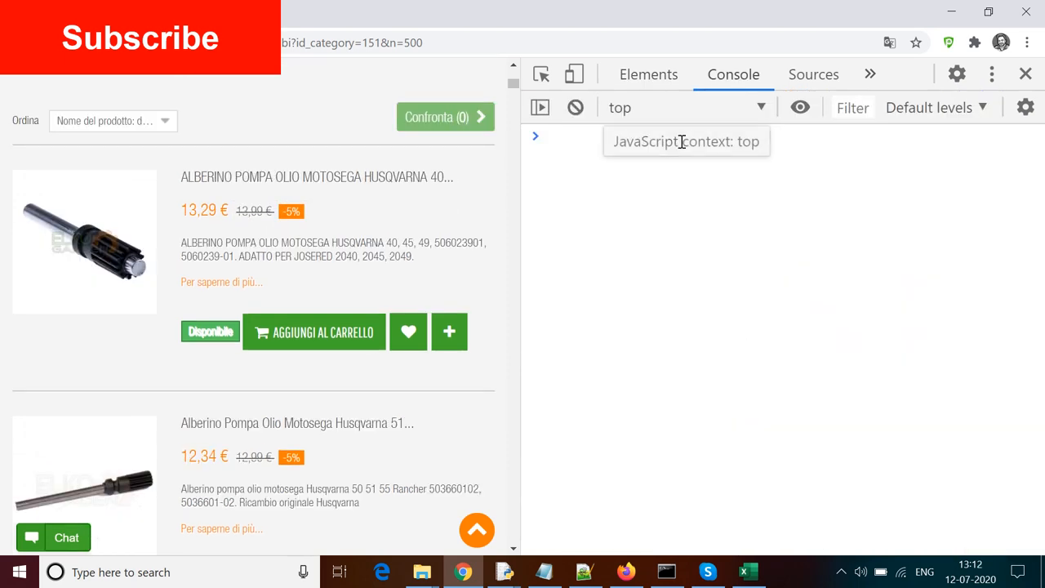
- Read elems[0].querySelector("span.price.product-price").innerText (13,29 €), then the same for index 499 (22,57 €)
{"action": "type", "text": "elems"}
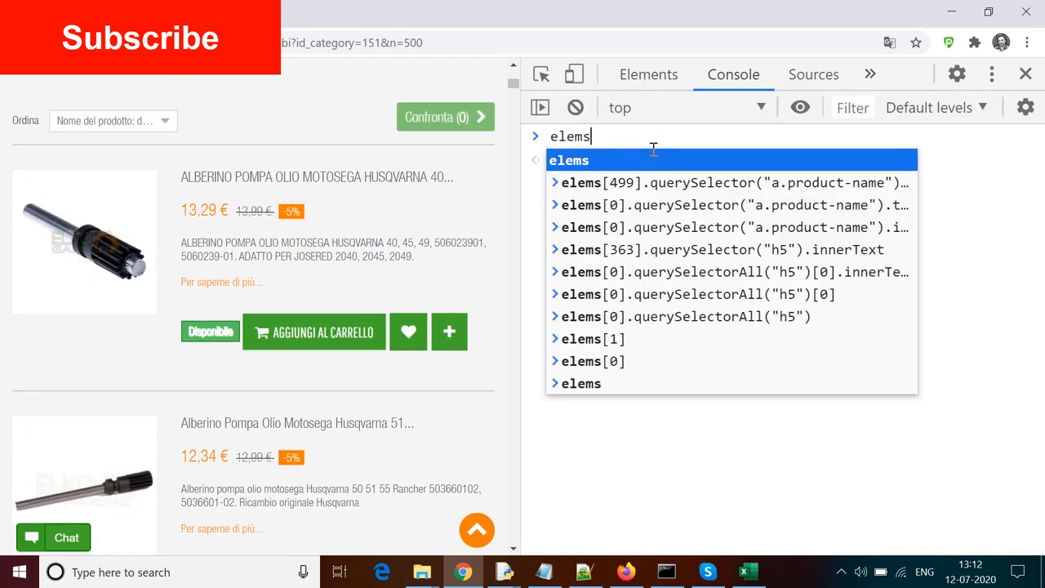
{"action": "type", "text": "[]"}
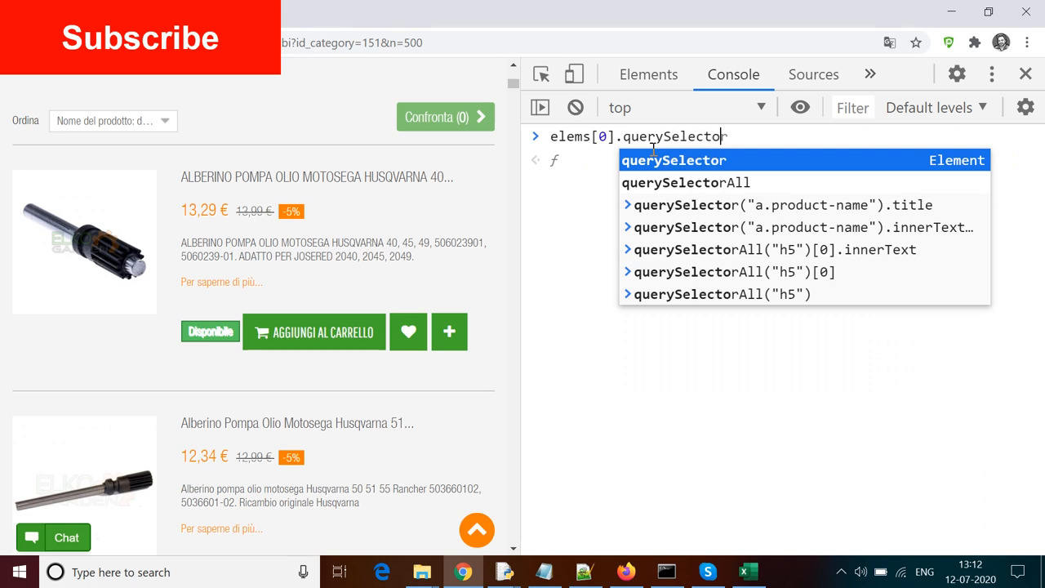
{"action": "type", "text": "(\"\")"}
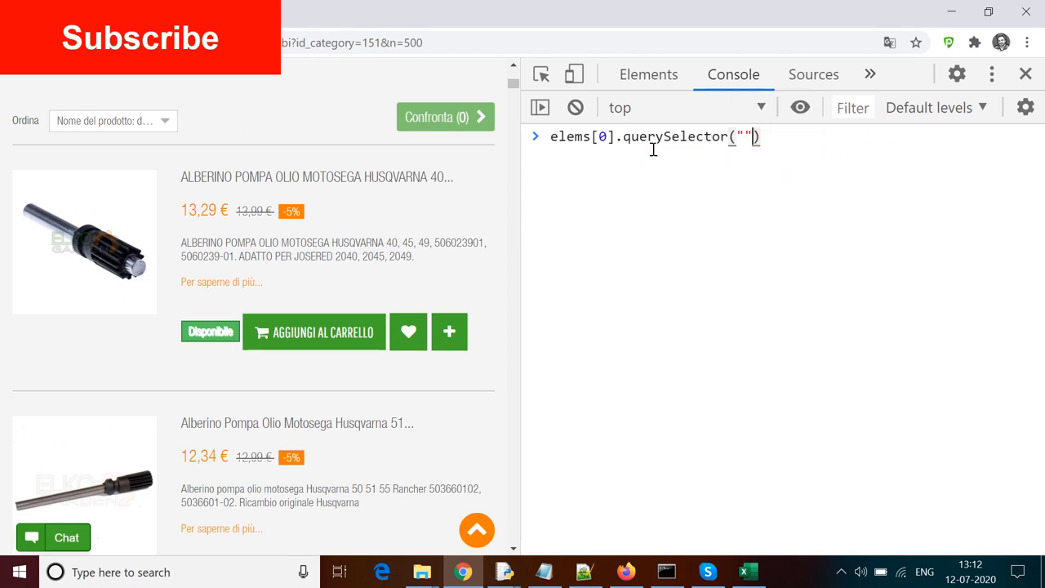
{"action": "type", "text": "span.price.product-price"}
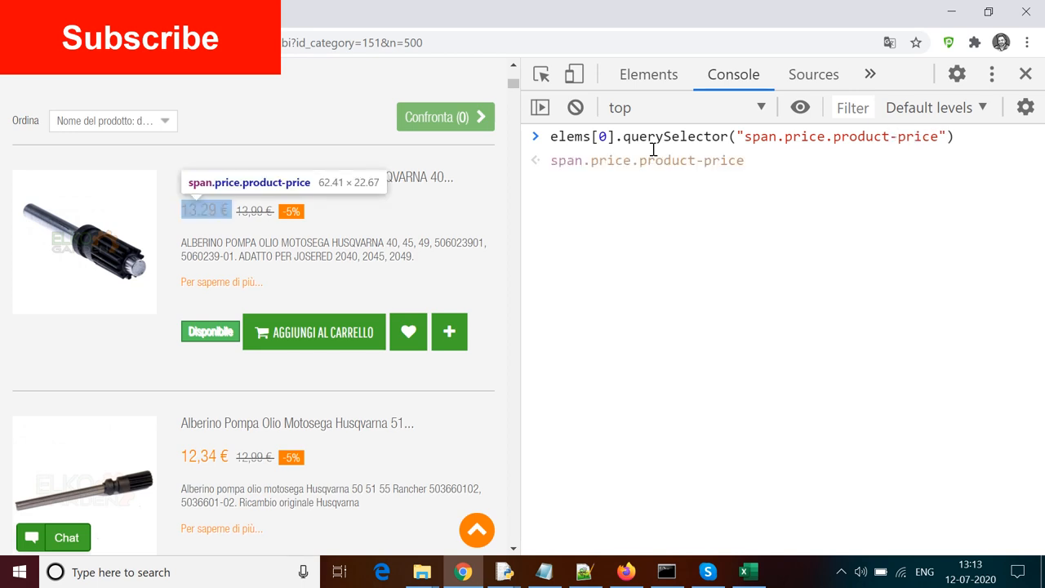
{"action": "type", "text": ".innerText"}
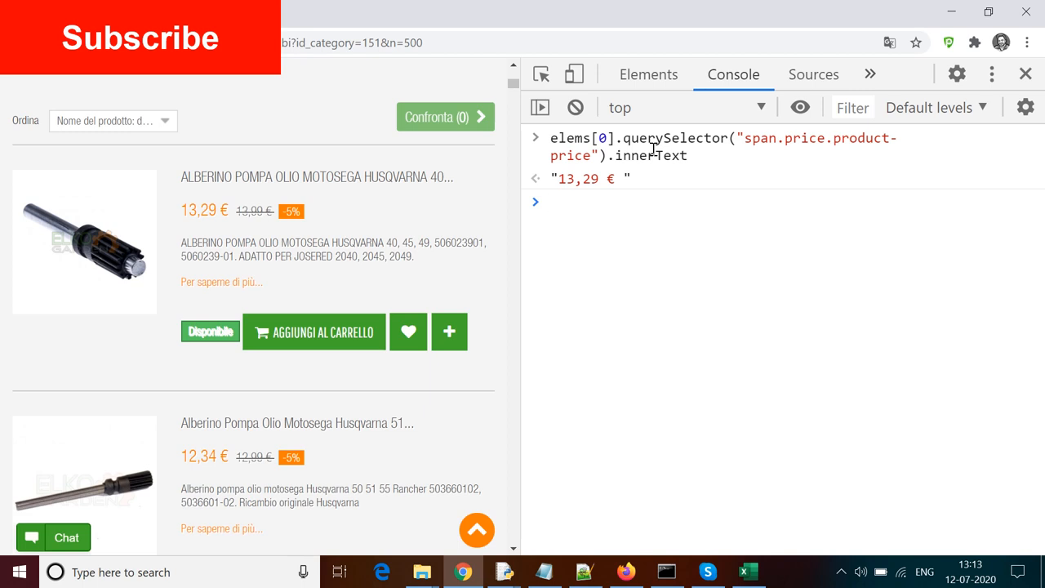
{"action": "key", "text": "Enter"}
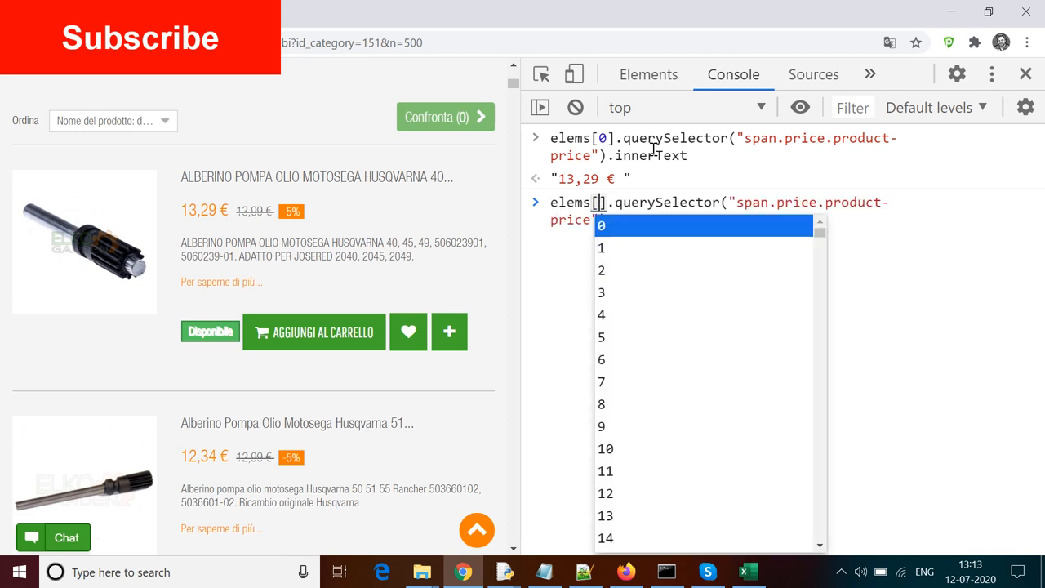
{"action": "type", "text": "499"}
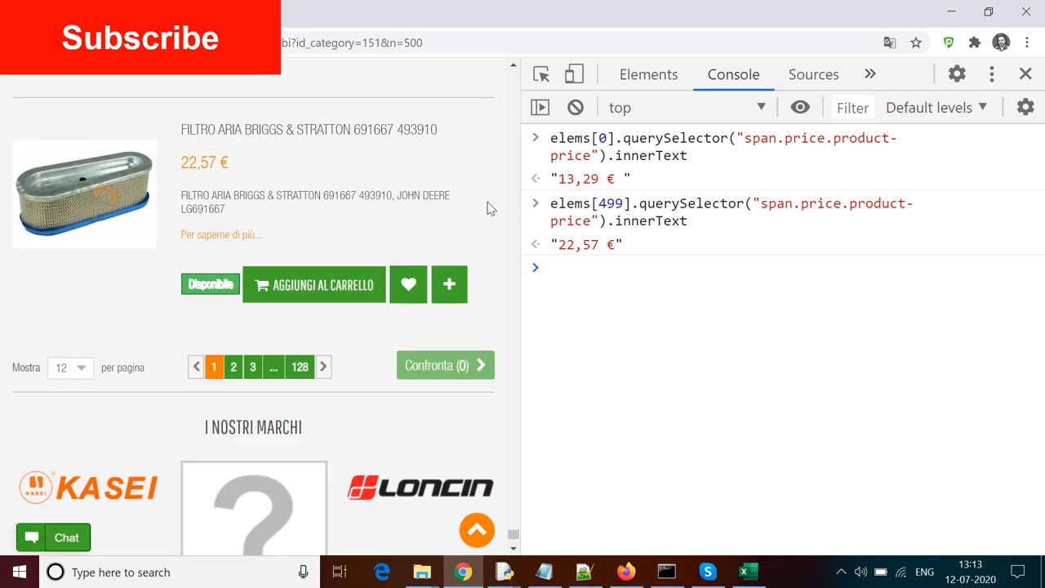
{"action": "mouse_move", "coordinate": [589, 264]}
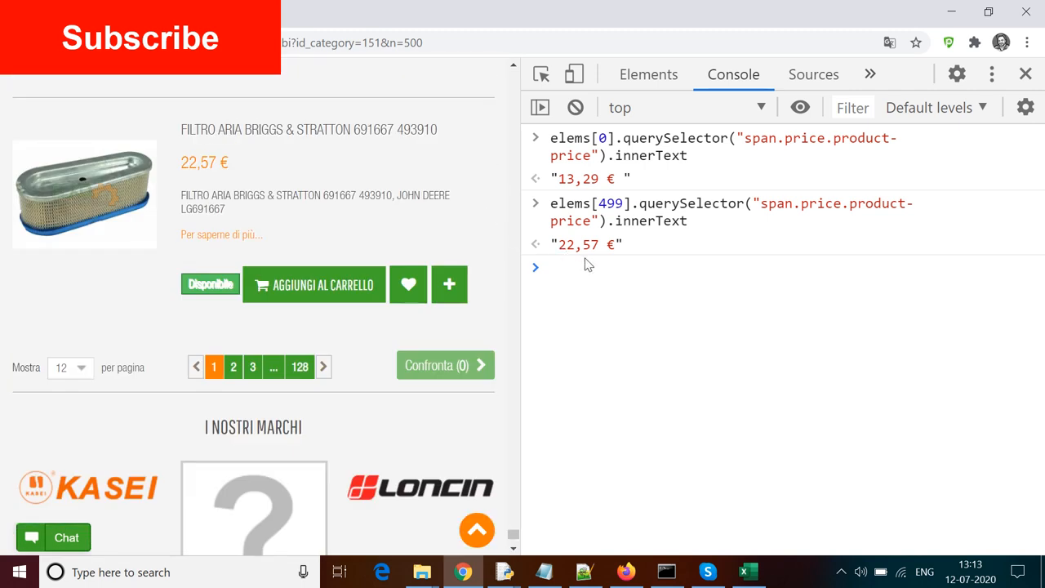
{"action": "mouse_move", "coordinate": [575, 108]}
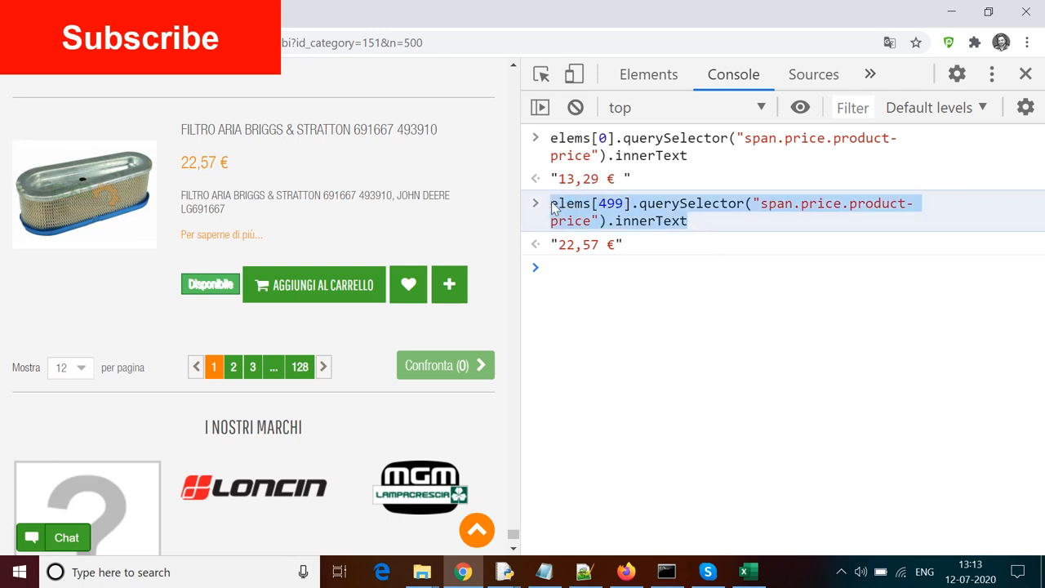
- Clear the console and run the loop logging each elems[i] span.price.product-price innerText
{"action": "left_click", "coordinate": [575, 108]}
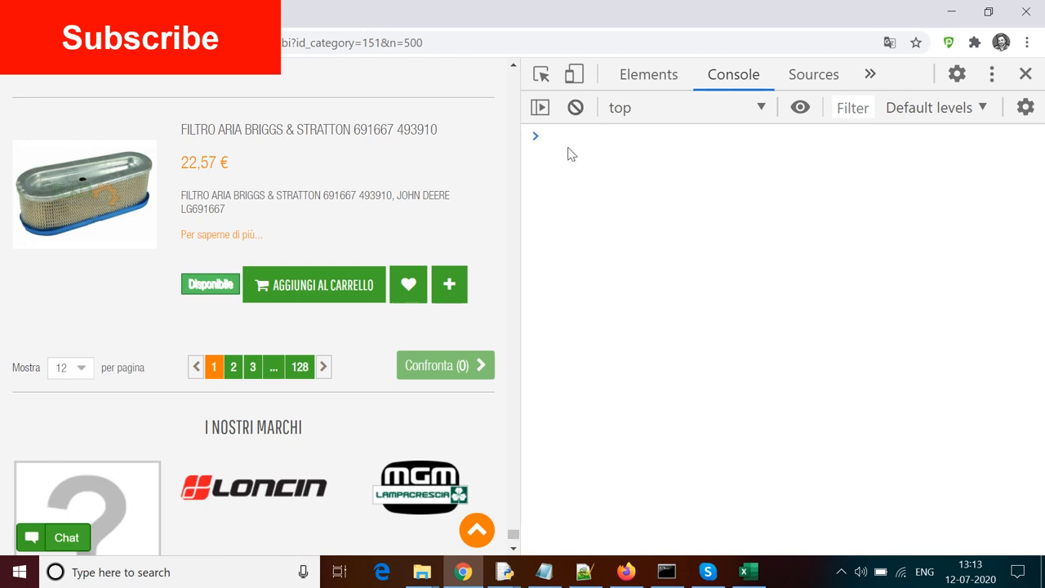
{"action": "type", "text": "elems[0].querySelector(\"span.price.product-price\").innerText"}
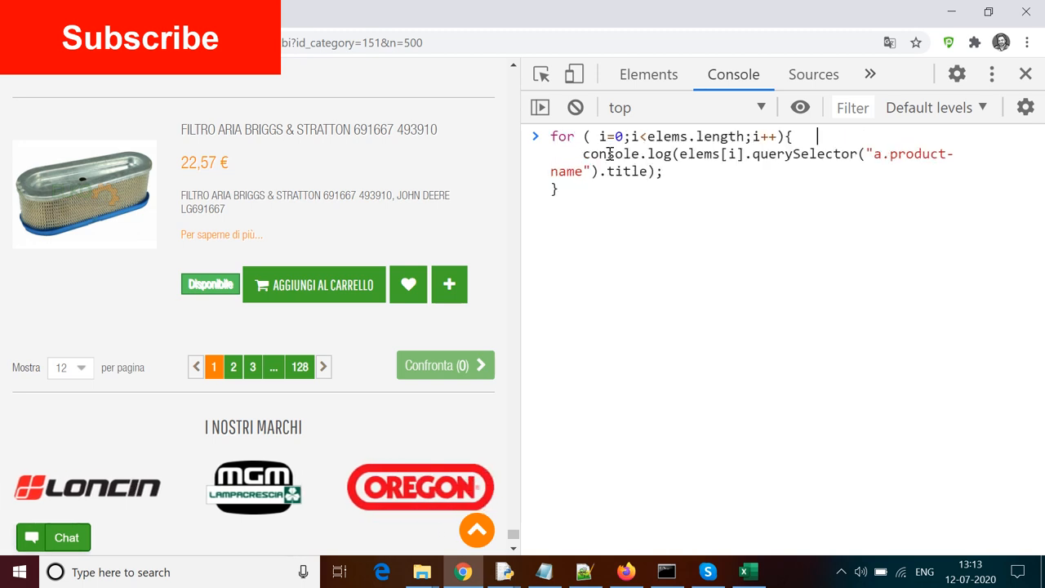
{"action": "mouse_move", "coordinate": [676, 153]}
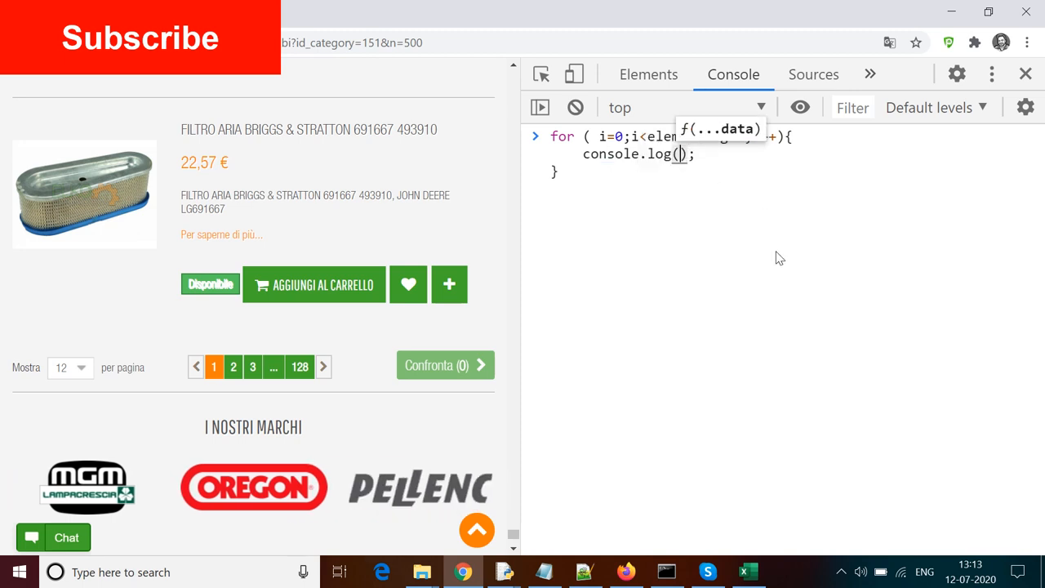
{"action": "type", "text": "elems[i].querySelector(\"span.price.product-price\").innerText"}
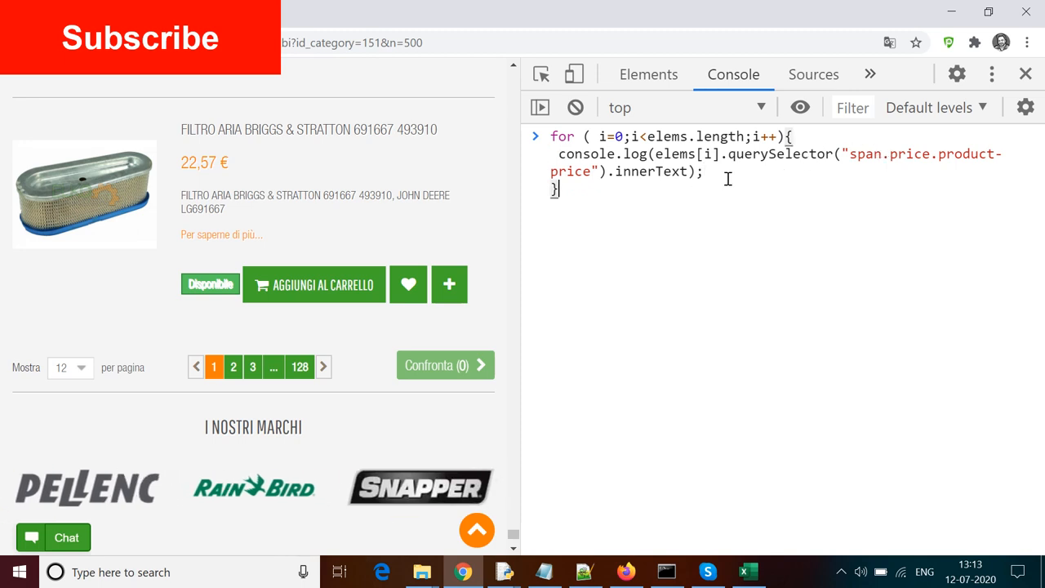
{"action": "key", "text": "Enter"}
{"action": "type", "text": "7,59"}
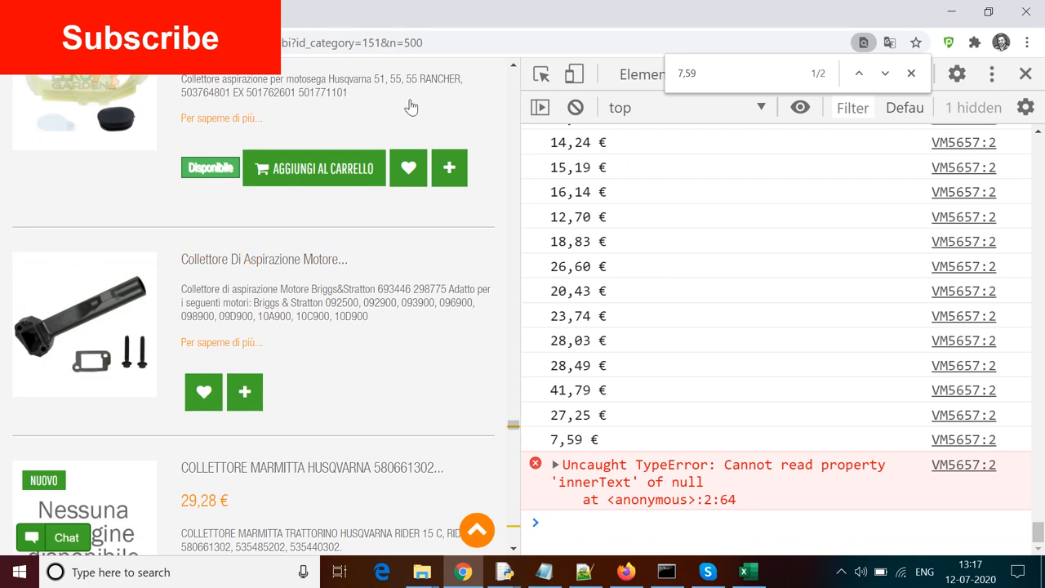
{"action": "mouse_move", "coordinate": [263, 258]}
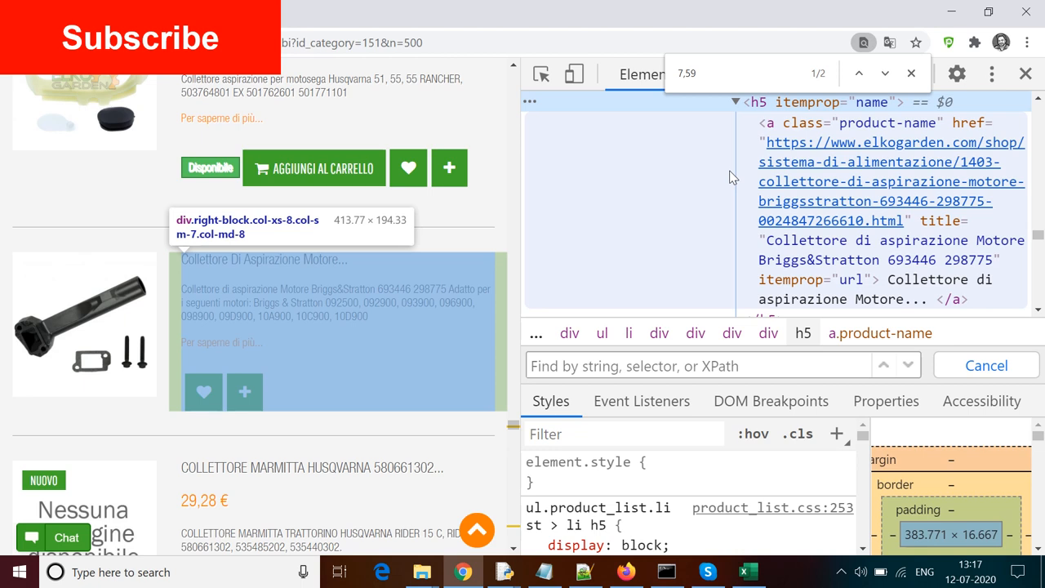
- Rewrite the loop condition to check elems[i].querySelectorAll("span.price.product-price") length > 0
{"action": "left_click", "coordinate": [733, 75]}
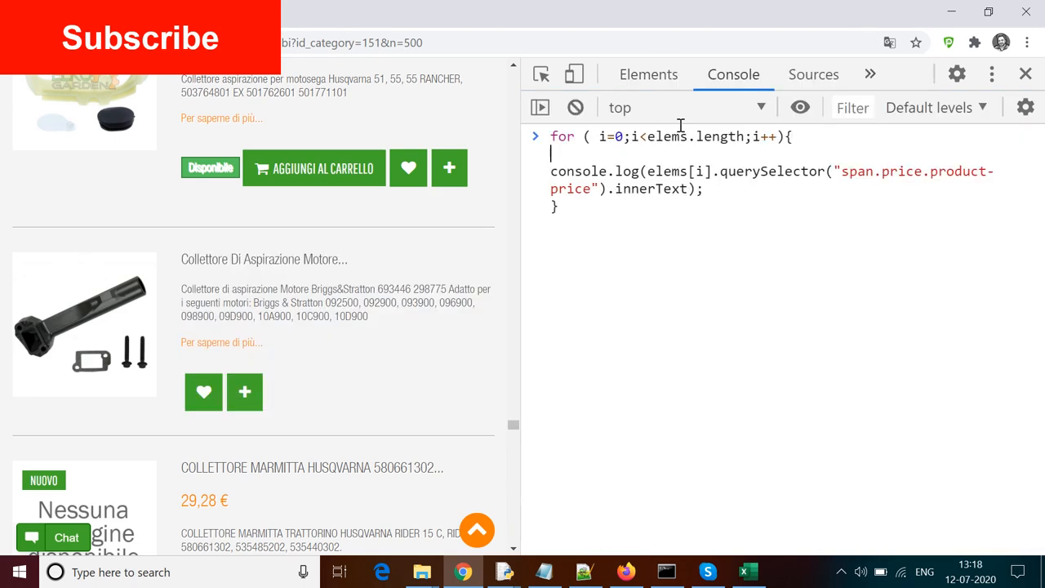
{"action": "type", "text": "if("}
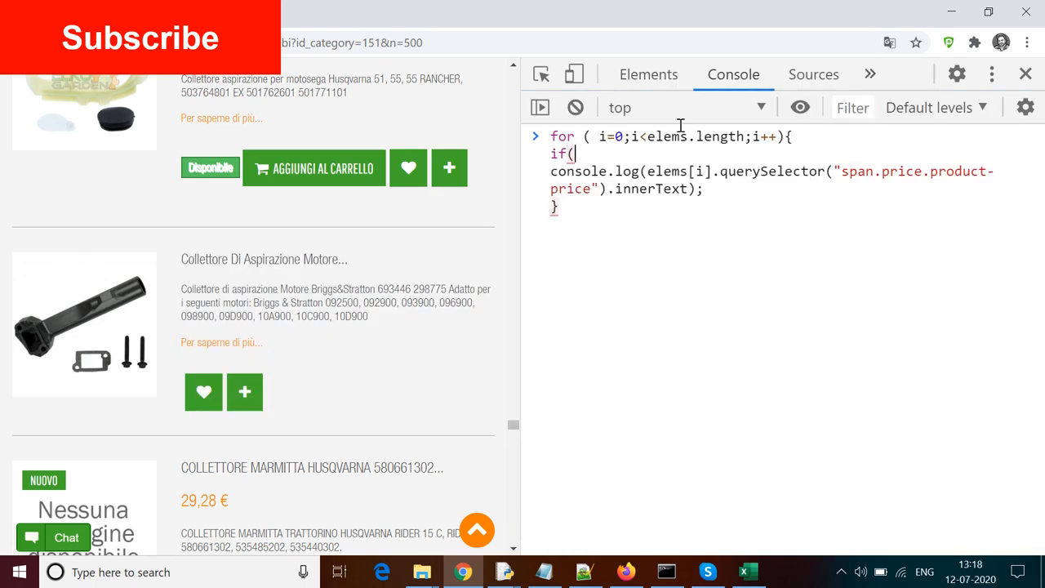
{"action": "type", "text": ")"}
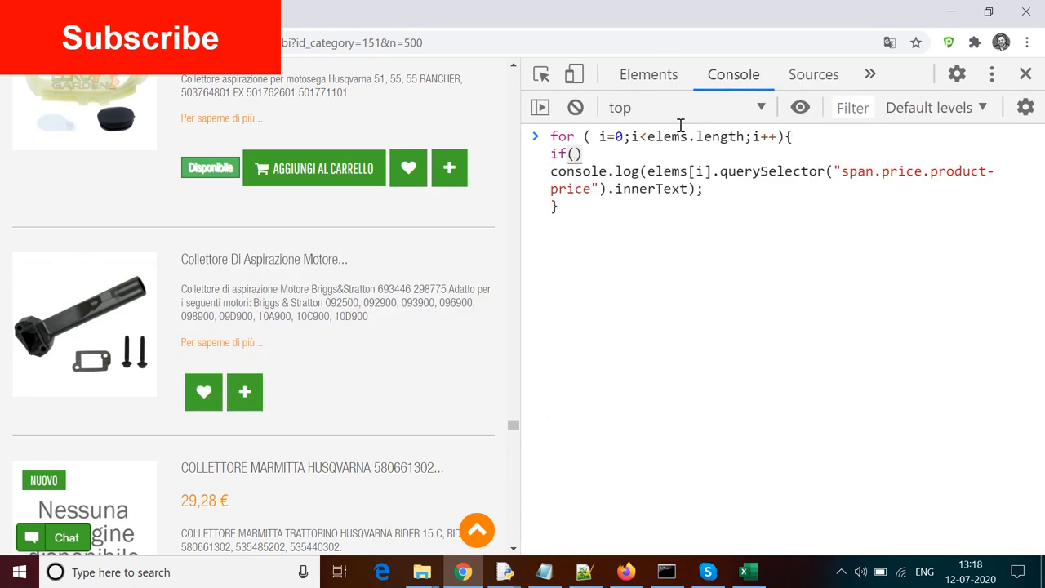
{"action": "type", "text": "{"}
{"action": "type", "text": "}"}
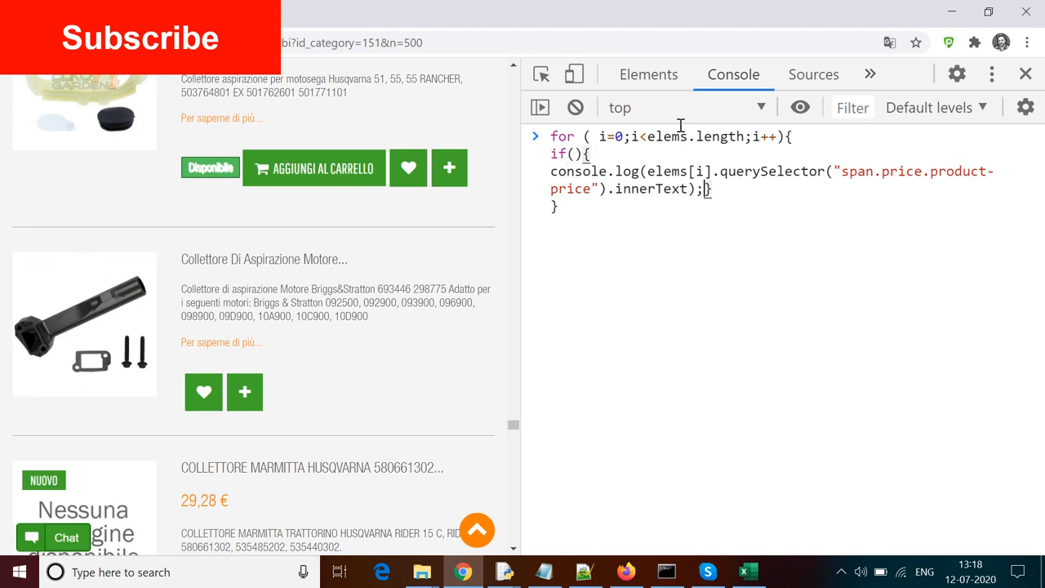
{"action": "key", "text": "enter"}
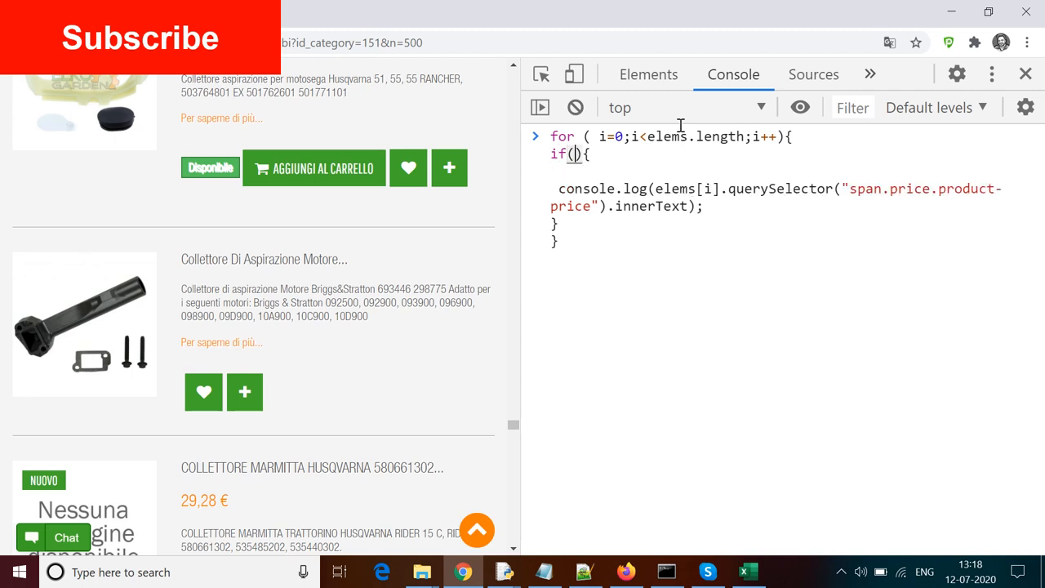
{"action": "type", "text": "elems[i].querySelector(\"span.price.product-price\").length"}
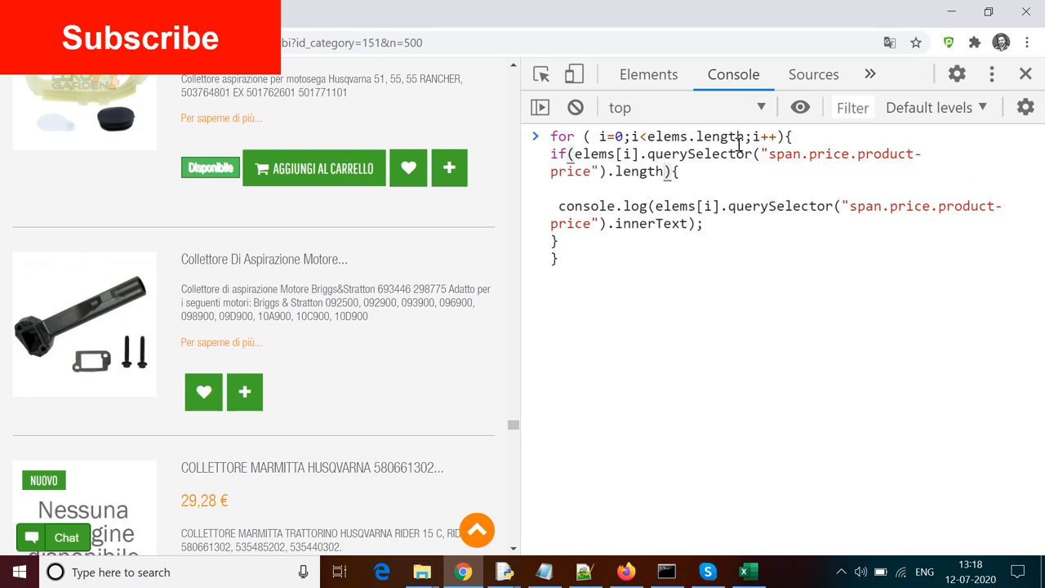
{"action": "type", "text": "All"}
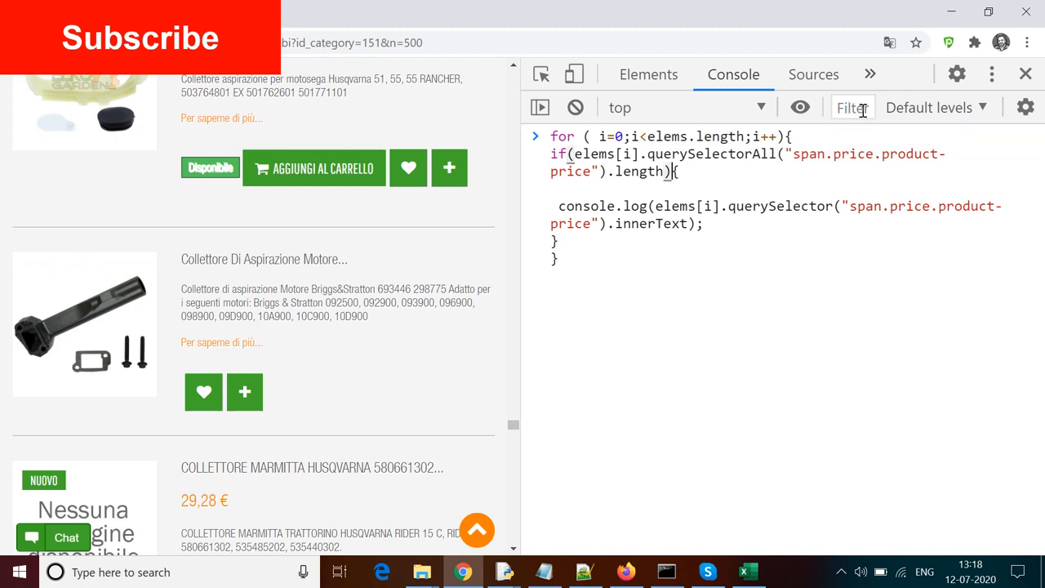
{"action": "type", "text": ">0"}
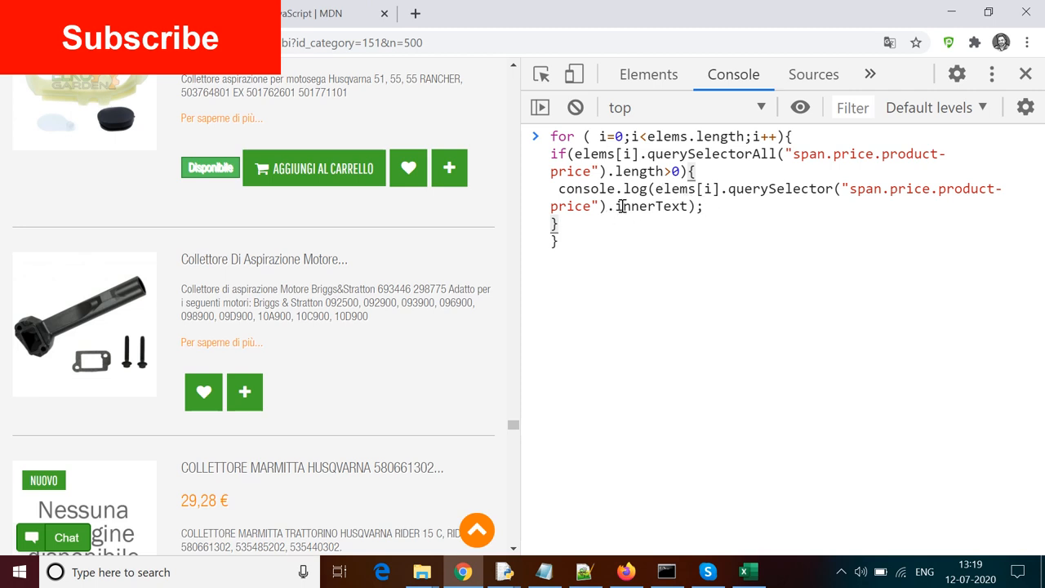
- Add an else branch logging "Not available", run the loop and select the printed prices
{"action": "type", "text": "else"}
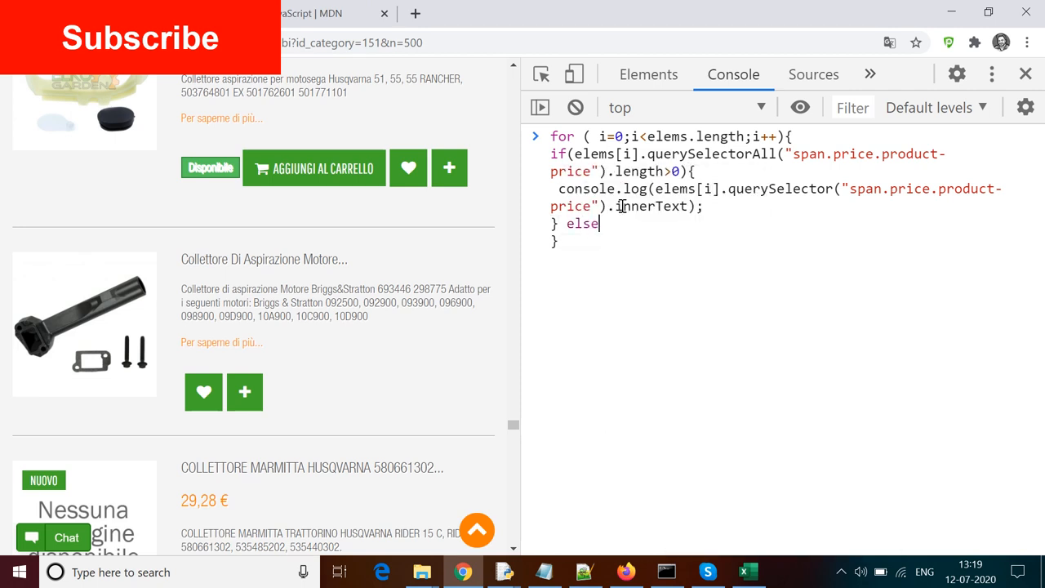
{"action": "type", "text": "{"}
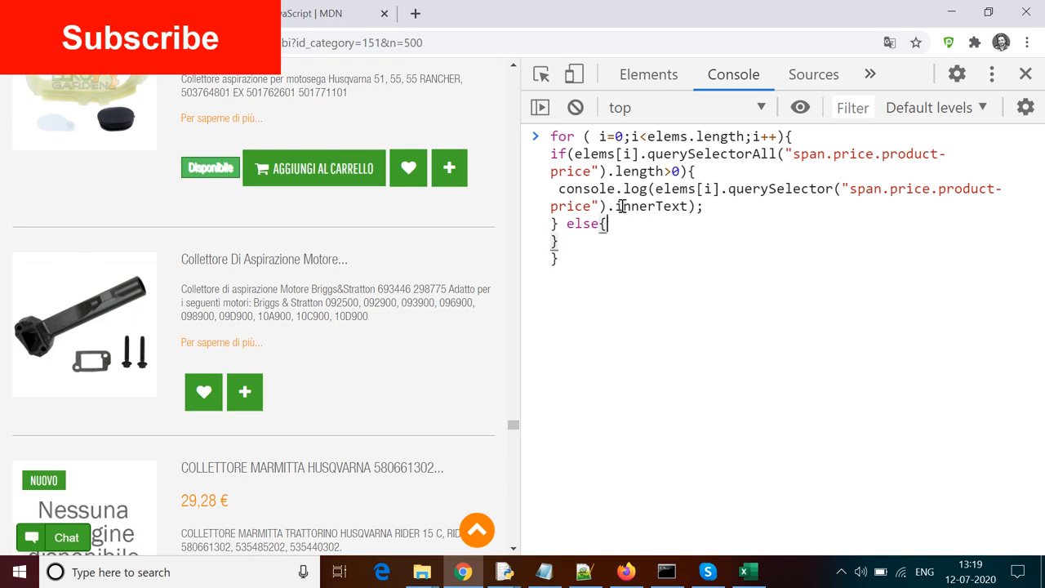
{"action": "type", "text": "console"}
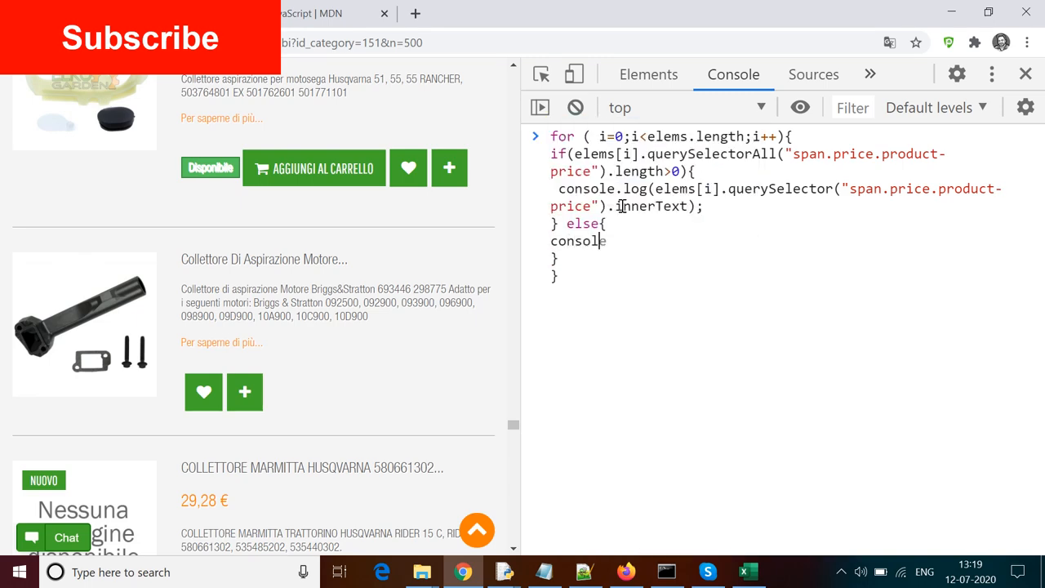
{"action": "type", "text": ".log(\"\");"}
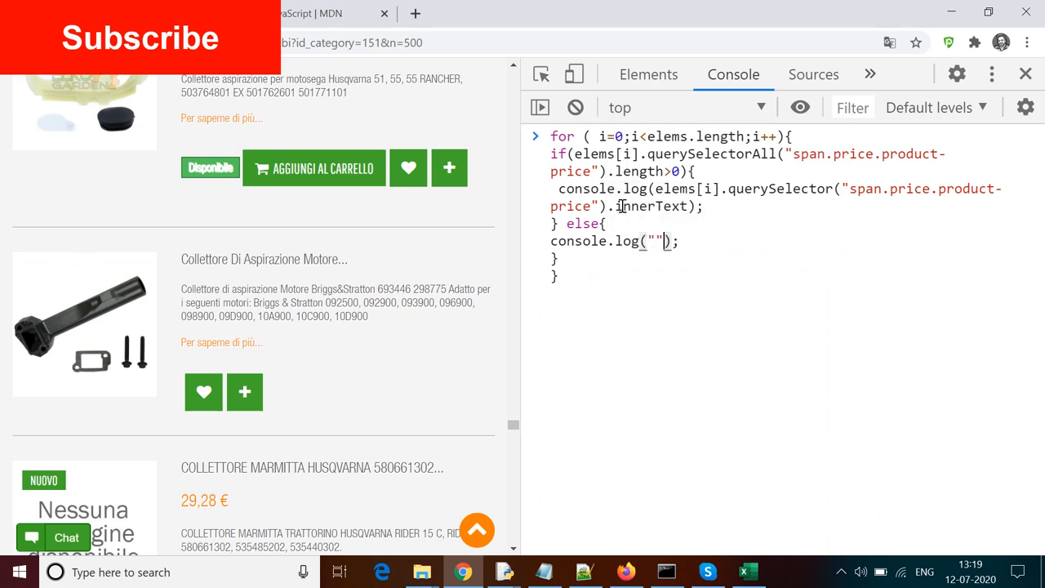
{"action": "type", "text": "N"}
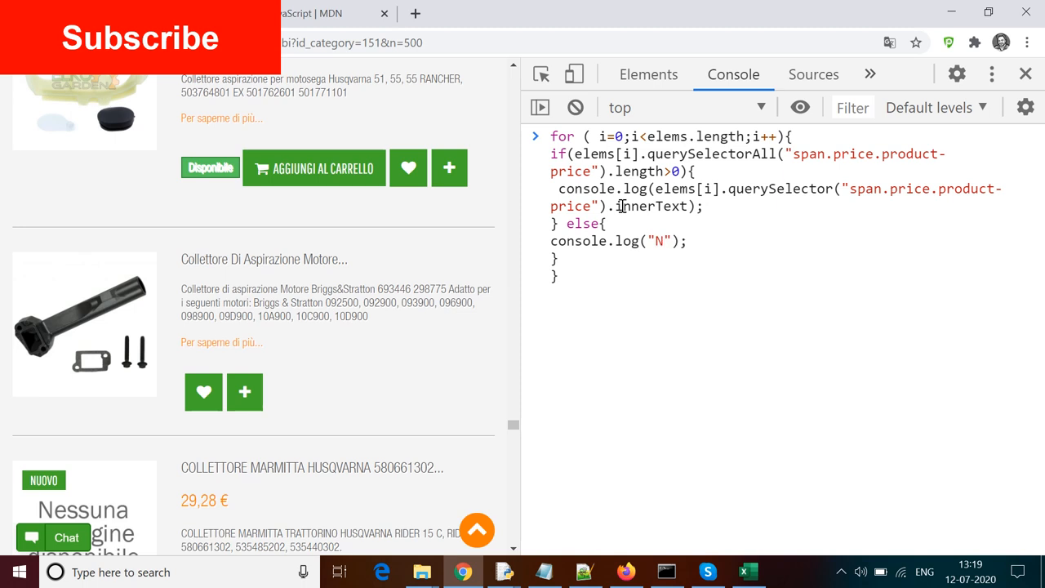
{"action": "type", "text": "Not availab"}
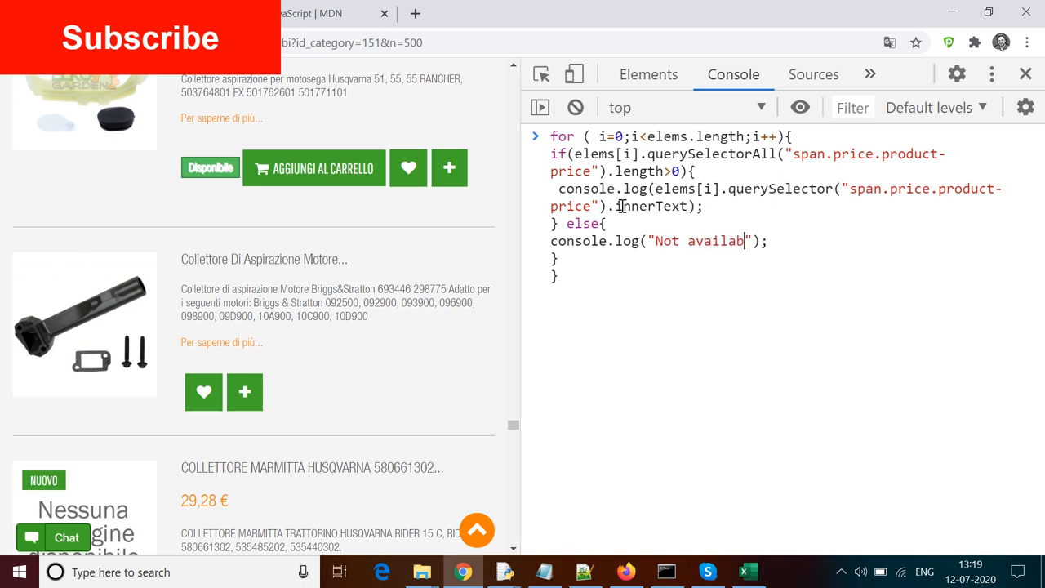
{"action": "type", "text": "le"}
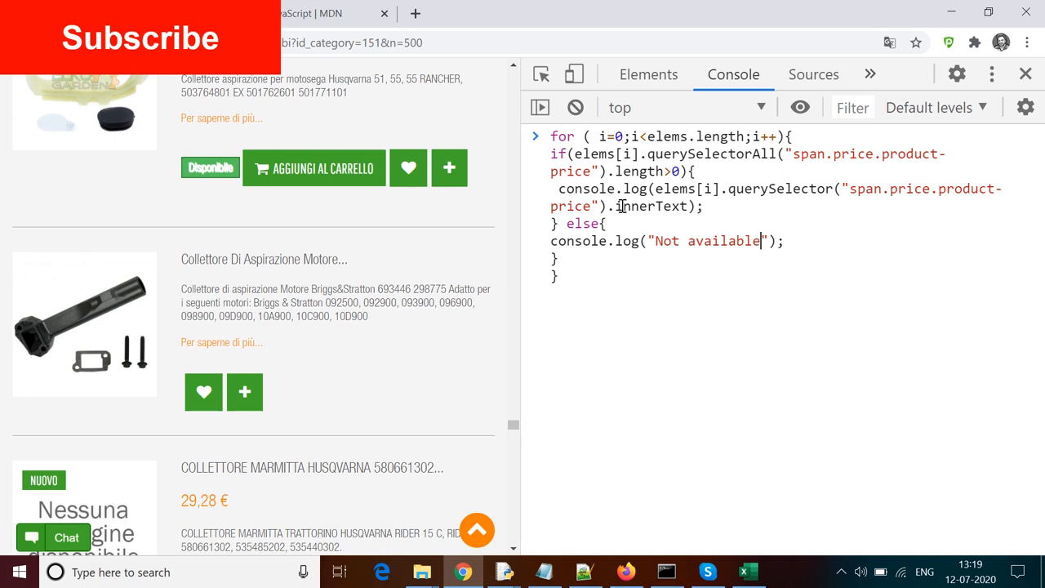
{"action": "key", "text": "Enter"}
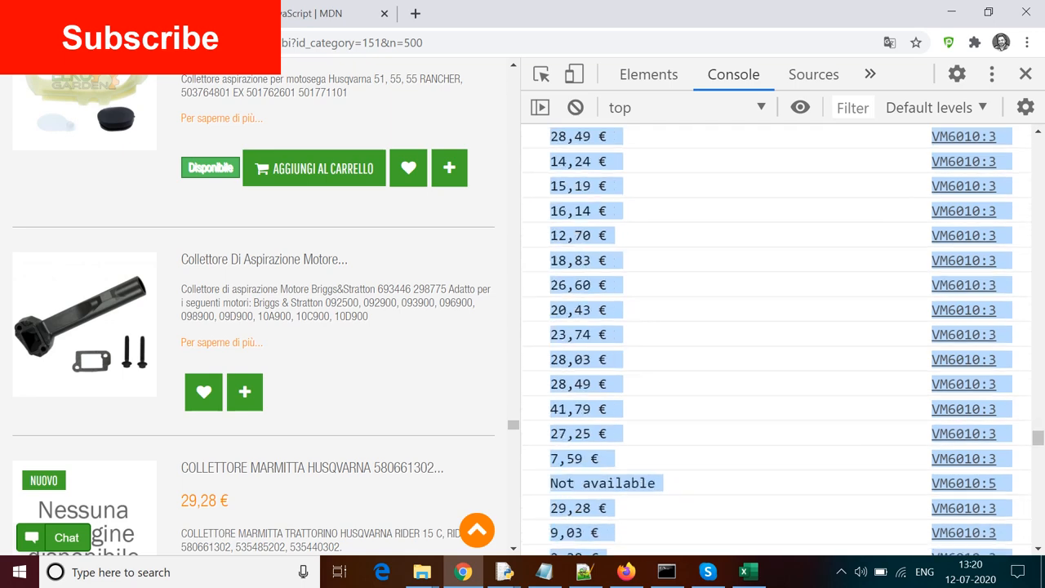
{"action": "scroll", "scroll_direction": "down", "scroll_amount": 3}
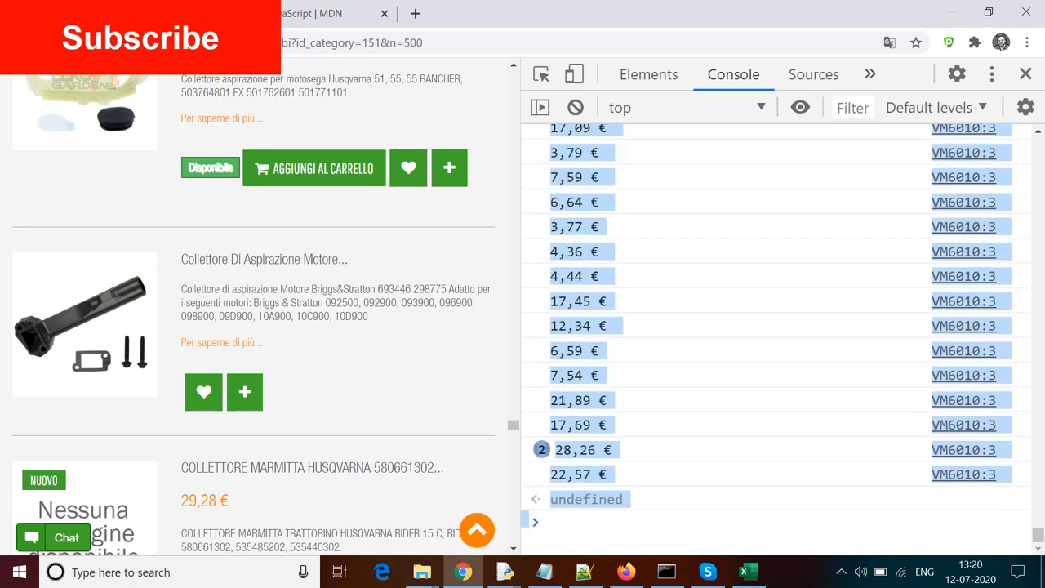
{"action": "left_click", "coordinate": [748, 572]}
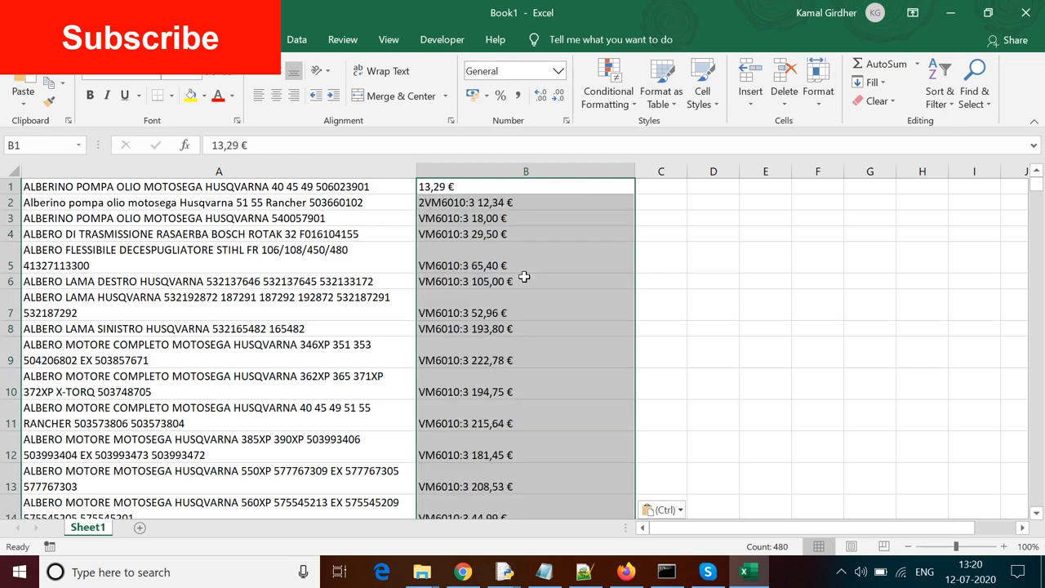
- Replace all "2VM6010:3" and then "VM6010:3" prefixes in column B with nothing
{"action": "left_click", "coordinate": [525, 203]}
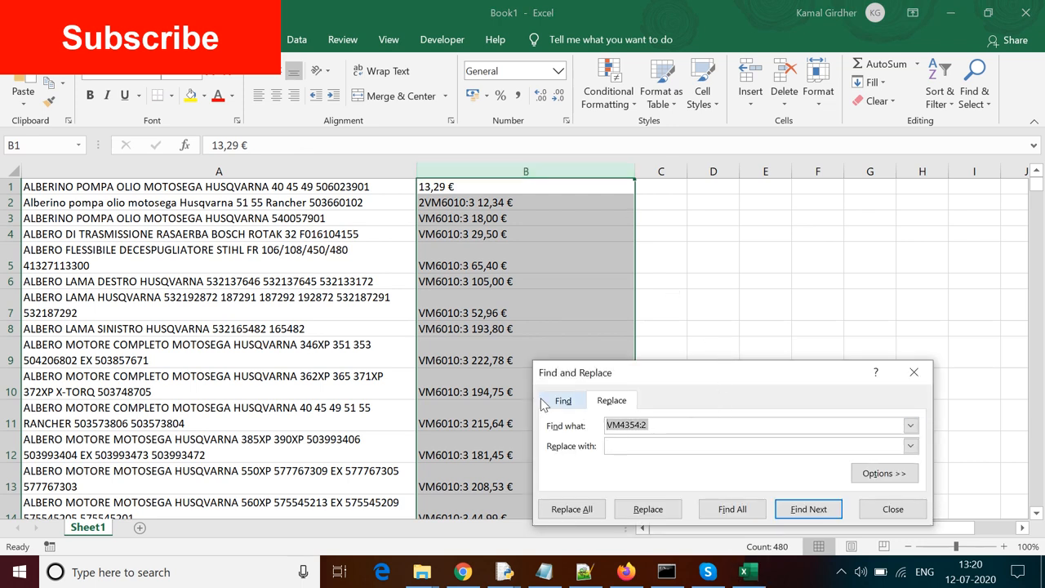
{"action": "left_click", "coordinate": [572, 510]}
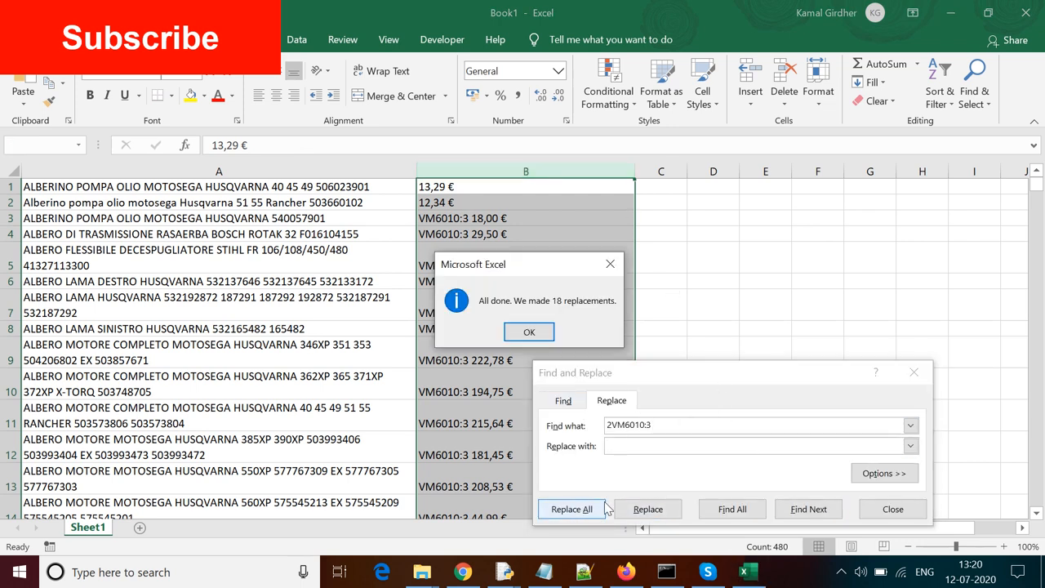
{"action": "left_click", "coordinate": [529, 331]}
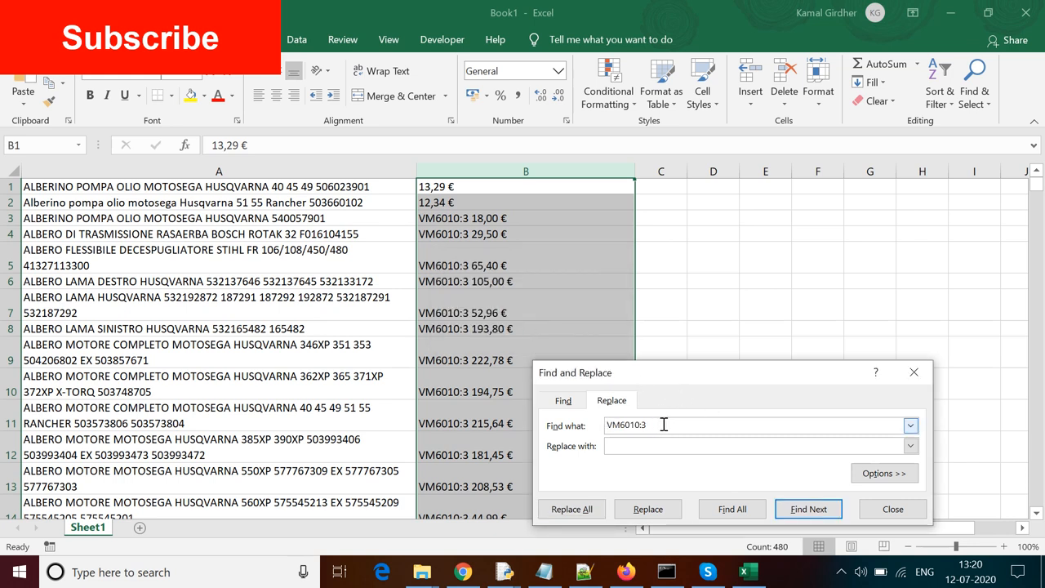
{"action": "left_click", "coordinate": [572, 509]}
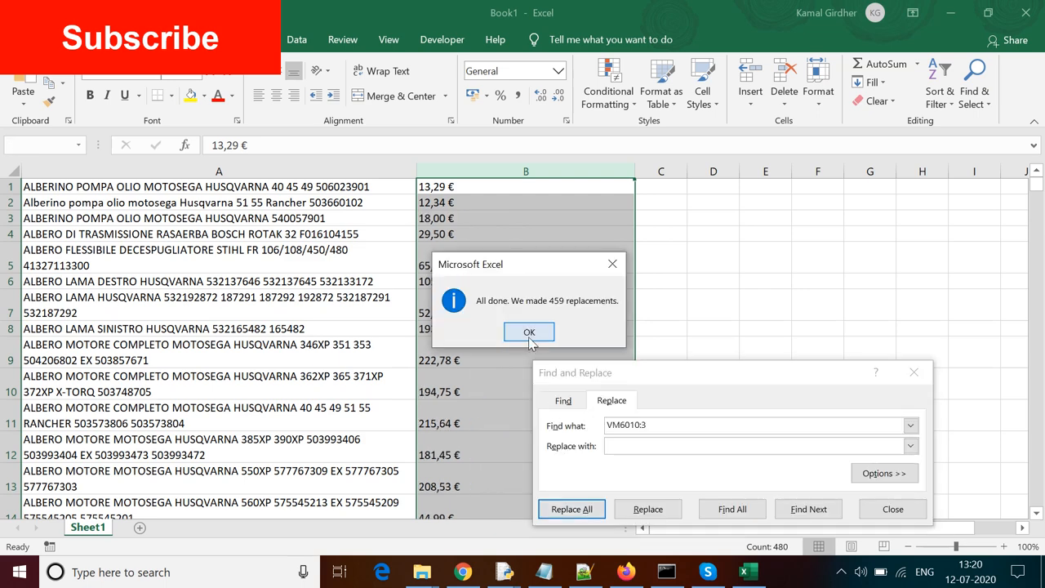
{"action": "left_click", "coordinate": [529, 331]}
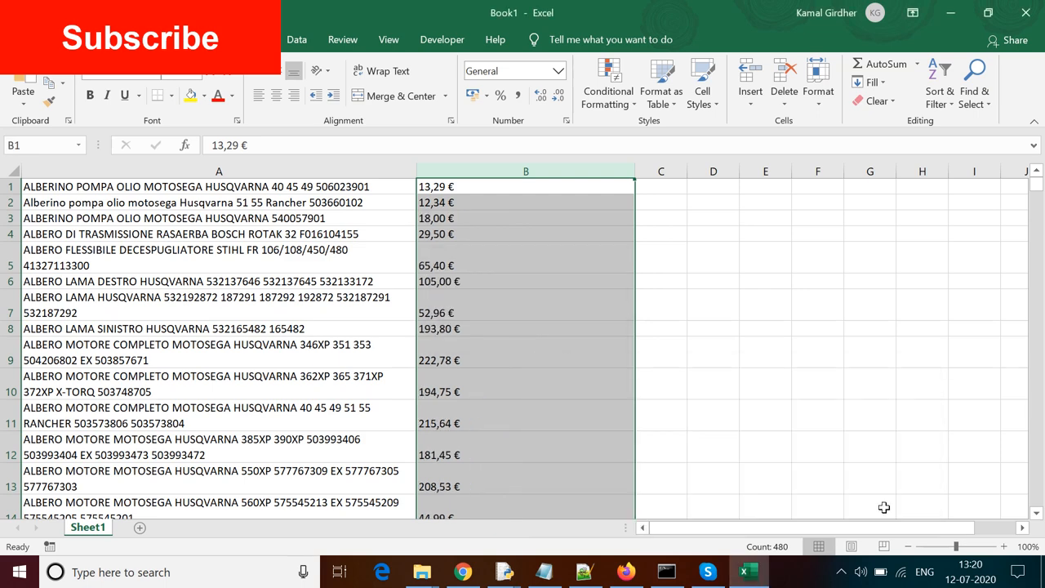
{"action": "left_click", "coordinate": [526, 392]}
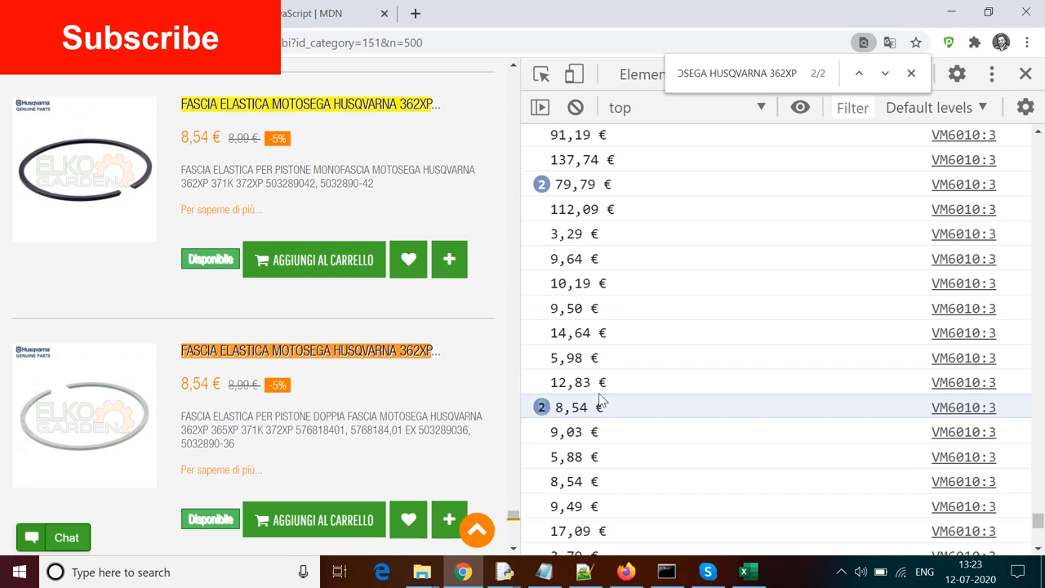
{"action": "scroll", "scroll_direction": "down", "scroll_amount": 3}
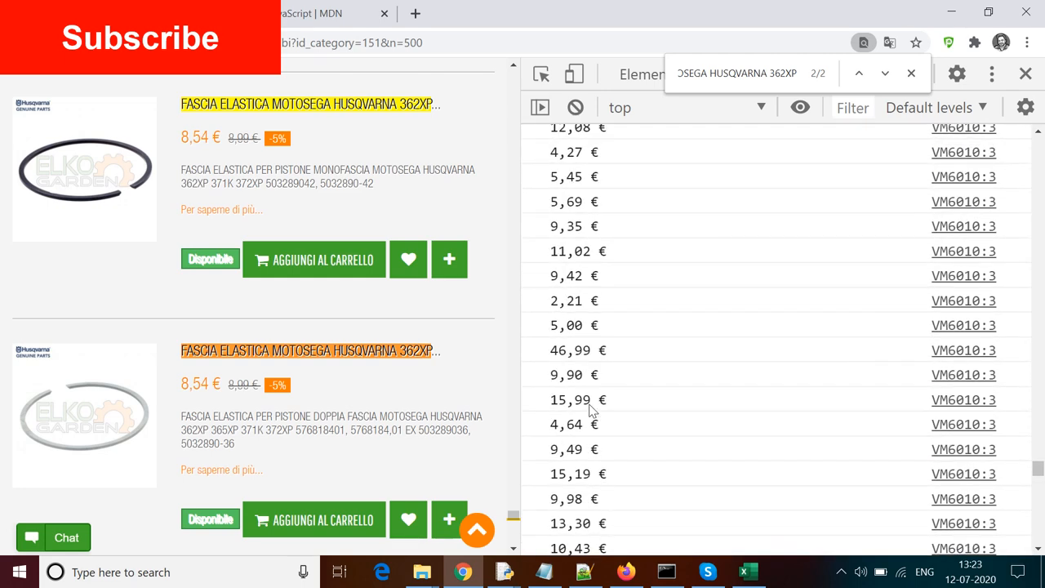
{"action": "scroll", "scroll_direction": "down", "scroll_amount": 3}
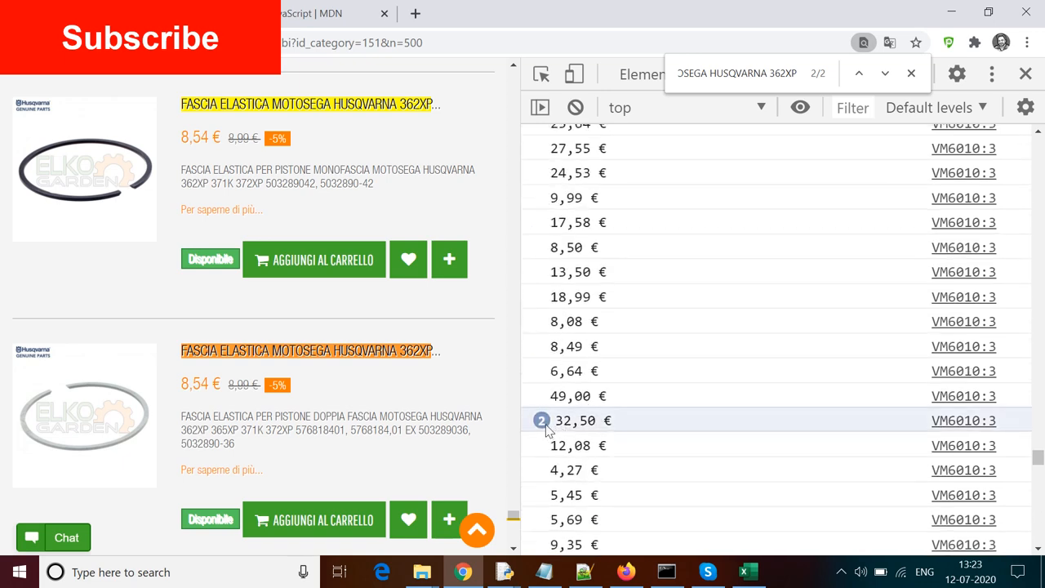
{"action": "scroll", "scroll_direction": "down", "scroll_amount": 3}
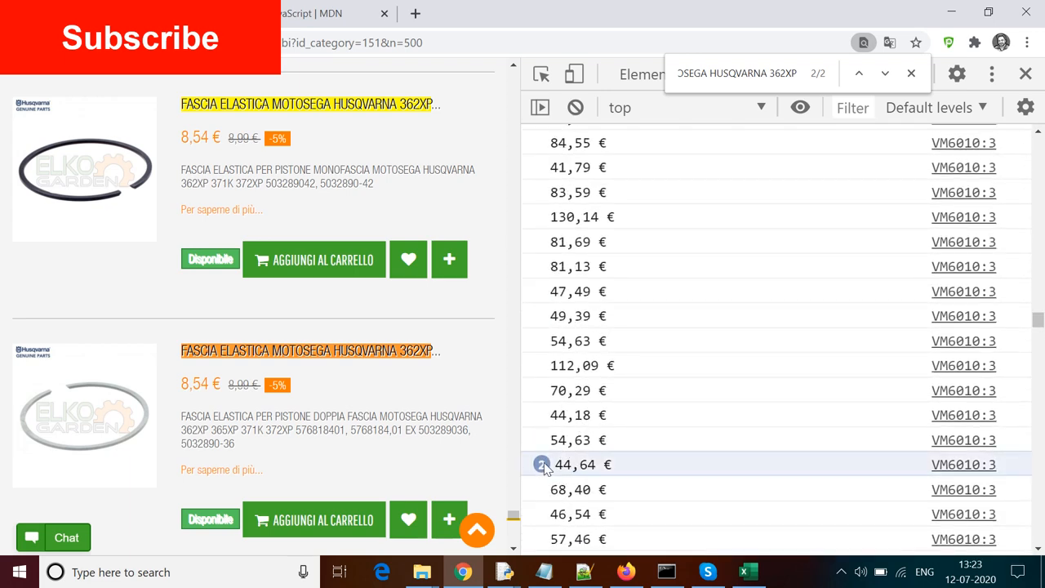
{"action": "left_click", "coordinate": [575, 108]}
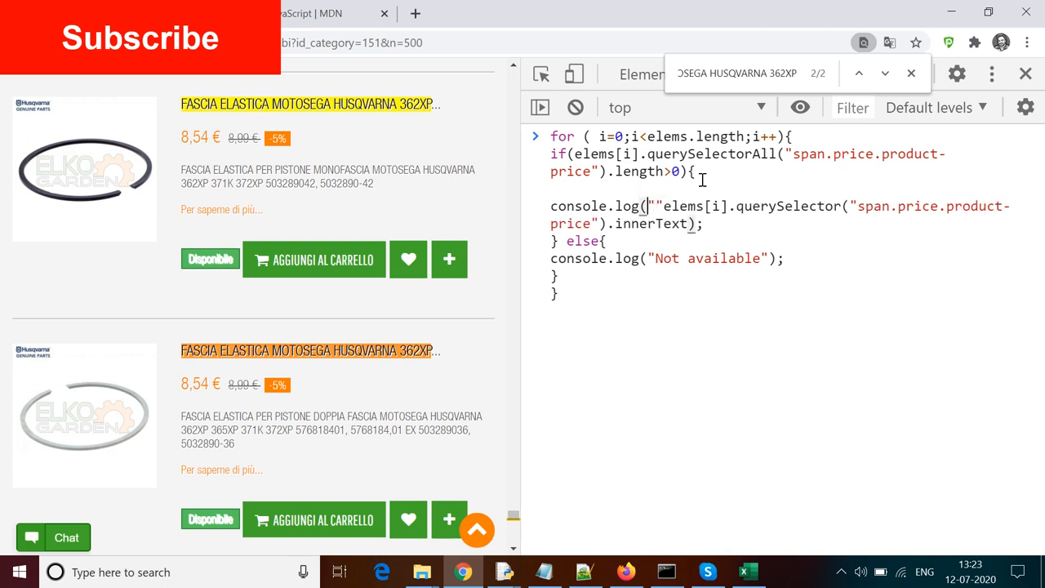
- Log each price as i + " = " + innerText, run the loop and select the numbered output
{"action": "type", "text": "i +"}
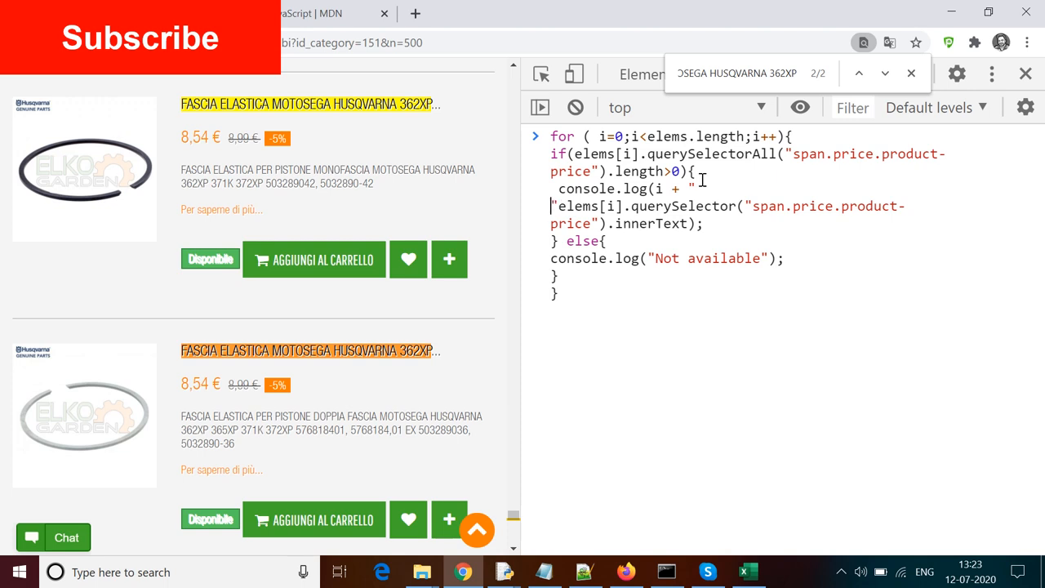
{"action": "type", "text": "=  \"  +"}
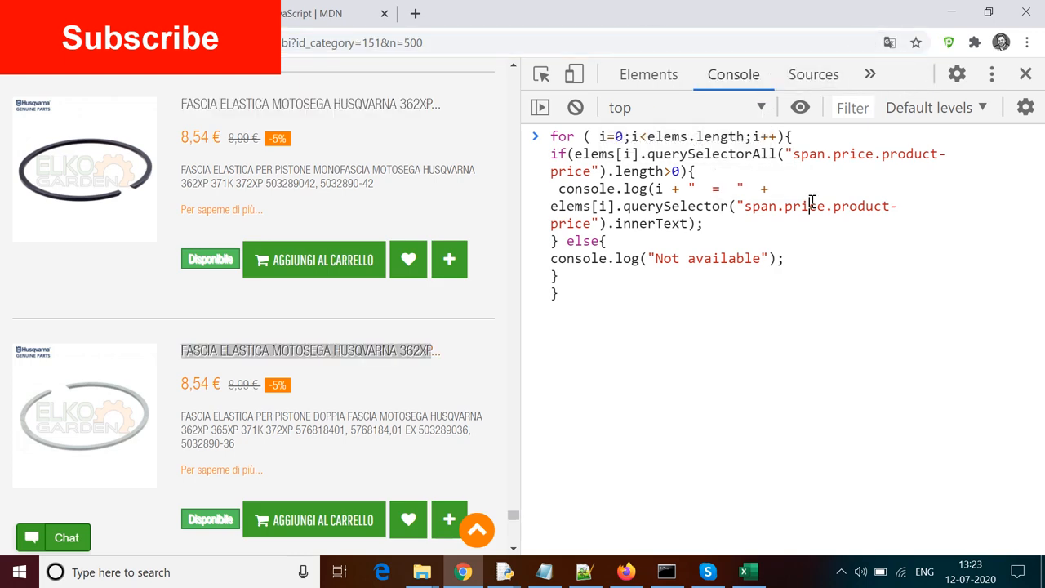
{"action": "key", "text": "Enter"}
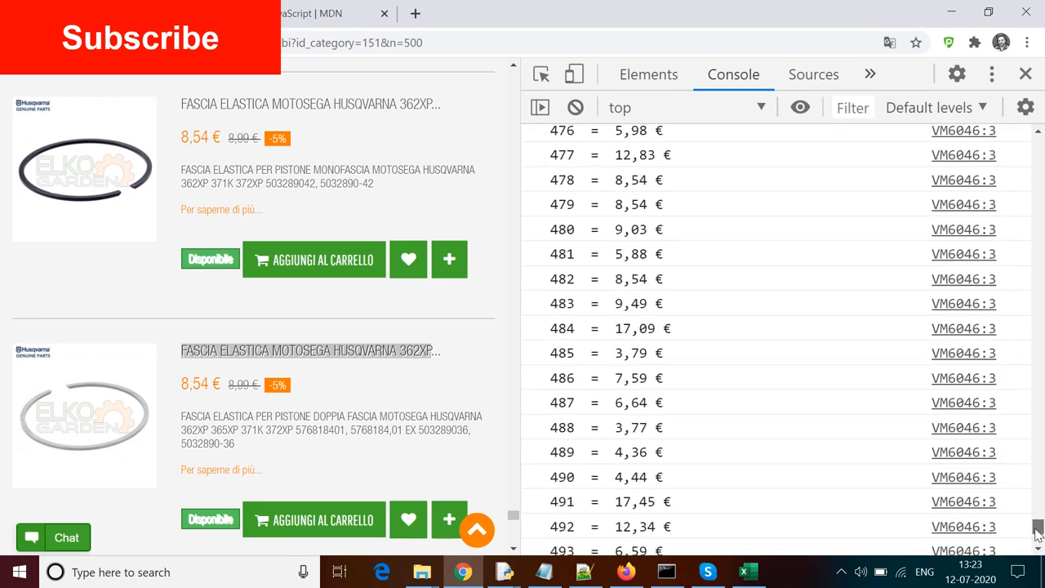
{"action": "left_click", "coordinate": [575, 107]}
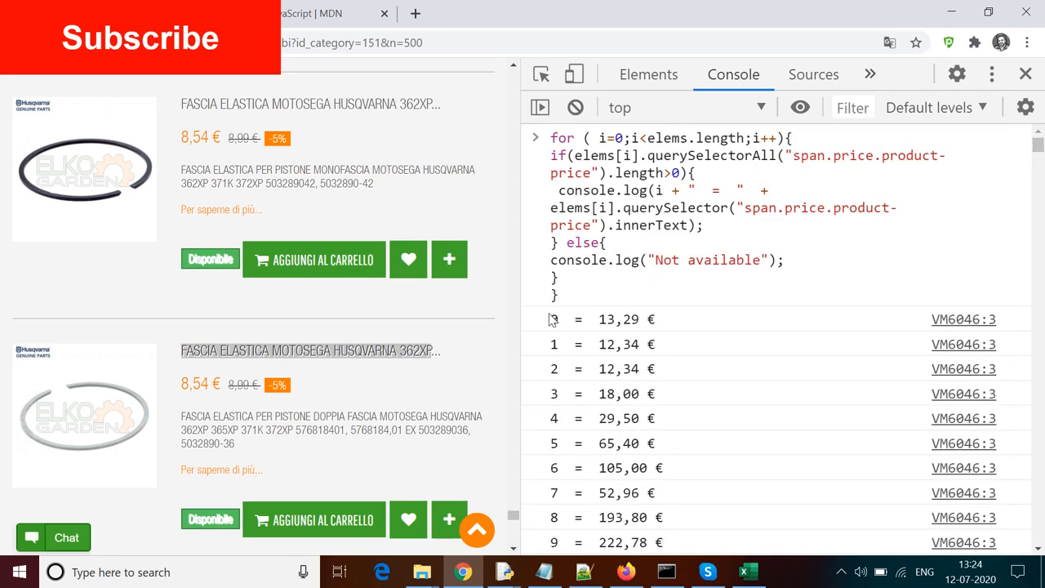
{"action": "left_click_drag", "start_coordinate": [553, 318], "coordinate": [596, 418]}
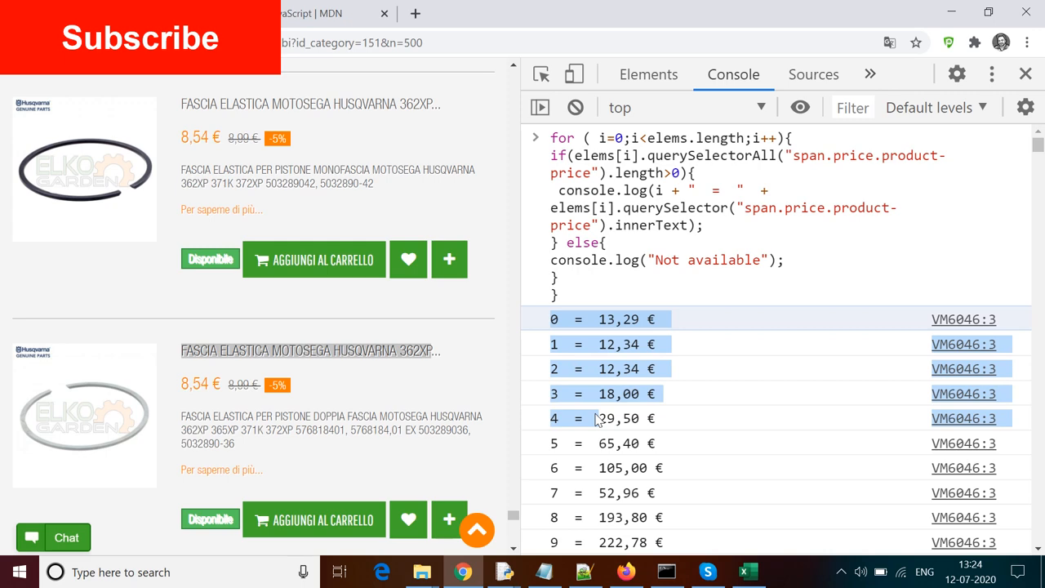
{"action": "left_click", "coordinate": [748, 572]}
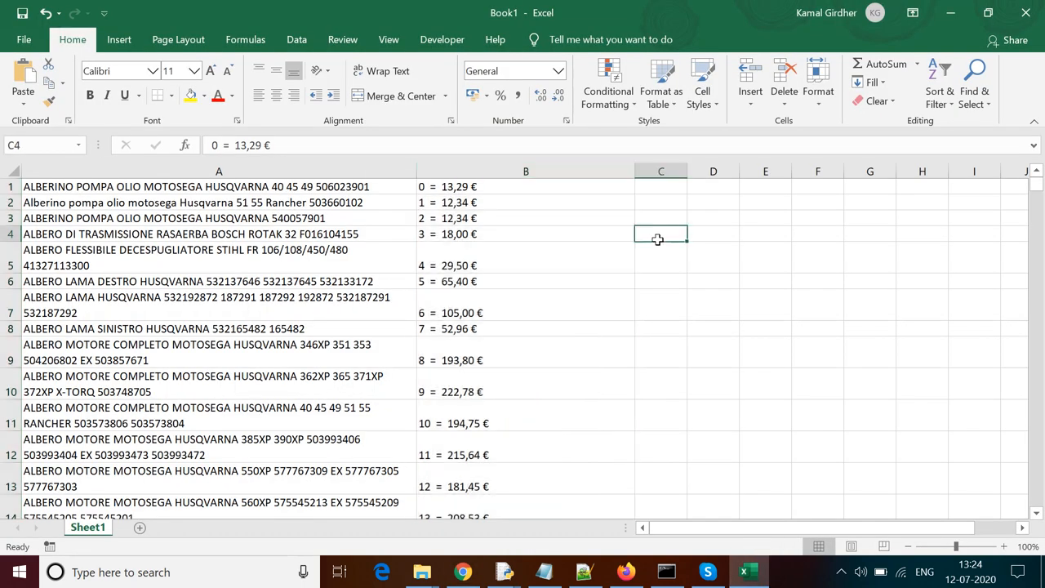
- Split column B with Text to Columns, Delimited on "=", so prices land in column C
{"action": "left_click", "coordinate": [526, 235]}
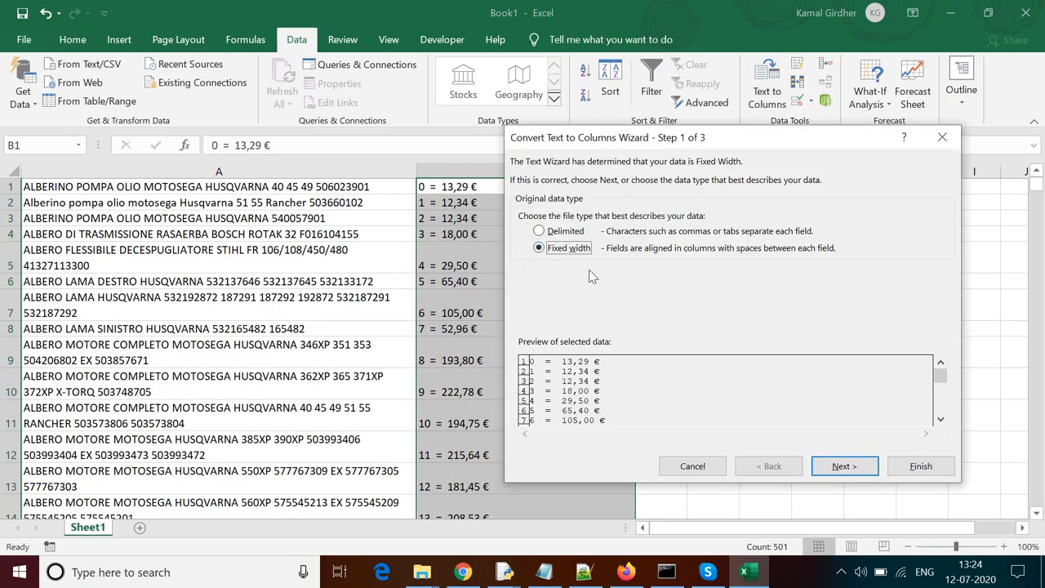
{"action": "left_click", "coordinate": [538, 232]}
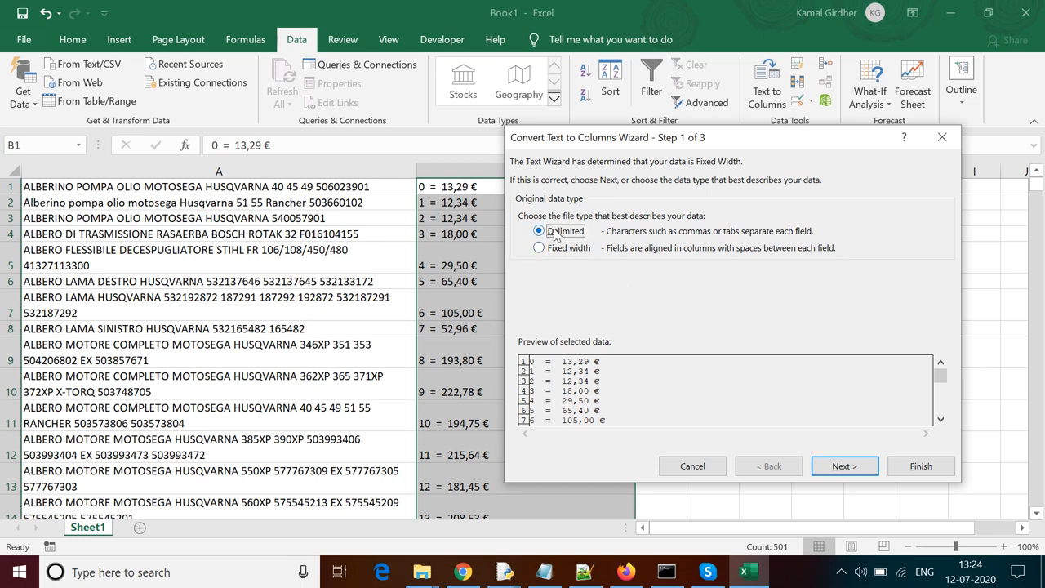
{"action": "left_click", "coordinate": [844, 465]}
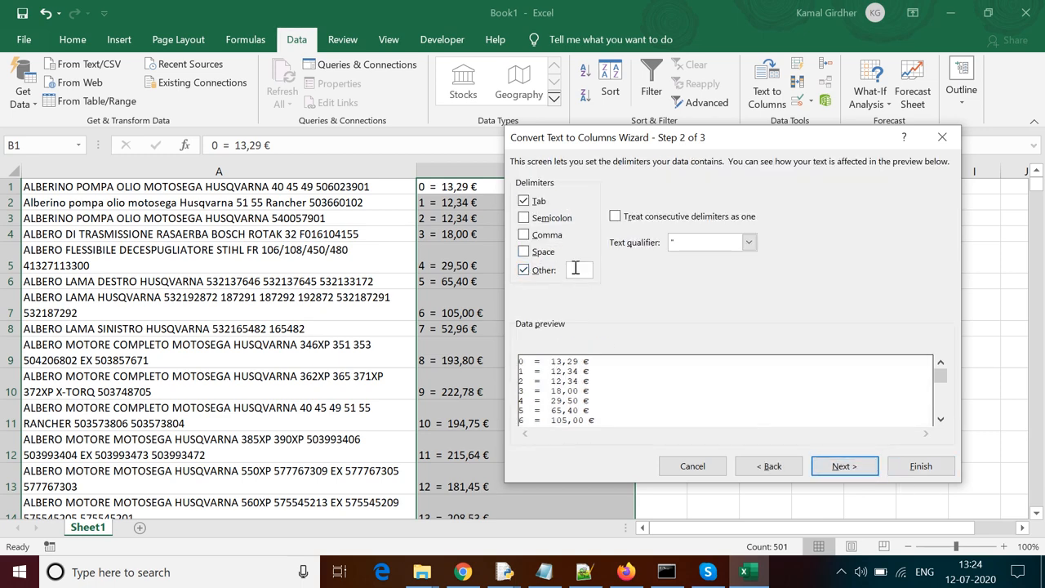
{"action": "left_click", "coordinate": [522, 201]}
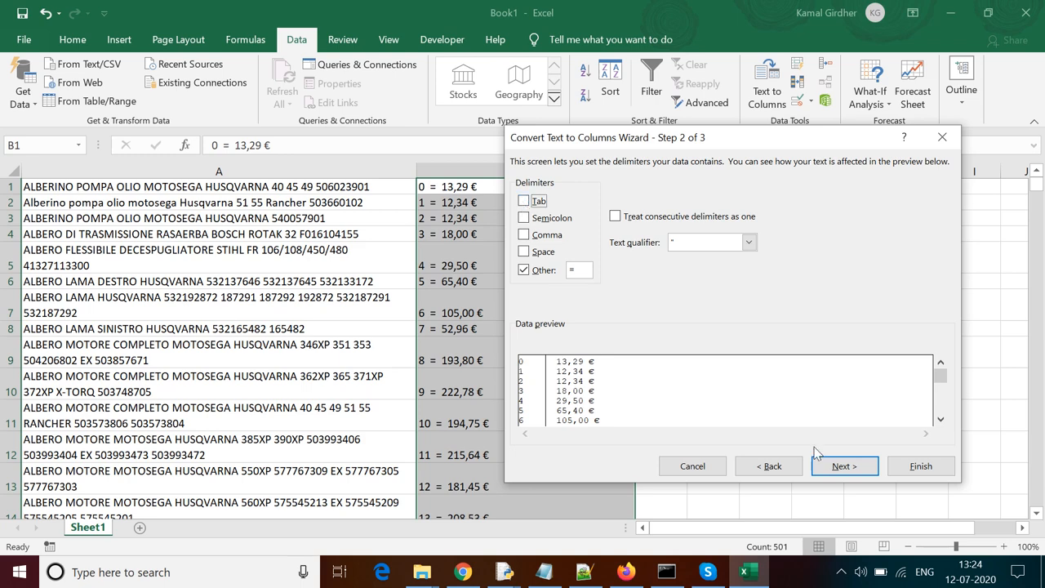
{"action": "left_click", "coordinate": [921, 465]}
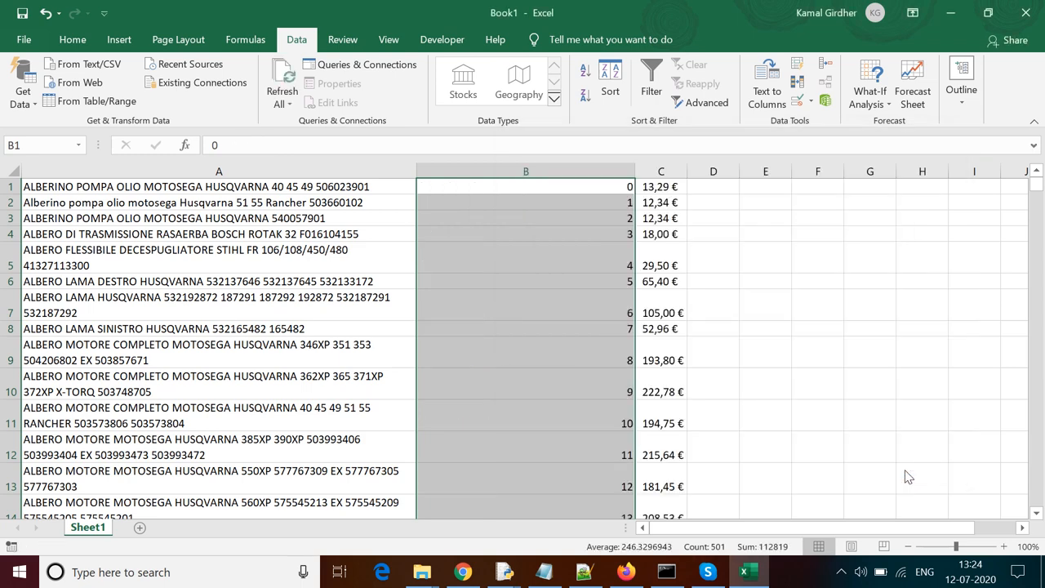